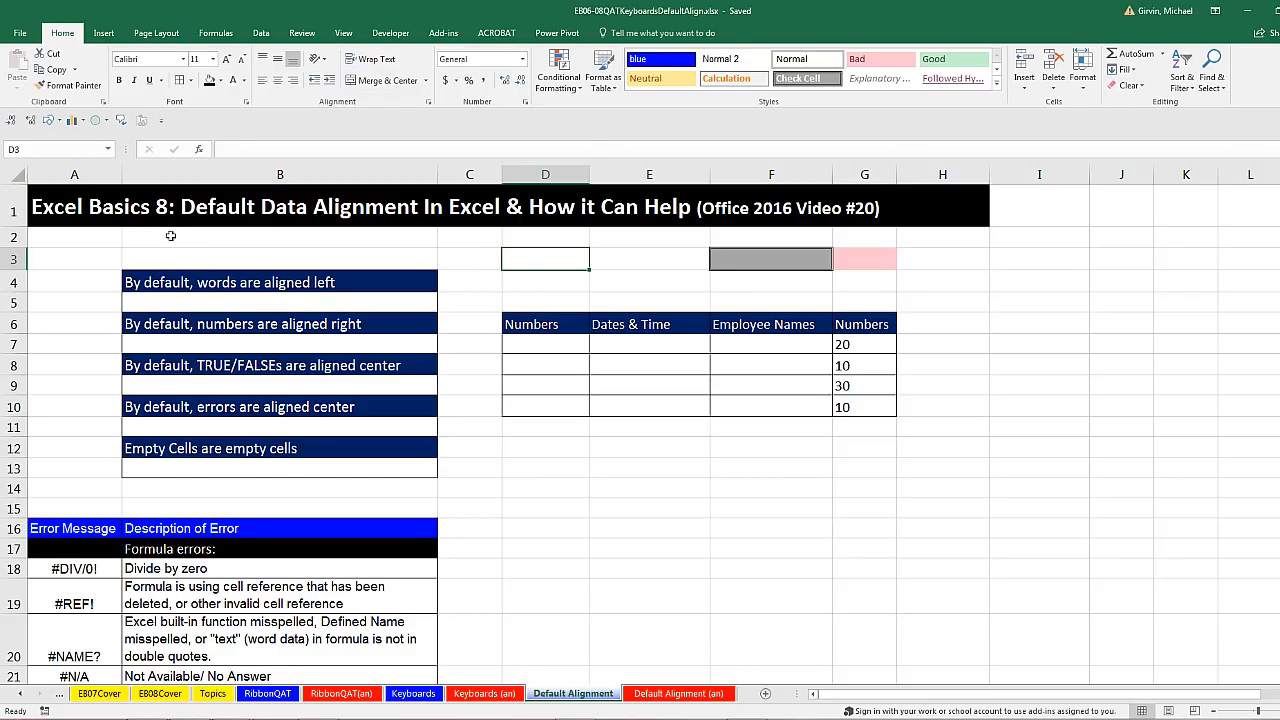
mouse_move(198, 240)
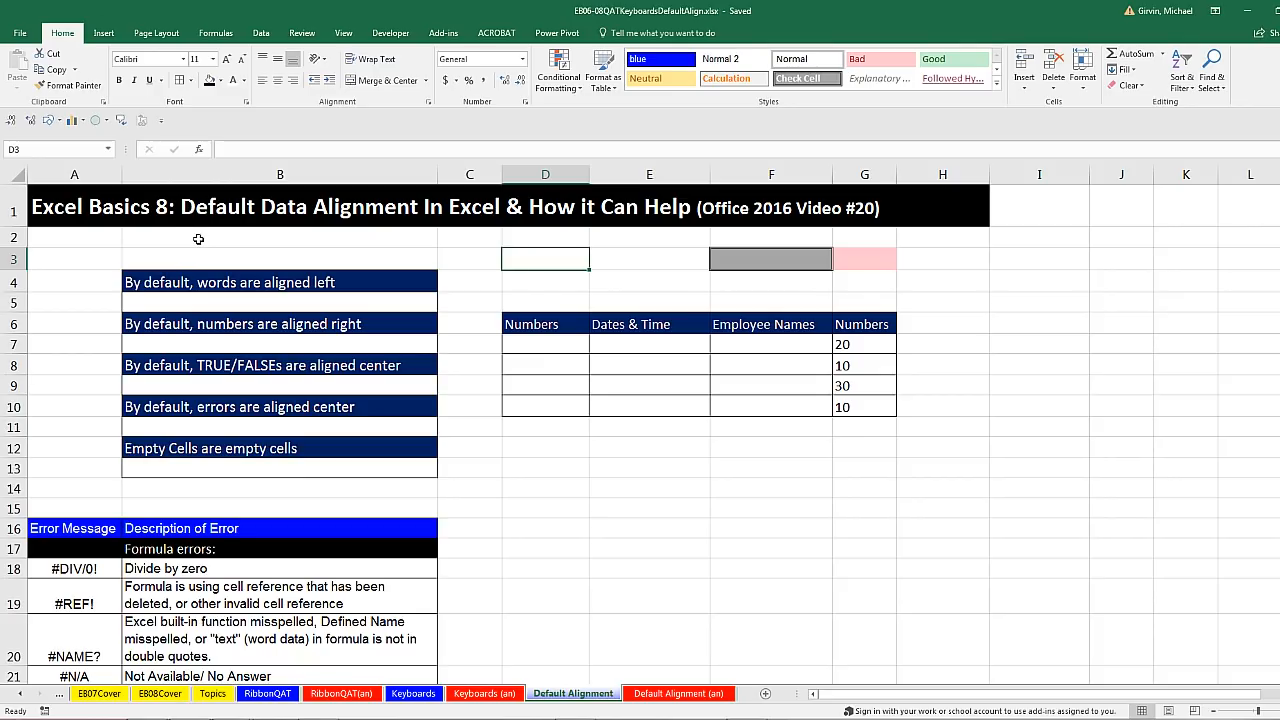
mouse_move(300, 236)
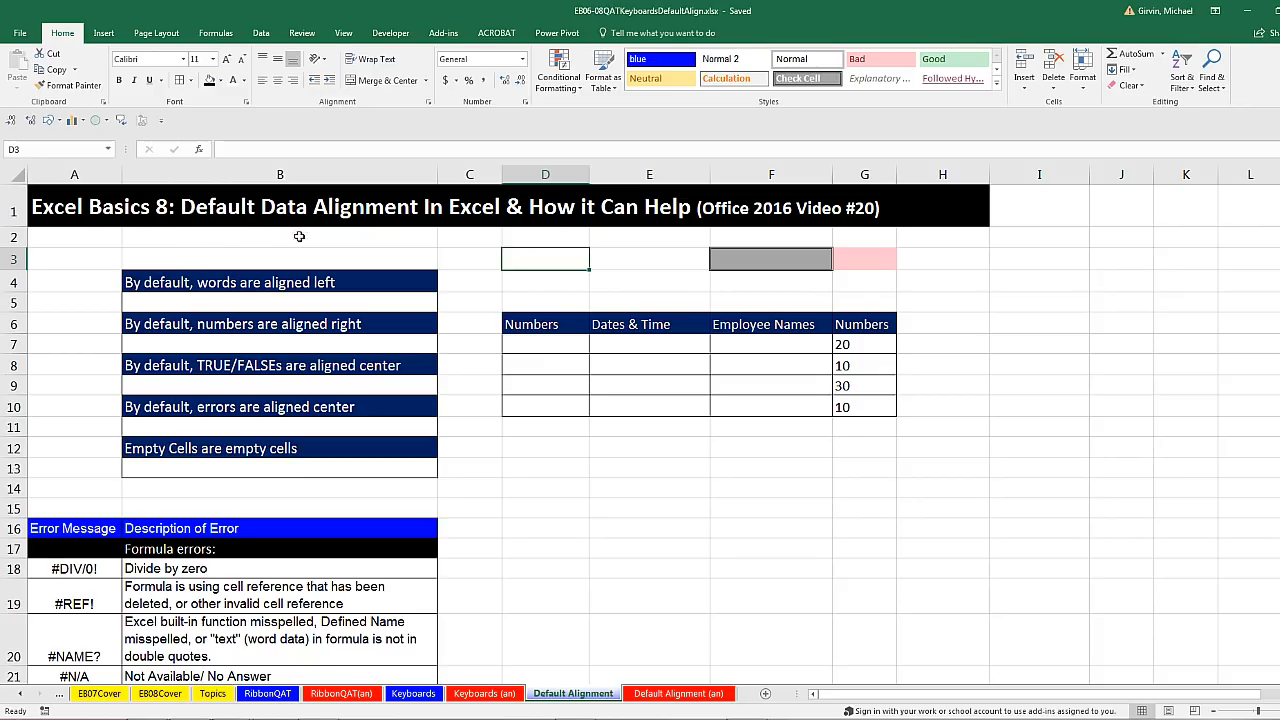
mouse_move(502, 240)
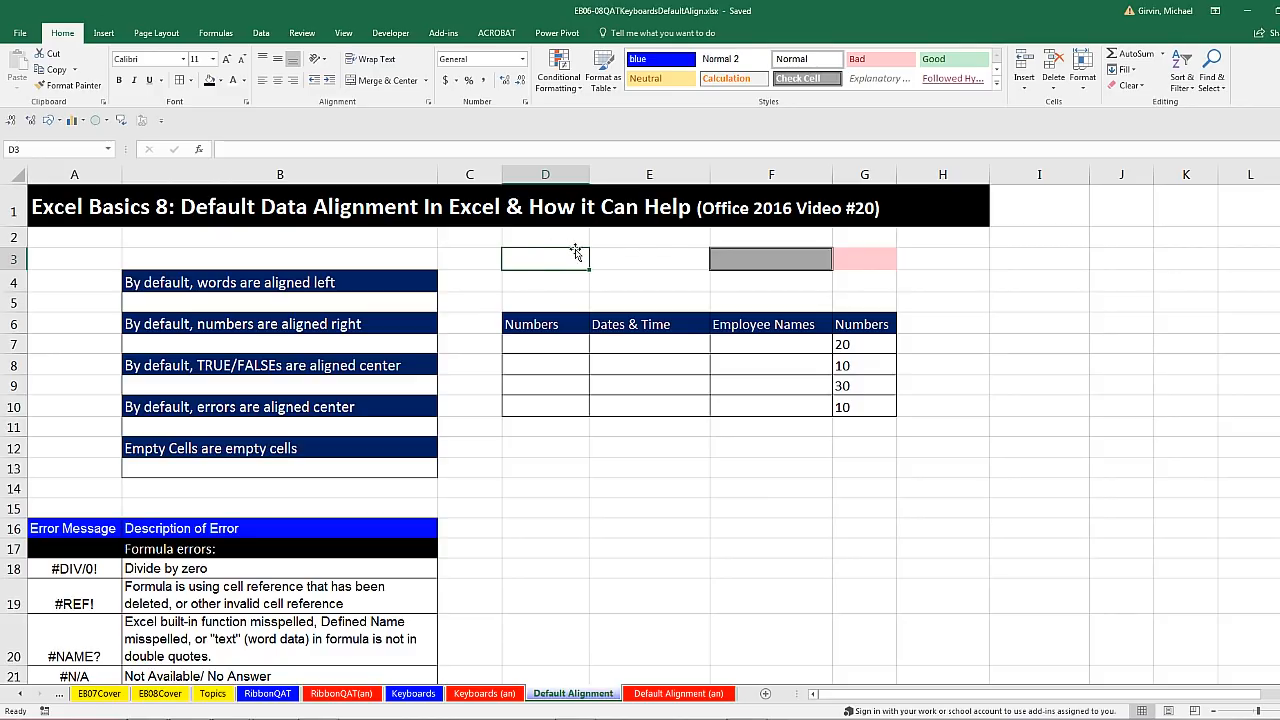
mouse_move(124, 248)
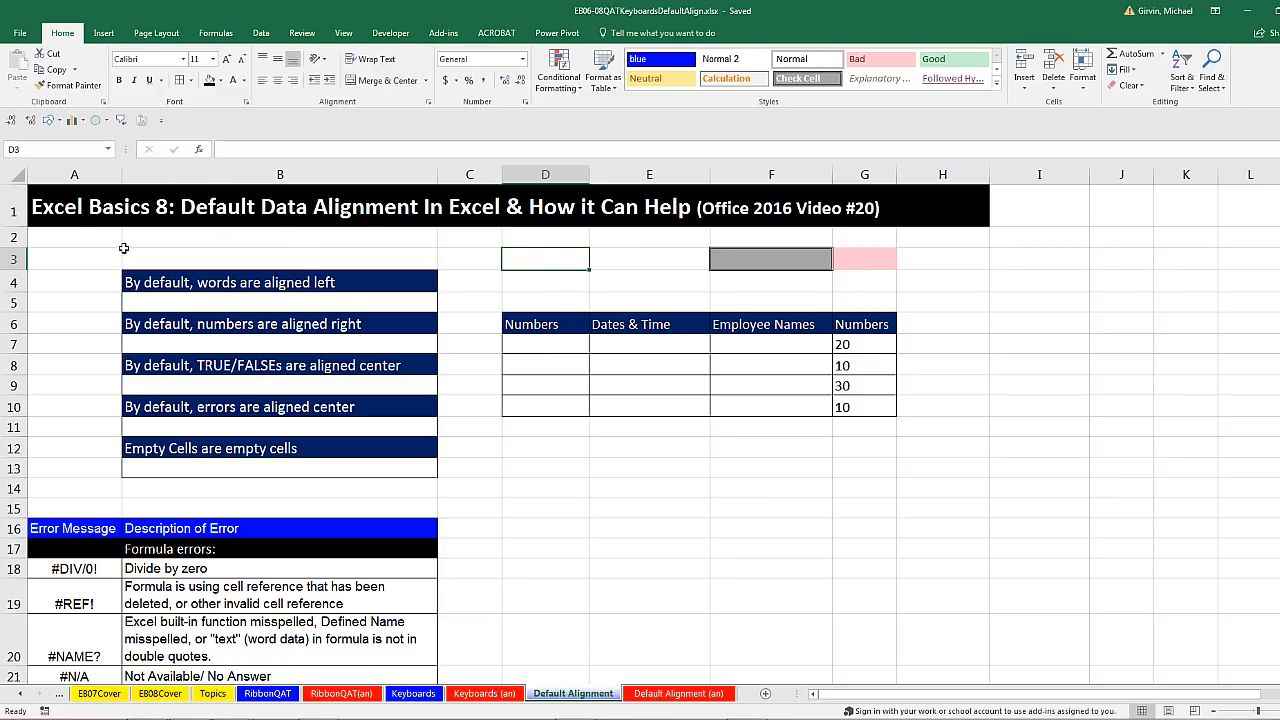
mouse_move(674, 256)
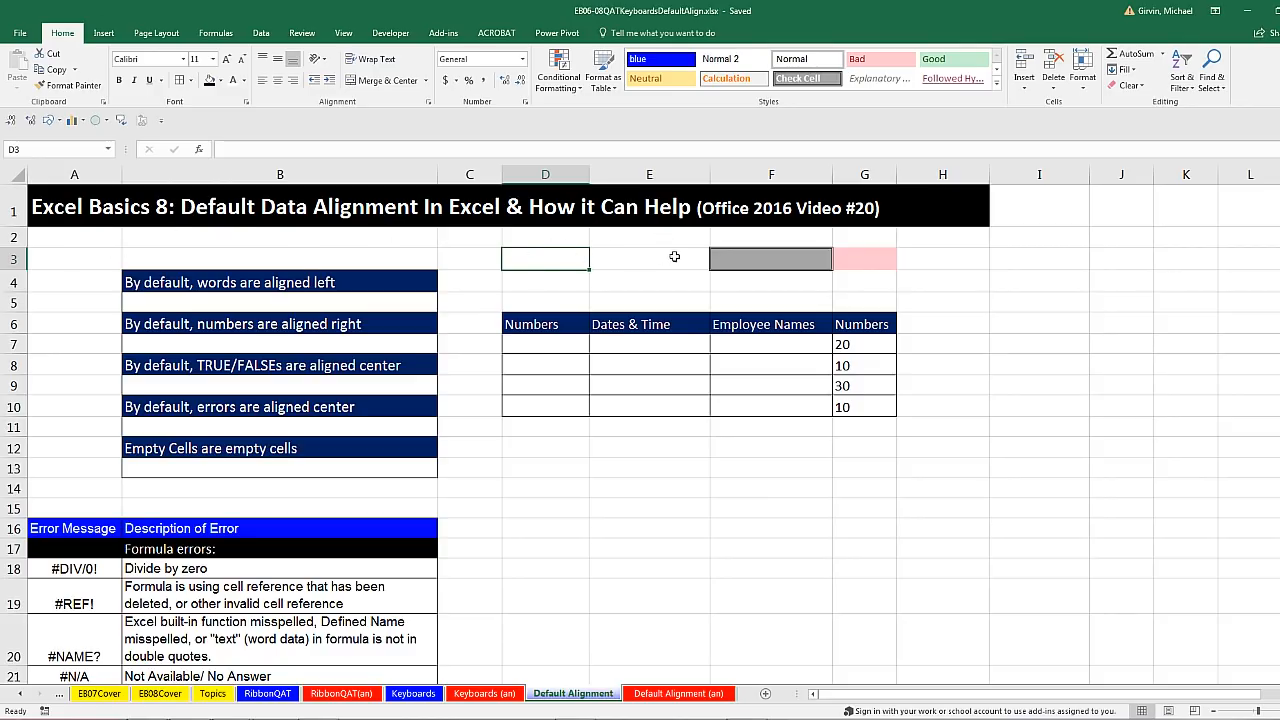
mouse_move(726, 232)
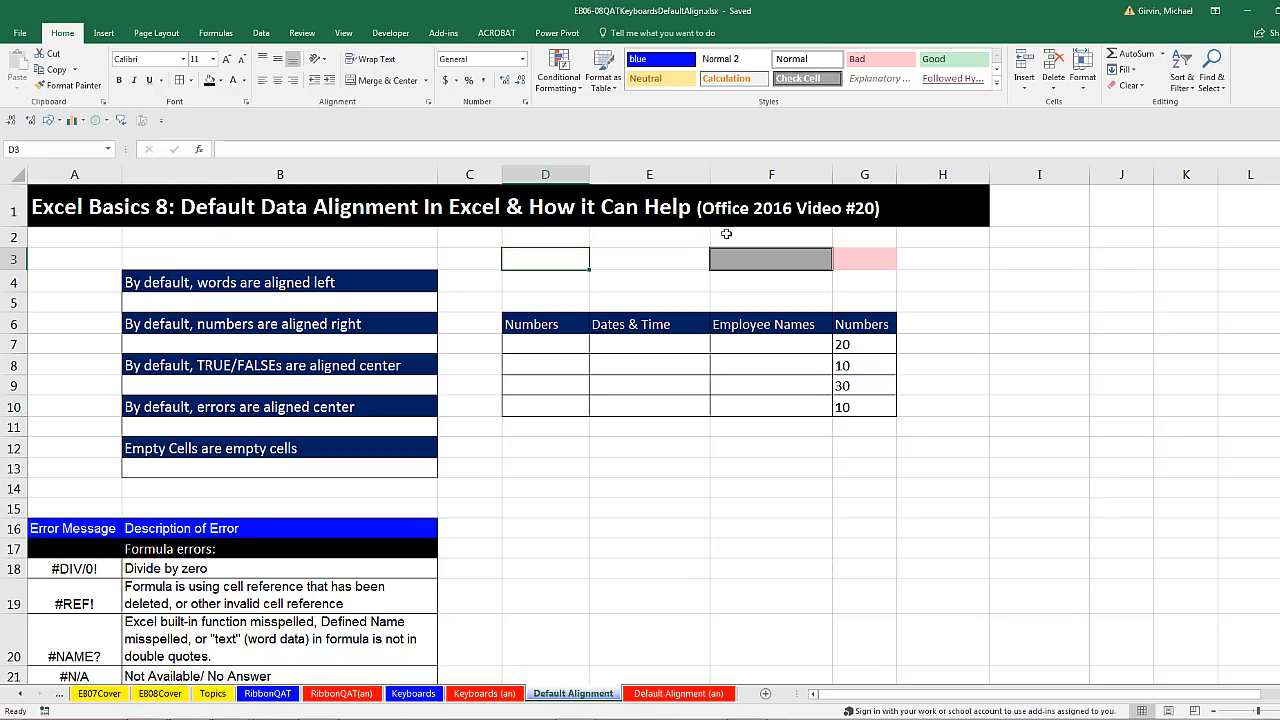
mouse_move(806, 228)
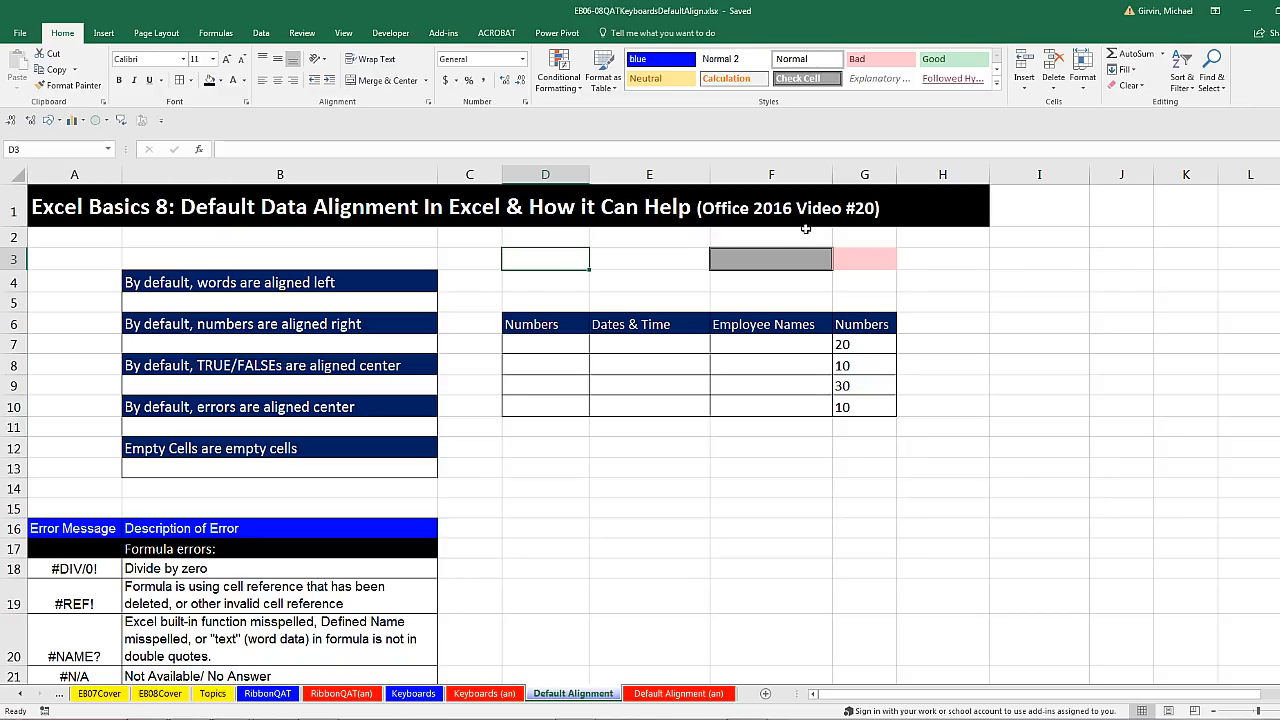
mouse_move(864, 238)
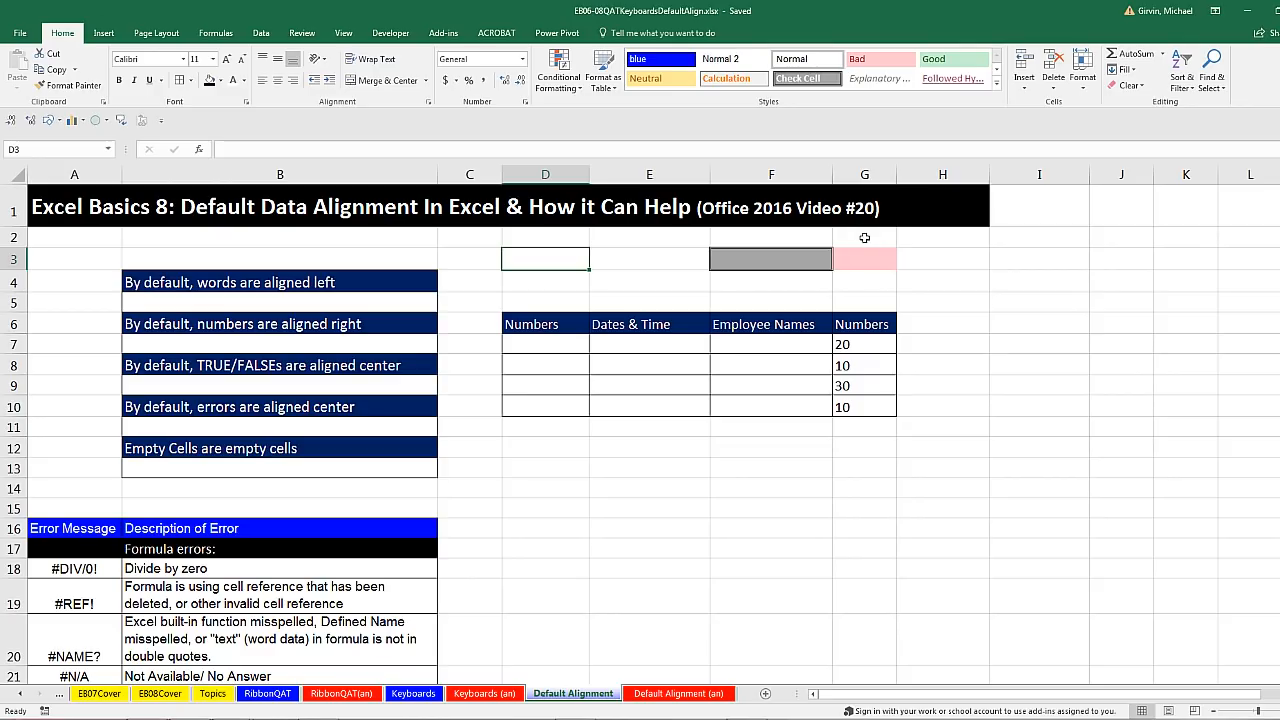
mouse_move(738, 24)
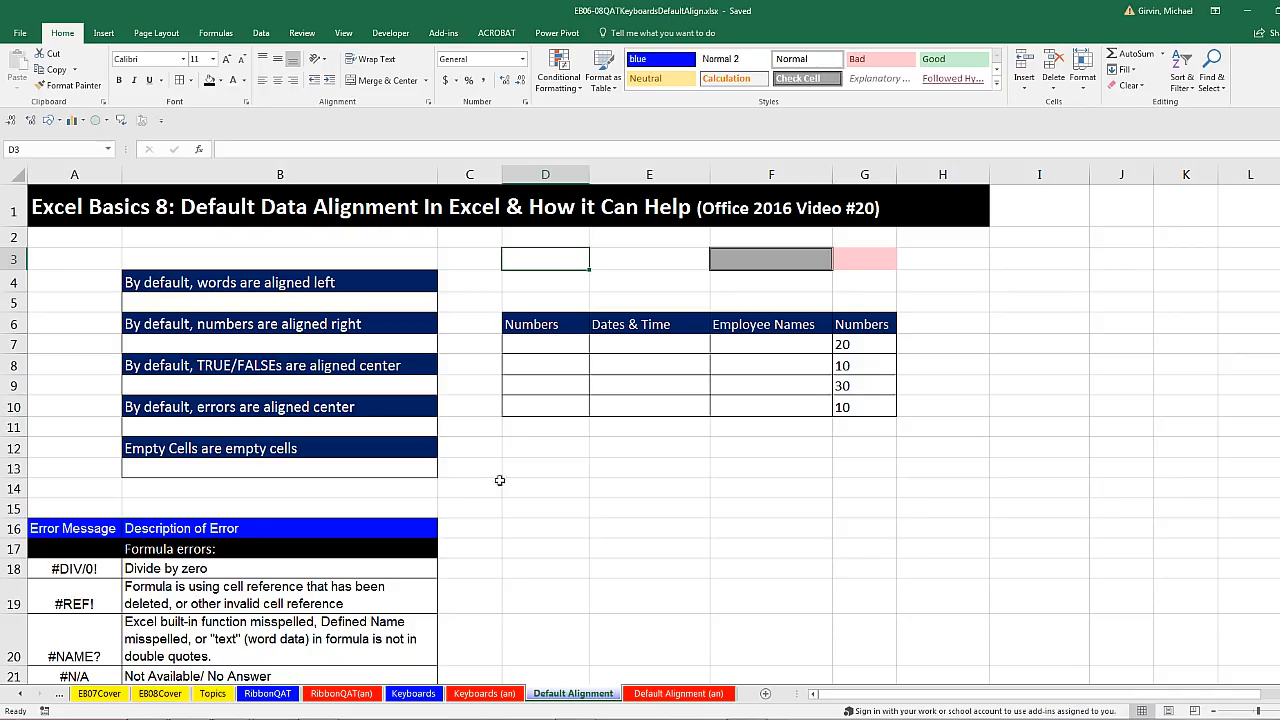
mouse_move(296, 298)
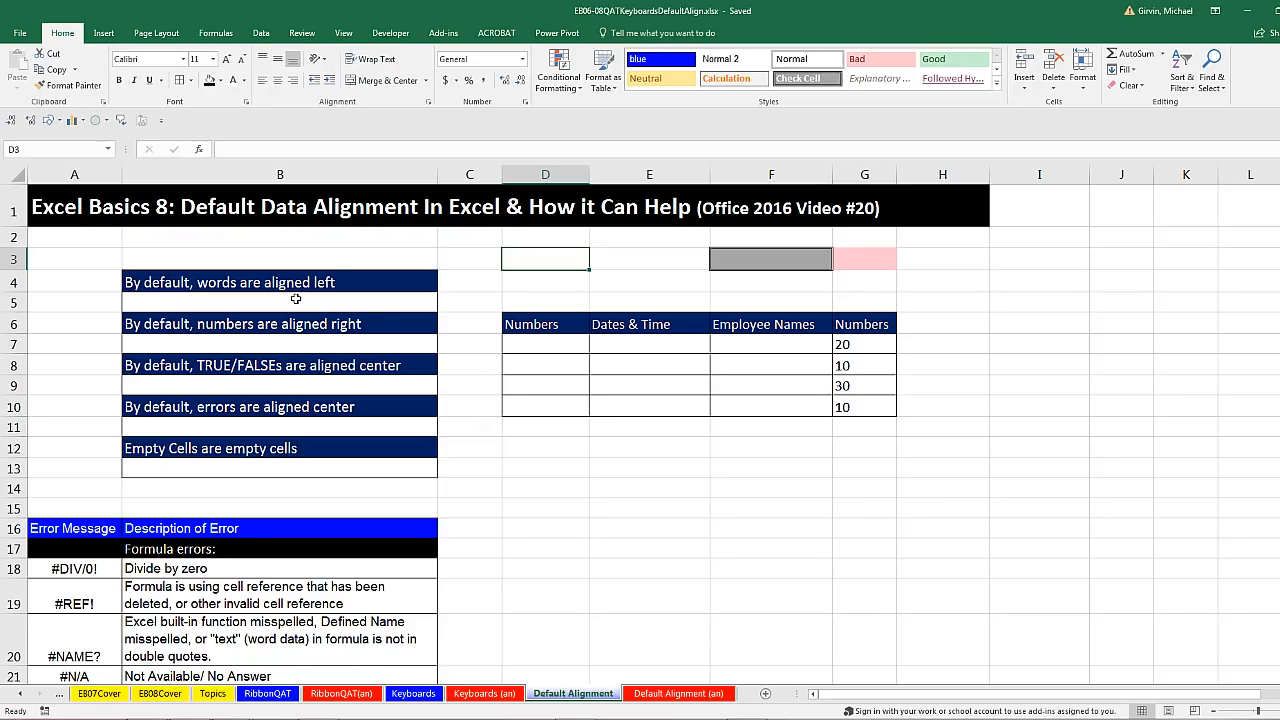
mouse_move(756, 400)
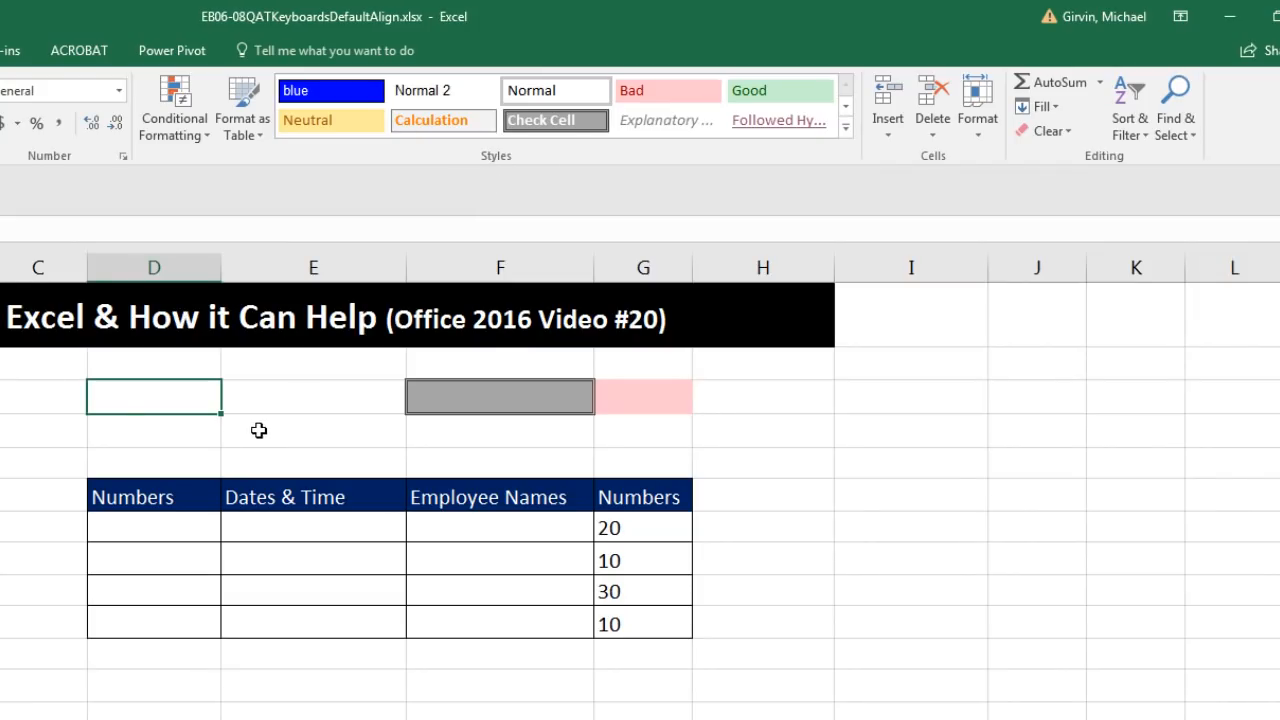
mouse_move(616, 66)
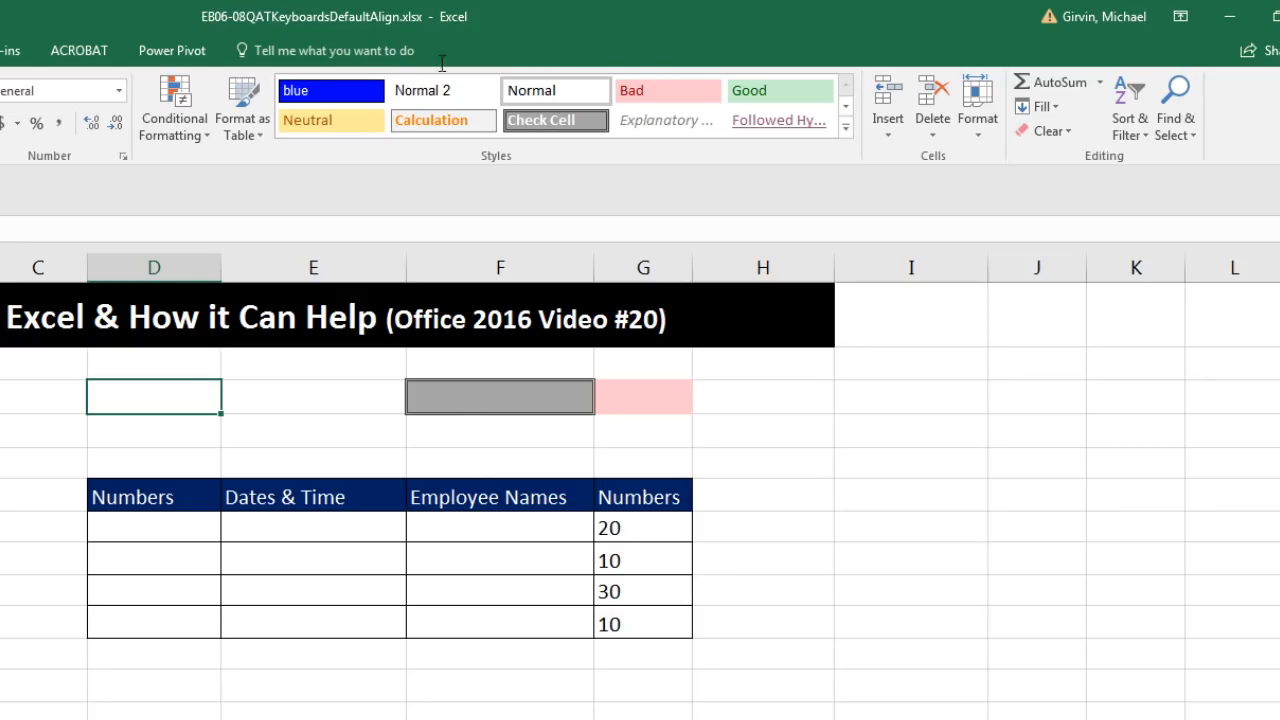
Step: Inspect the gray and pink shaded cells and the Normal cell style settings
left_click(500, 396)
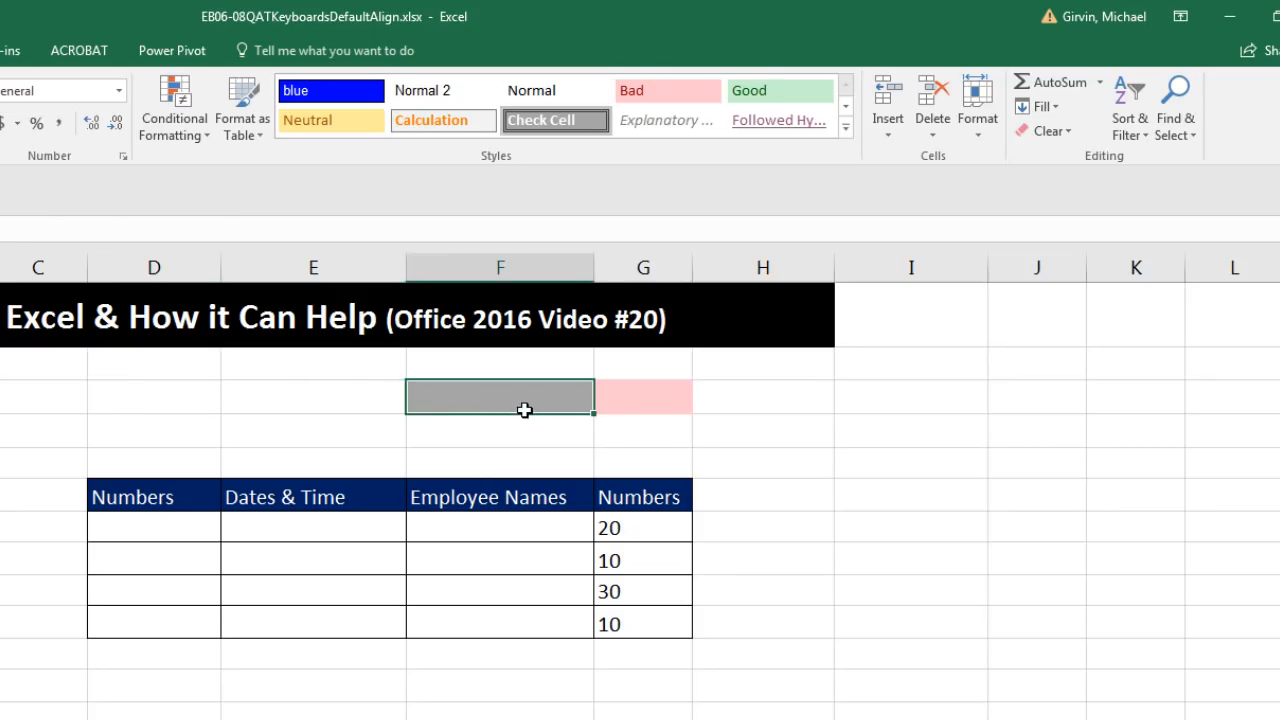
mouse_move(556, 120)
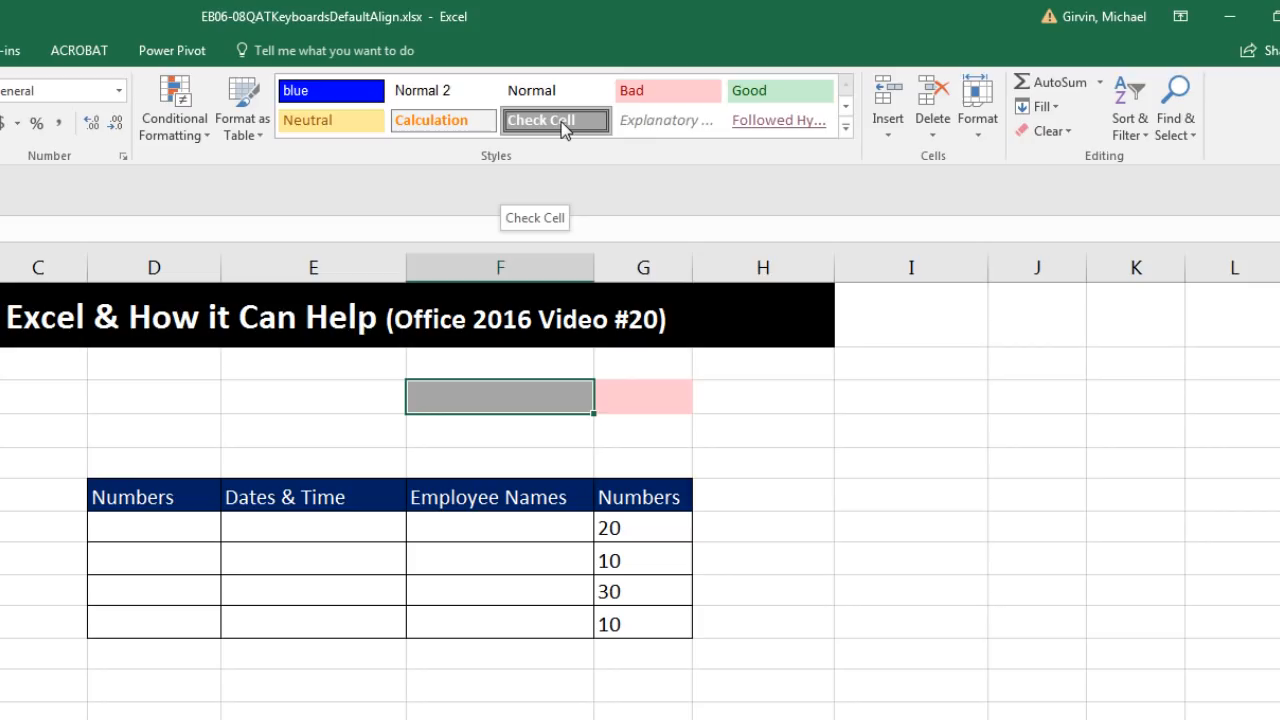
mouse_move(584, 144)
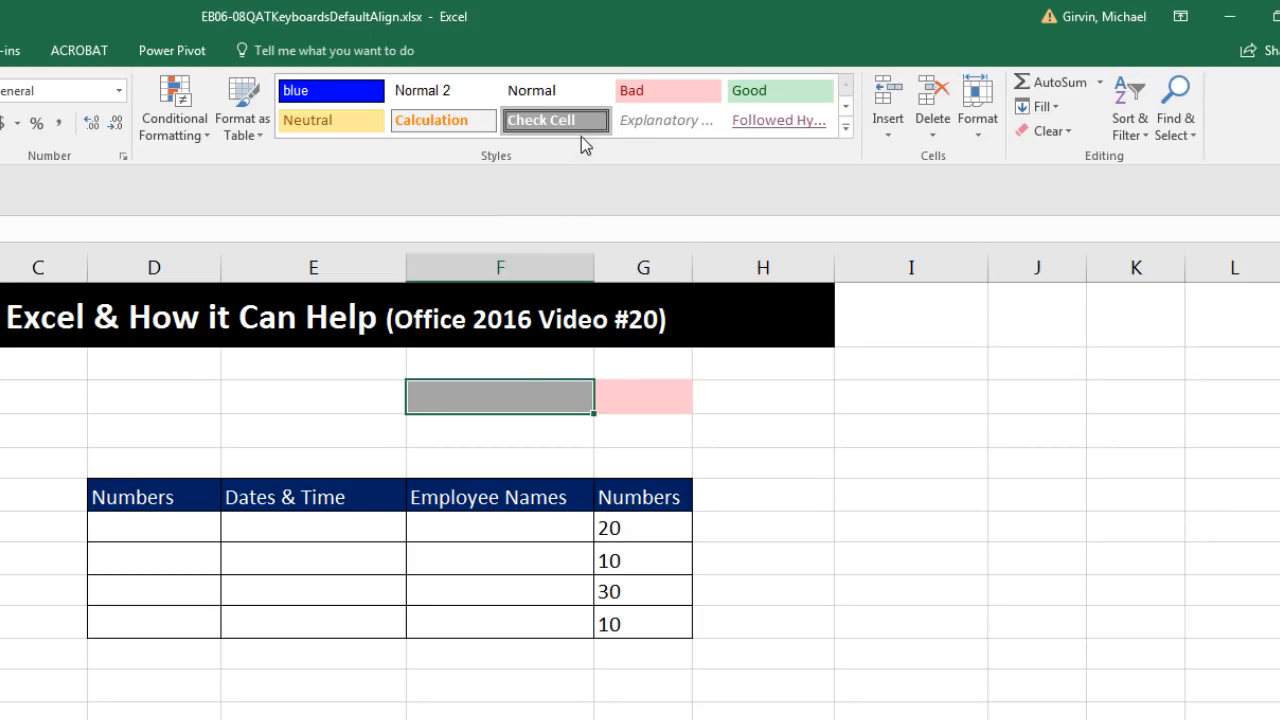
mouse_move(546, 362)
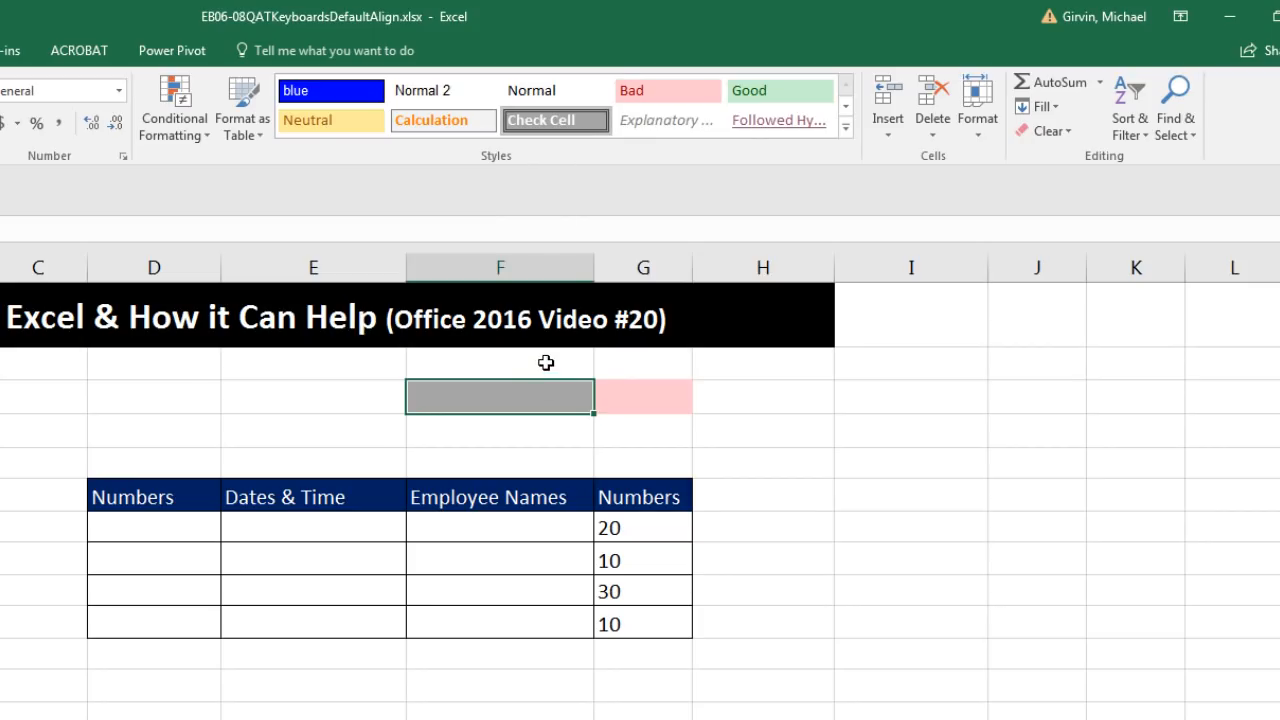
left_click(644, 396)
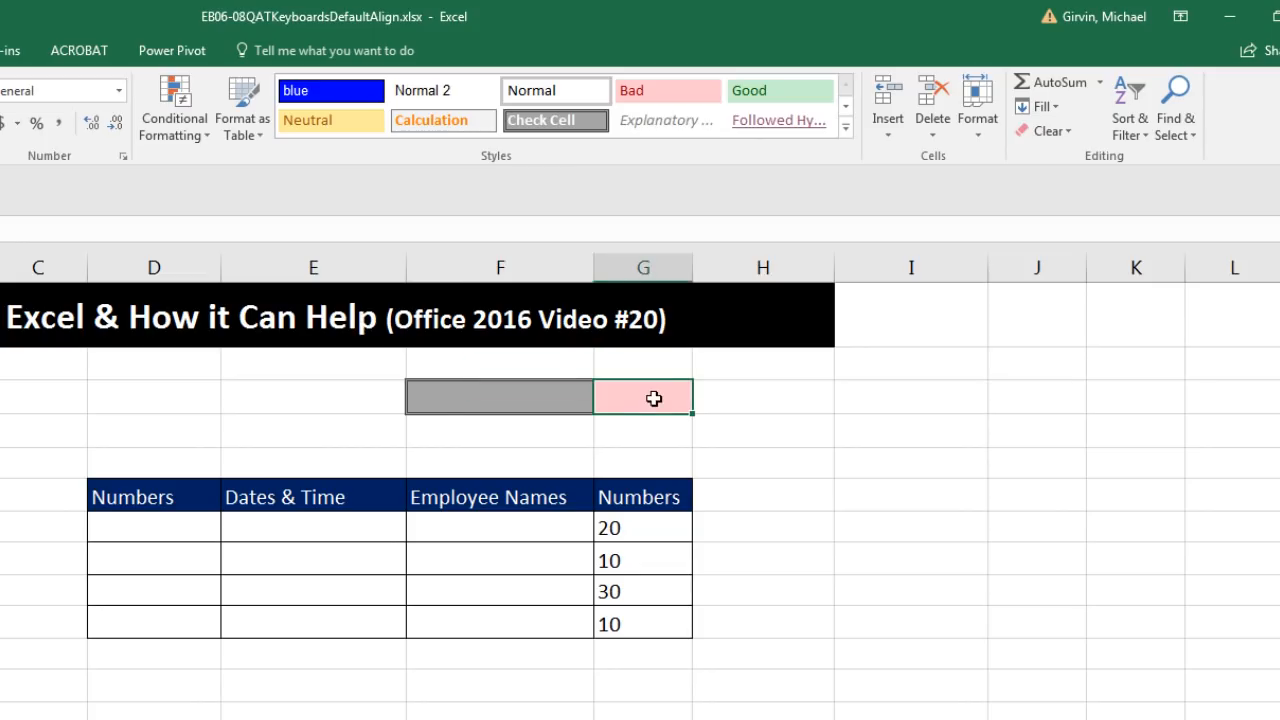
mouse_move(790, 400)
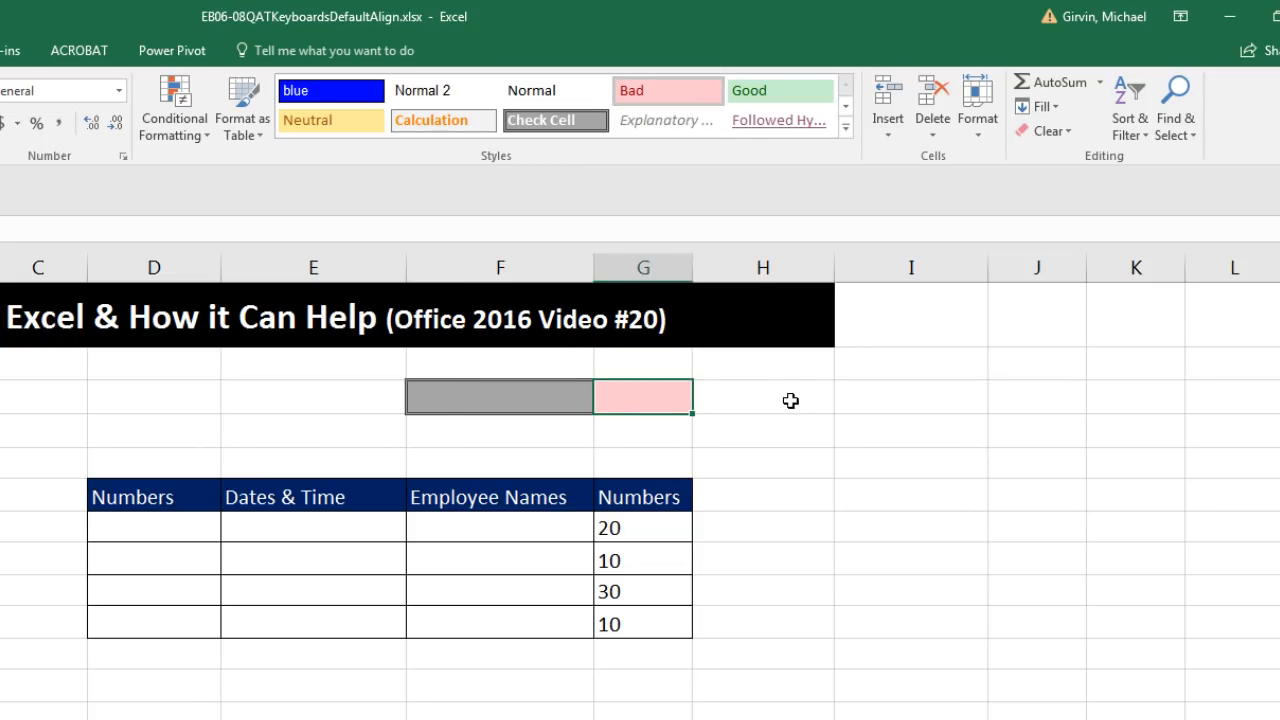
left_click(764, 396)
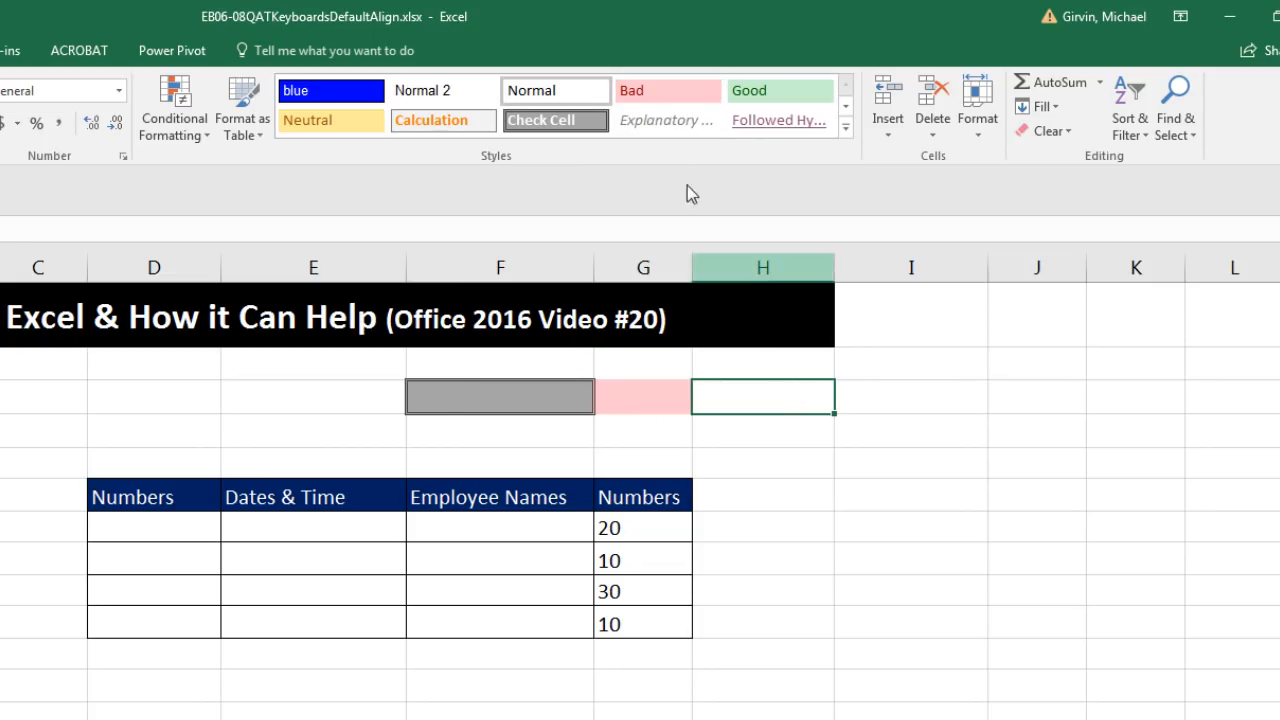
mouse_move(556, 90)
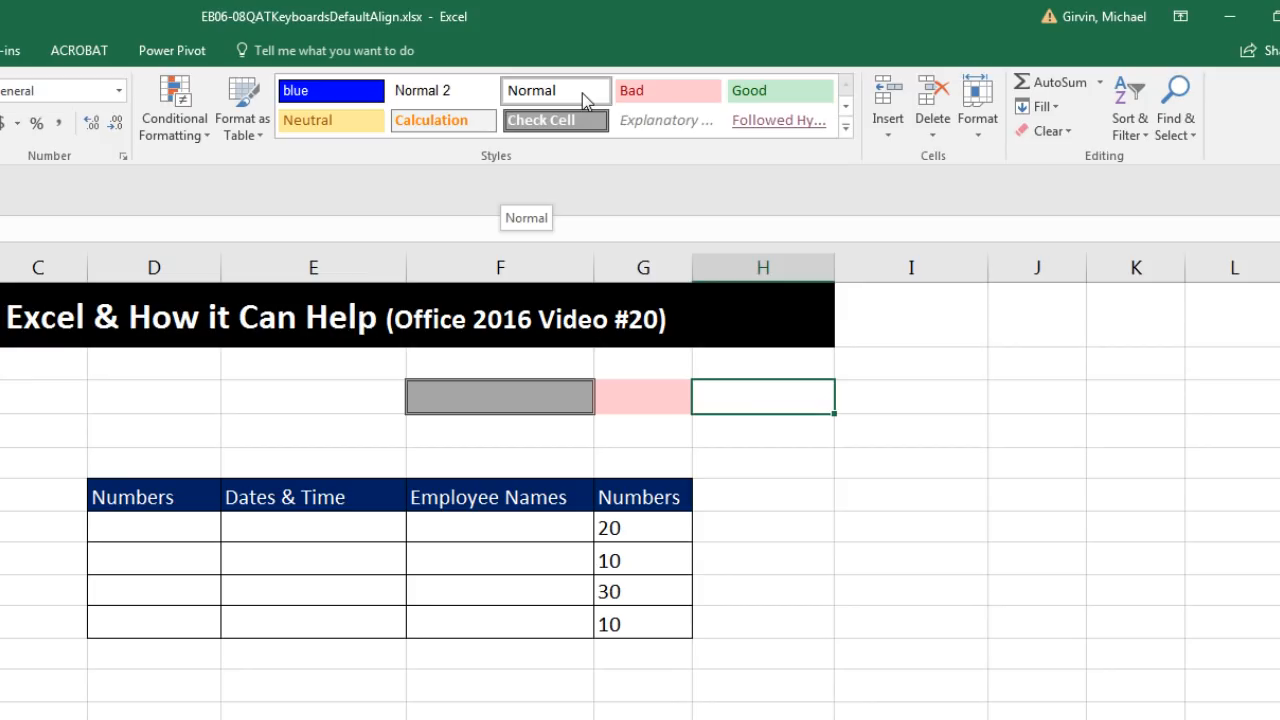
mouse_move(556, 94)
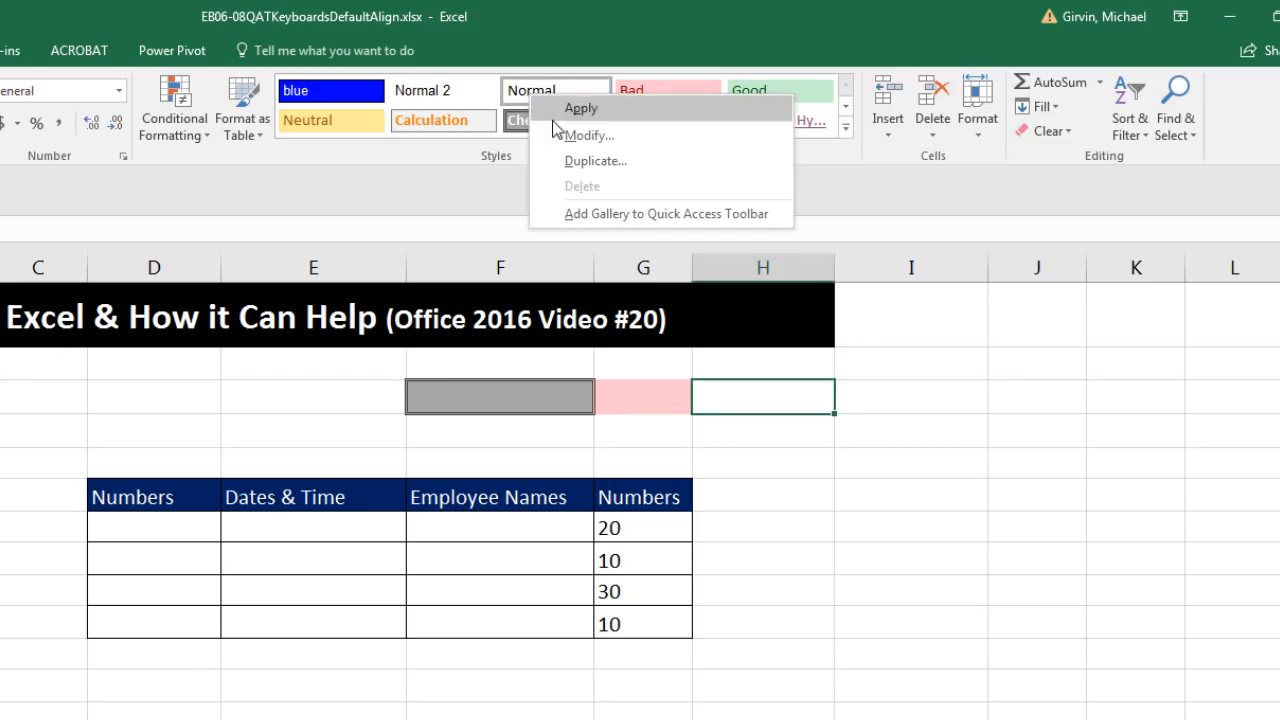
left_click(588, 136)
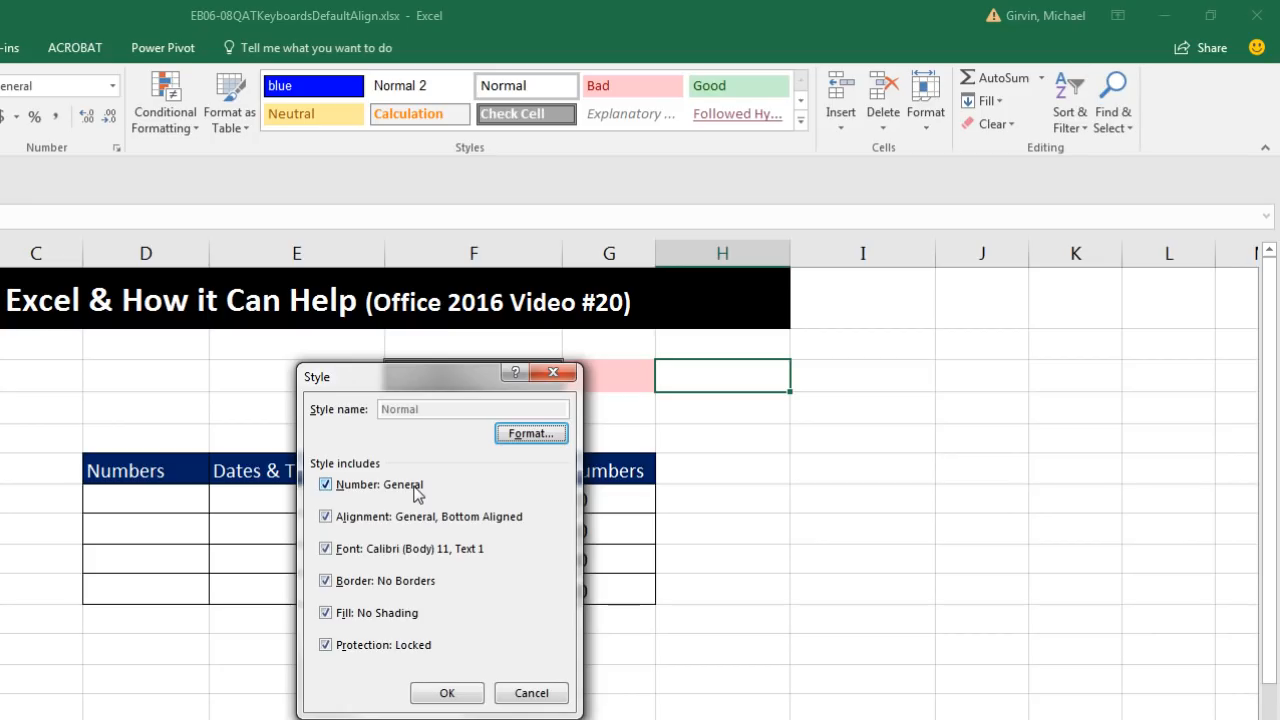
mouse_move(456, 552)
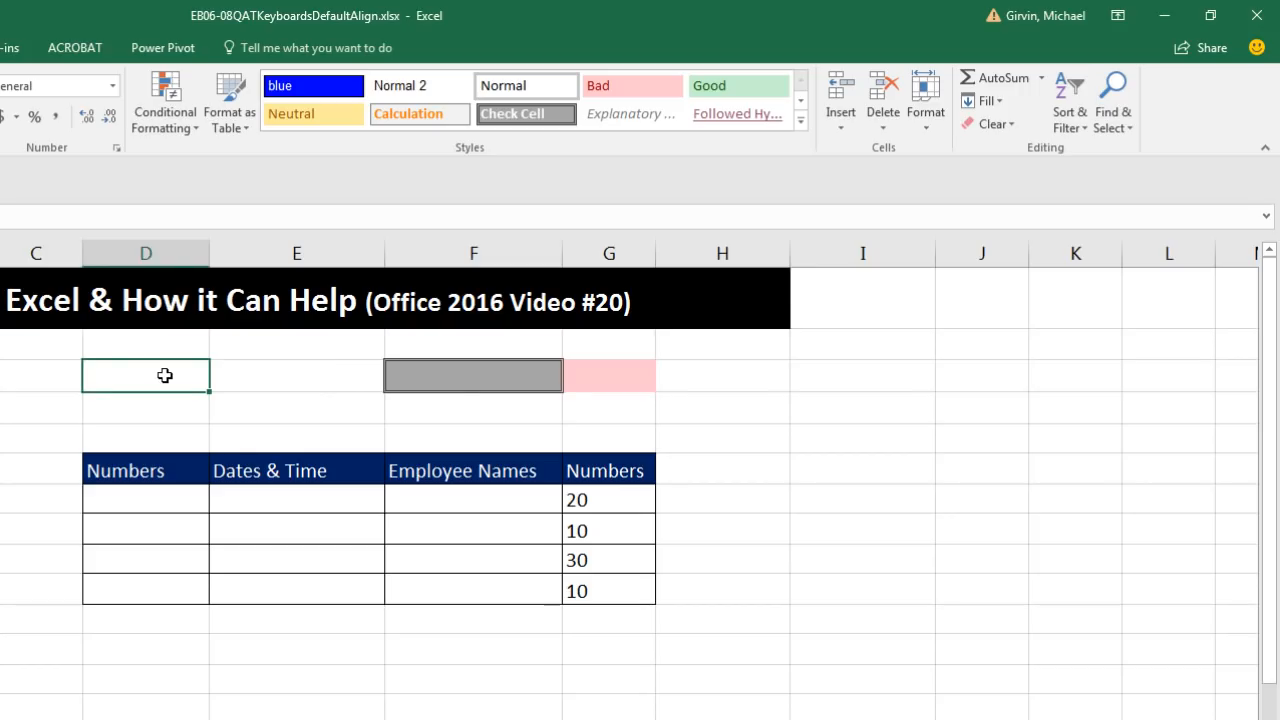
left_click(472, 376)
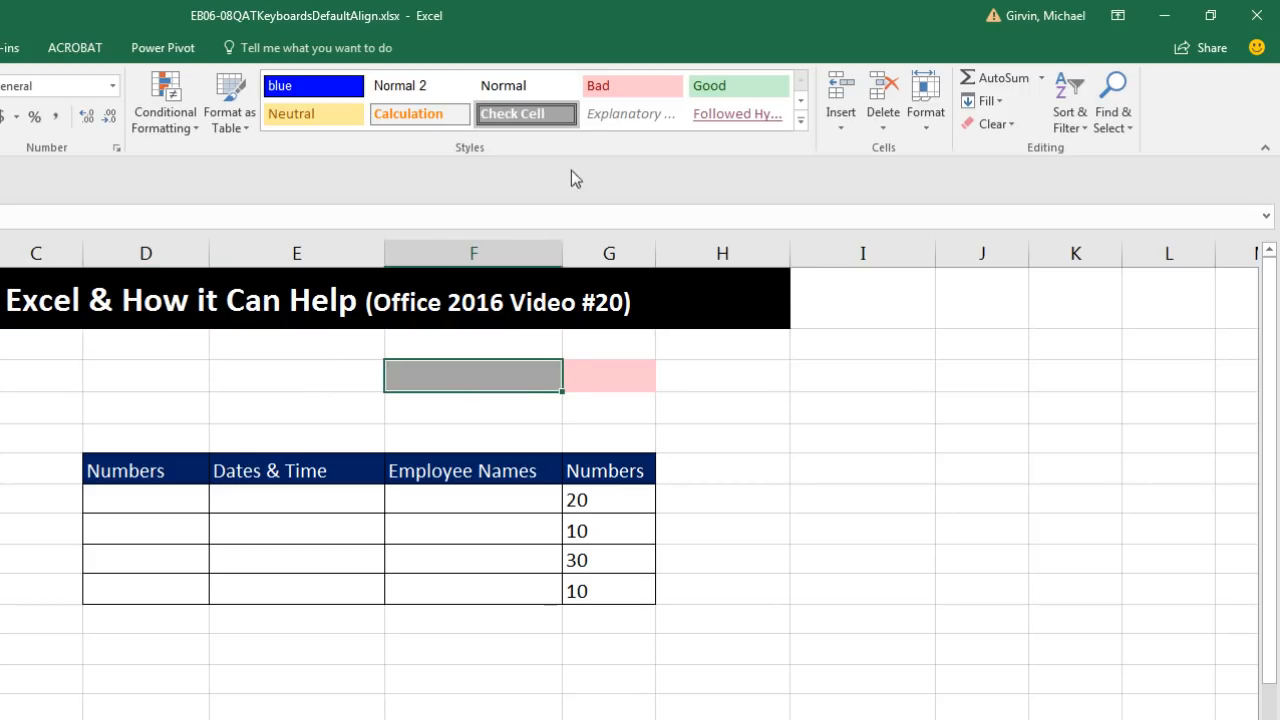
mouse_move(524, 112)
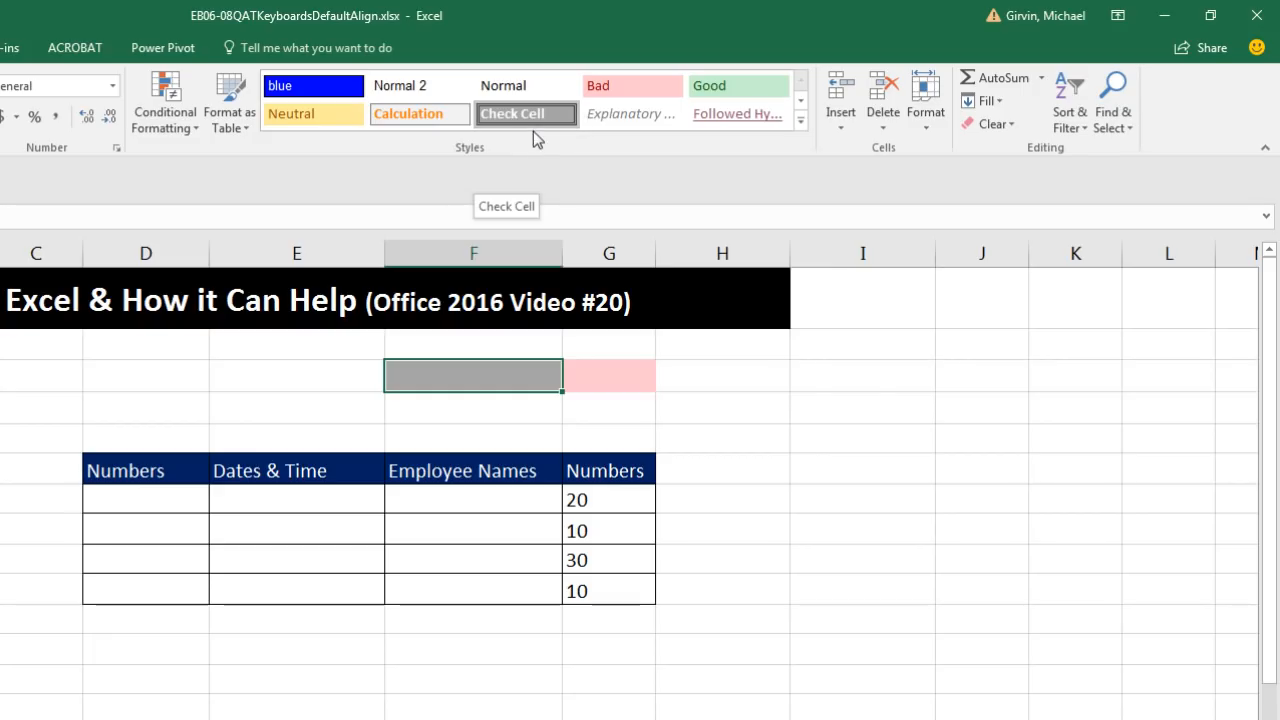
mouse_move(178, 366)
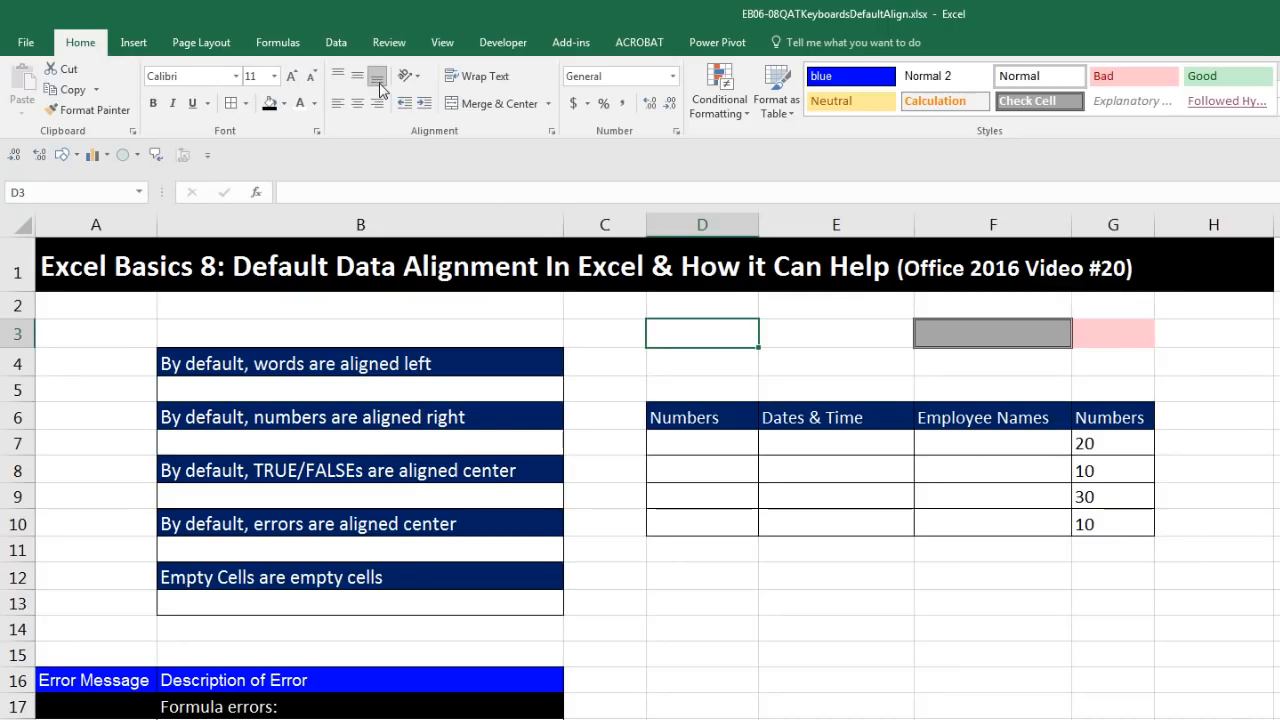
mouse_move(376, 76)
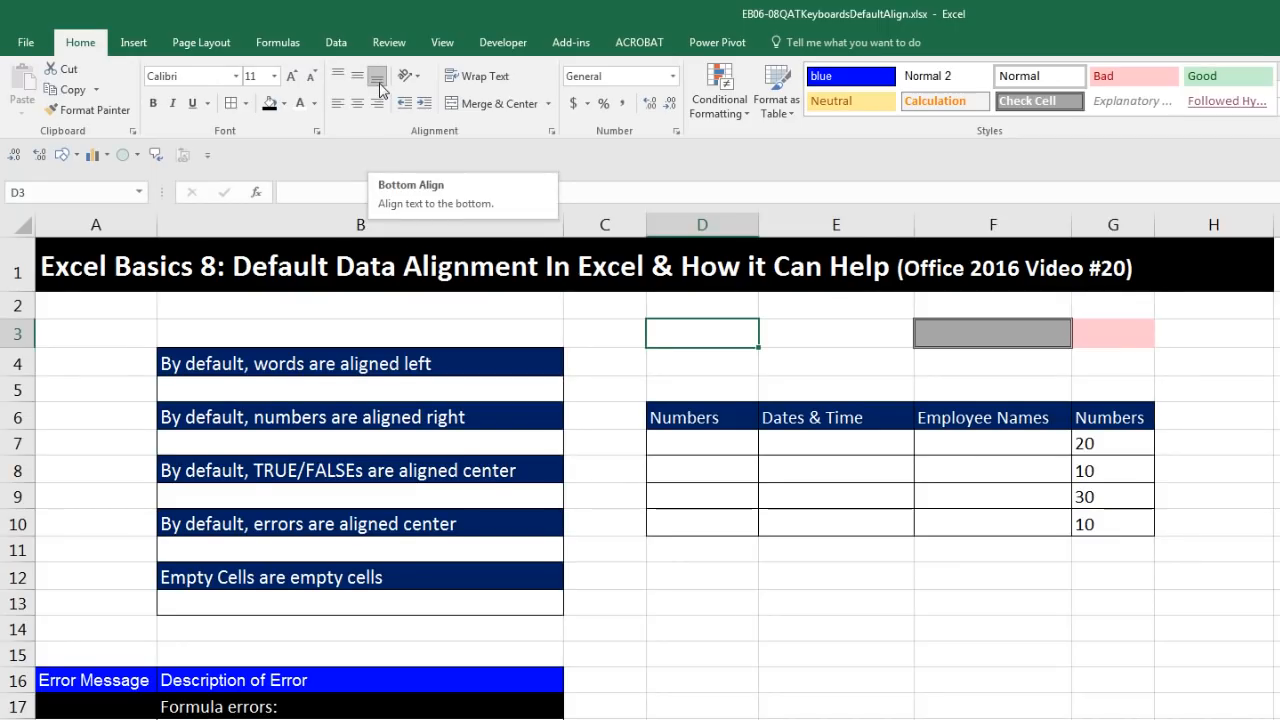
mouse_move(564, 100)
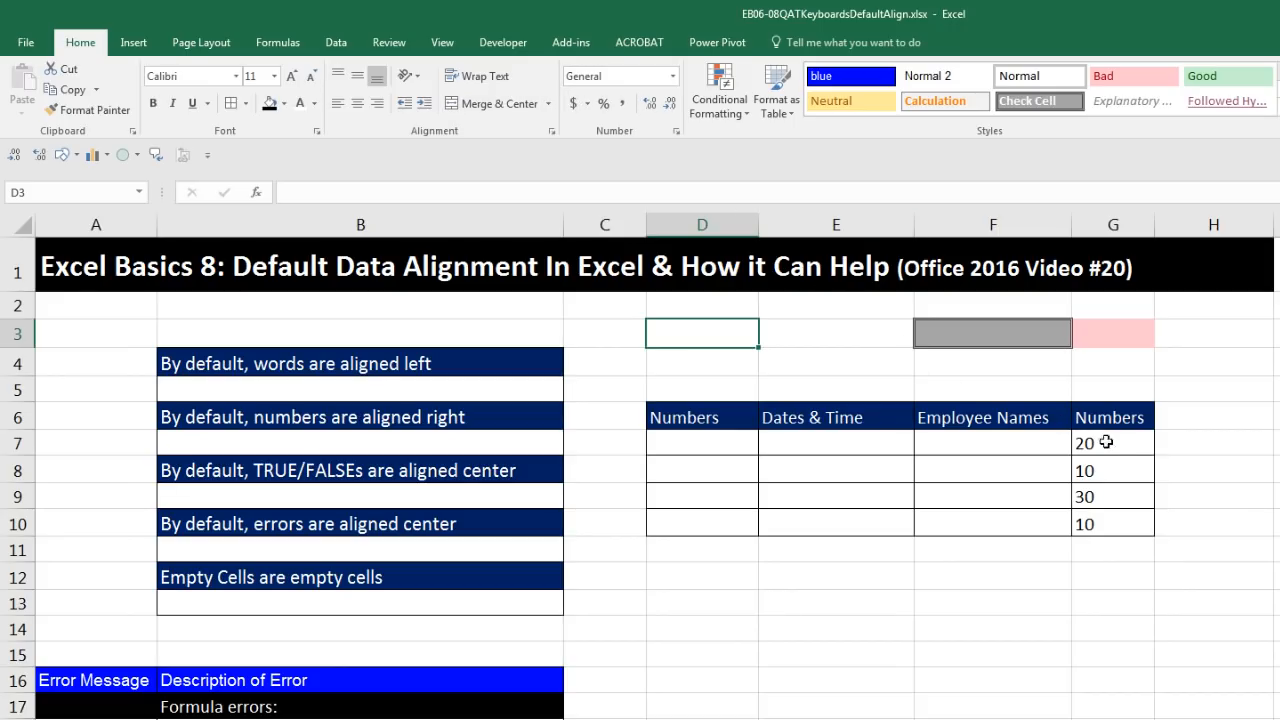
Step: Inspect the left-aligned number 20 in G7 of the small Numbers table
left_click(1112, 444)
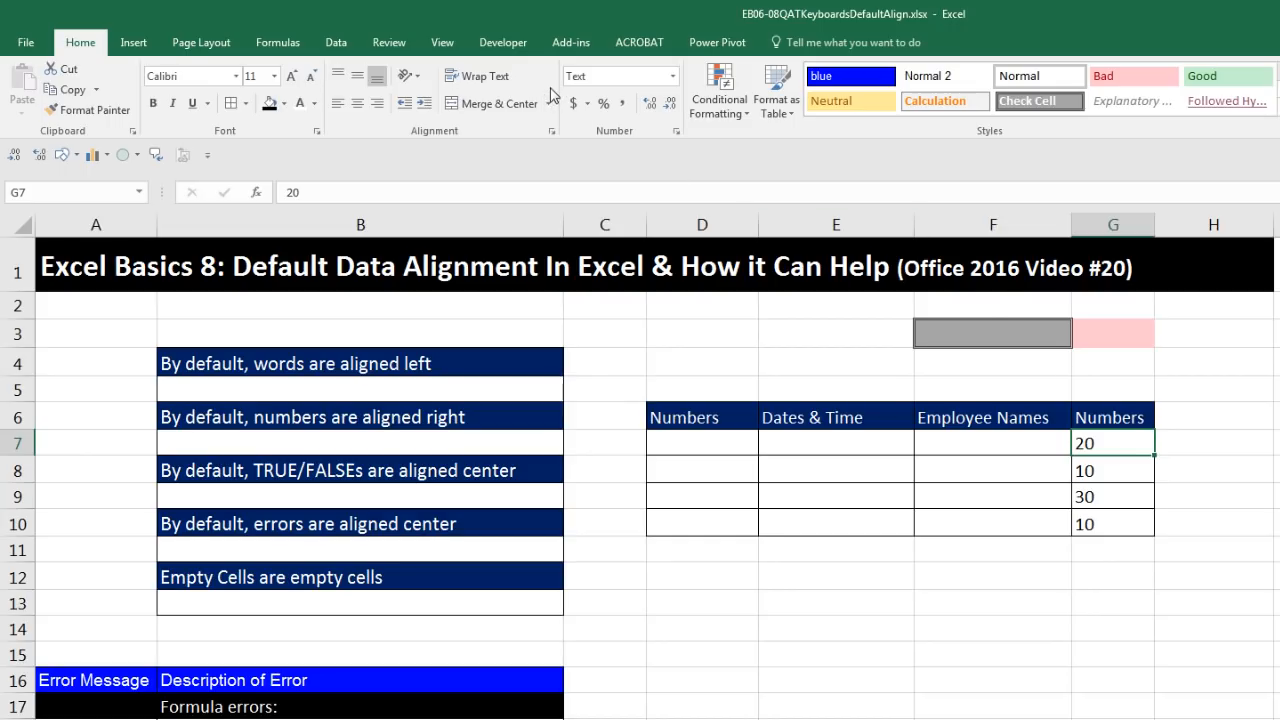
left_click(612, 76)
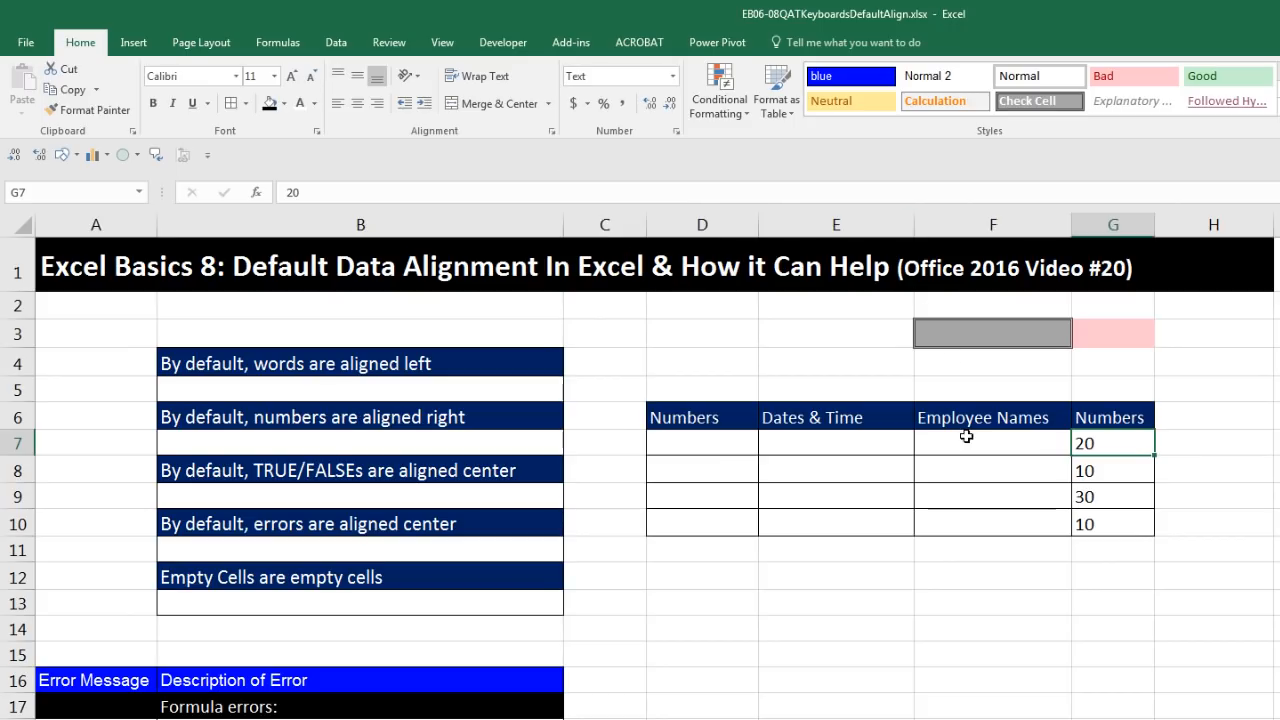
left_click(992, 444)
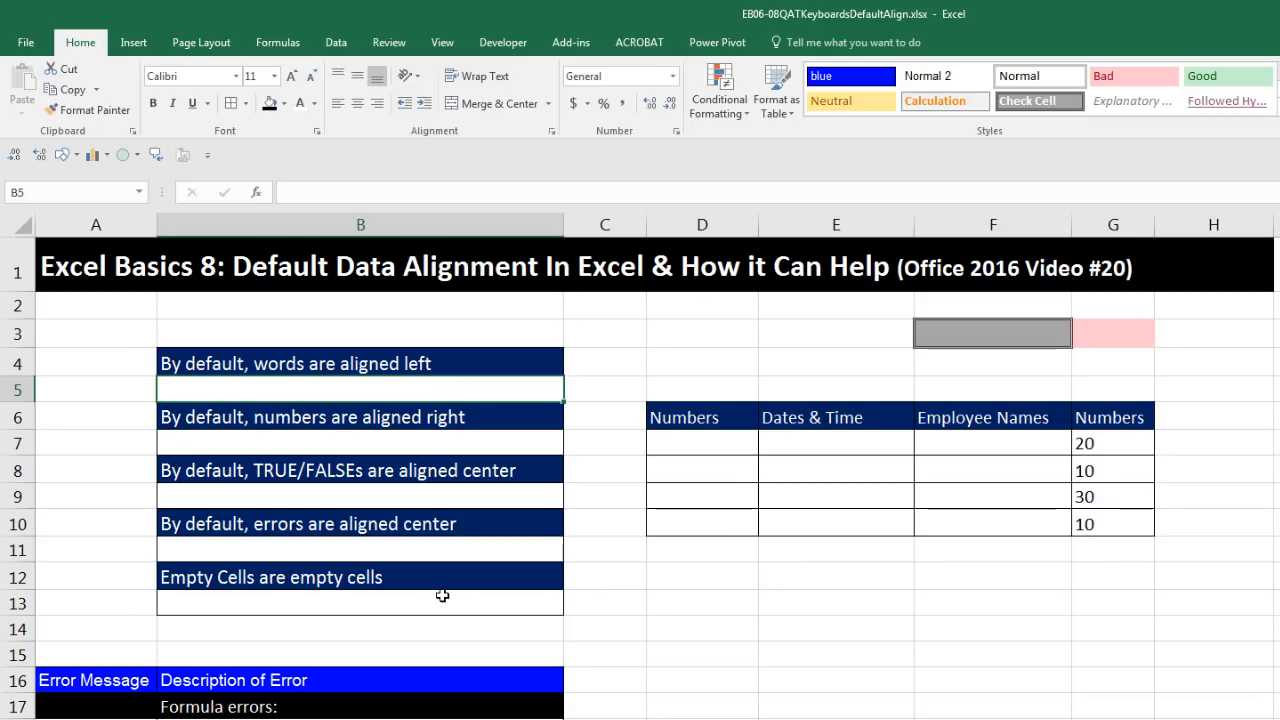
mouse_move(636, 360)
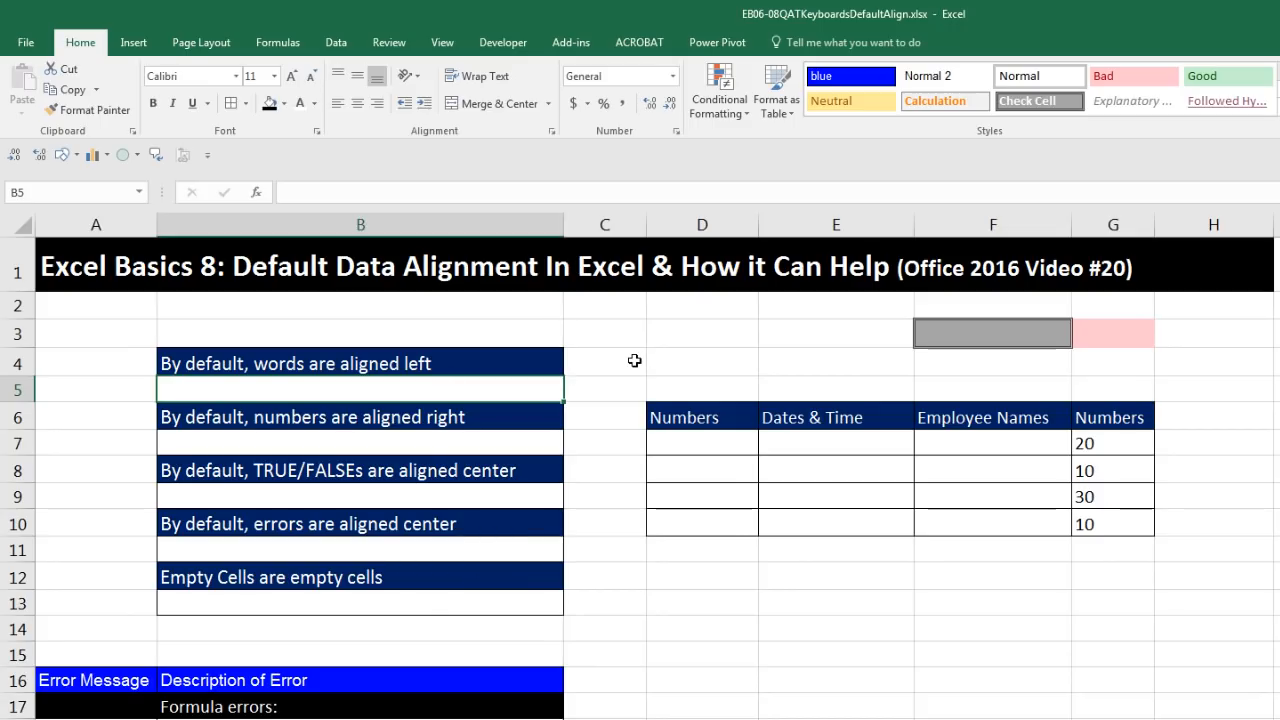
mouse_move(378, 394)
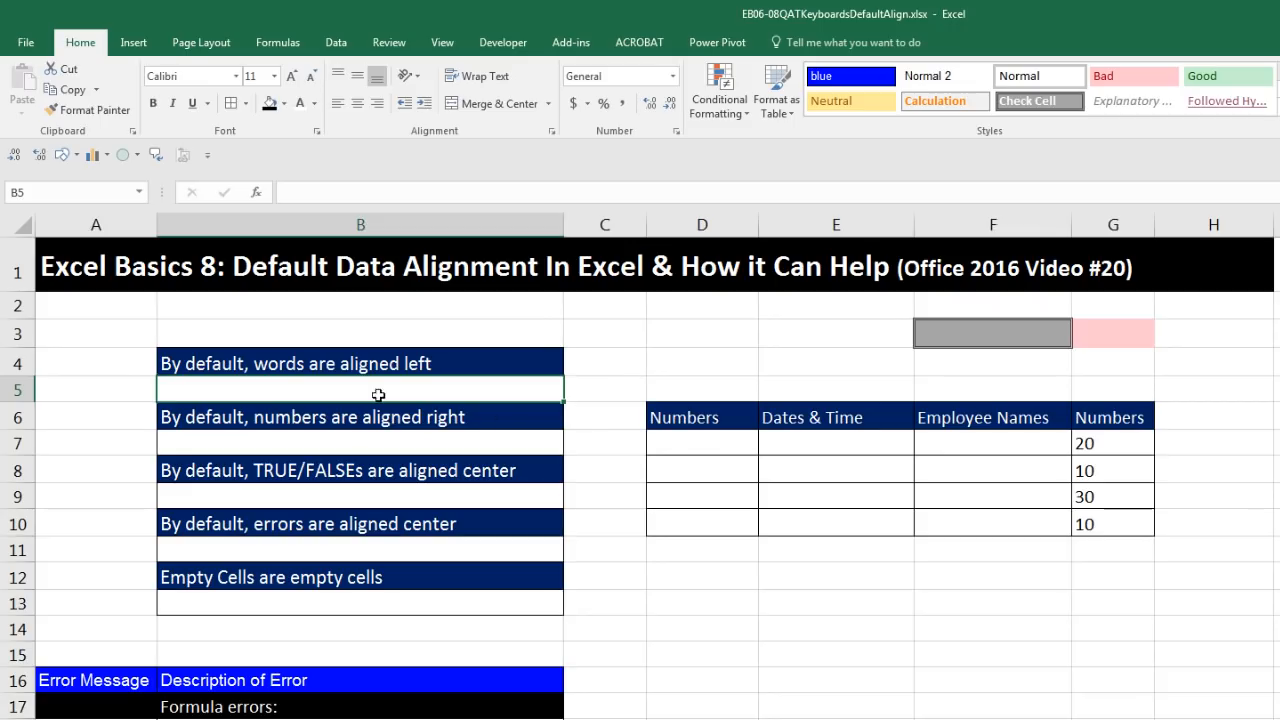
Step: Enter Excel in B5 and 43 in B7, confirming 43 sits right-aligned
type("Excel")
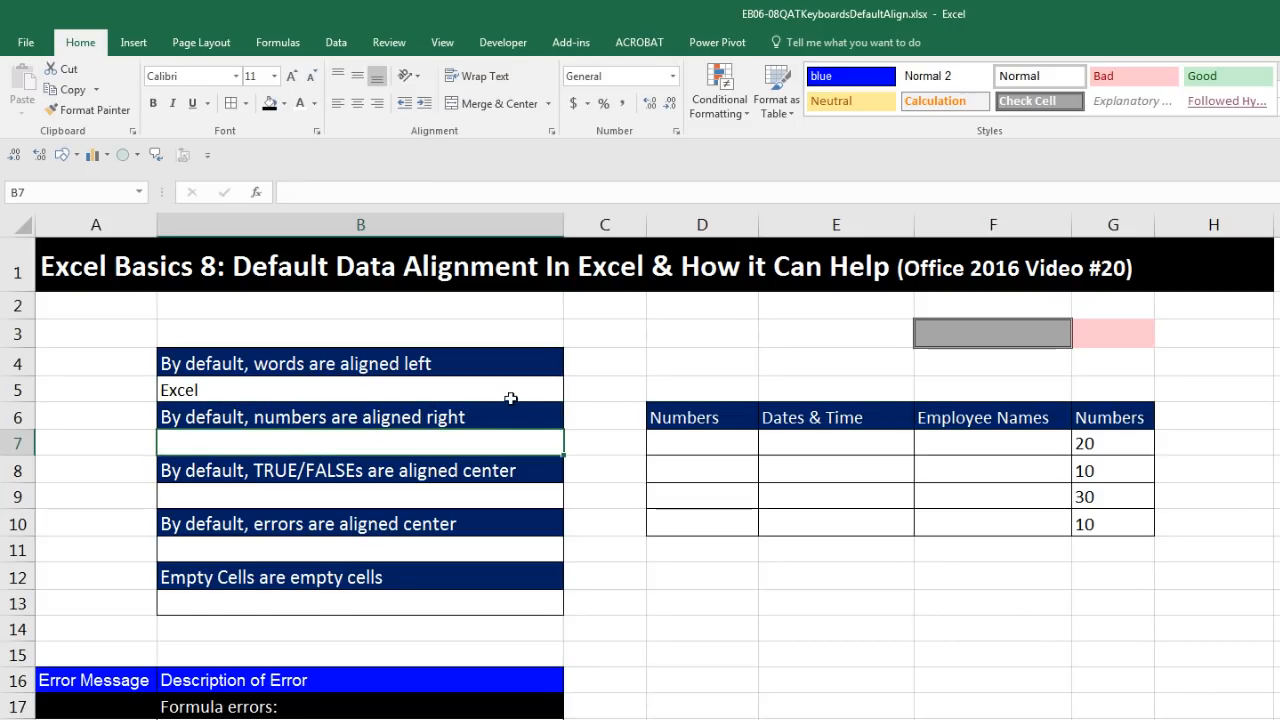
mouse_move(286, 390)
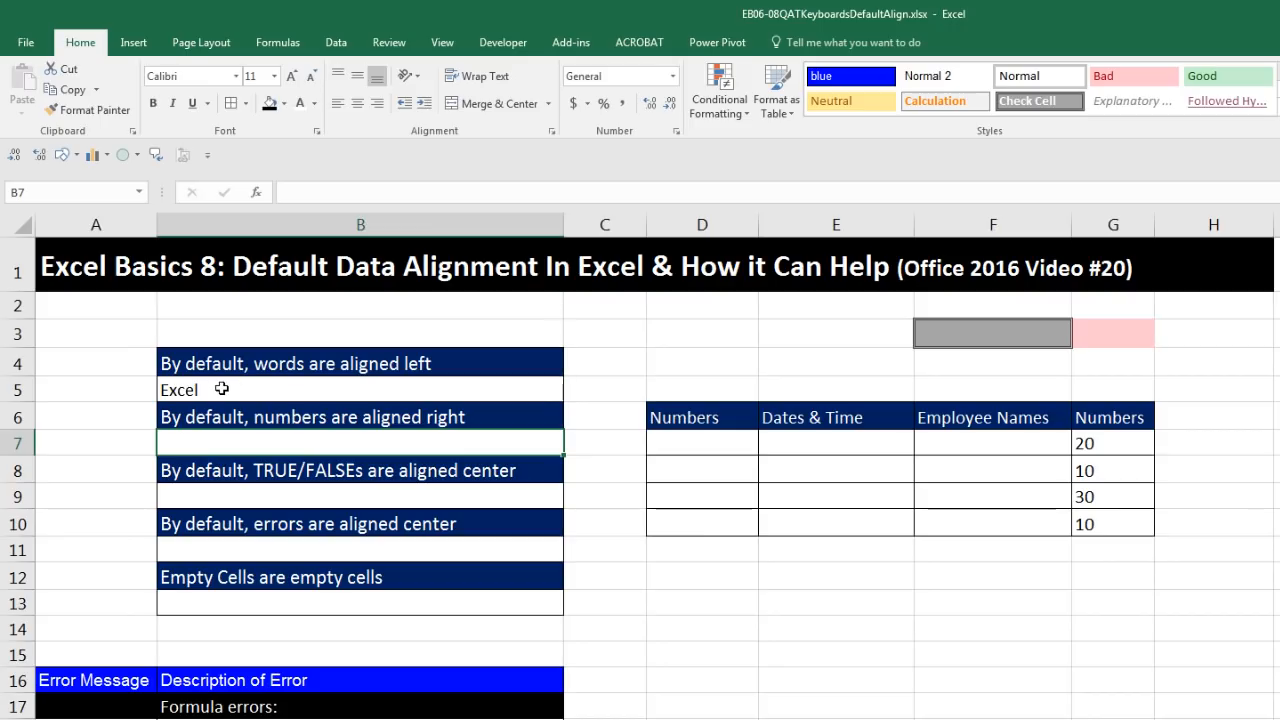
mouse_move(308, 444)
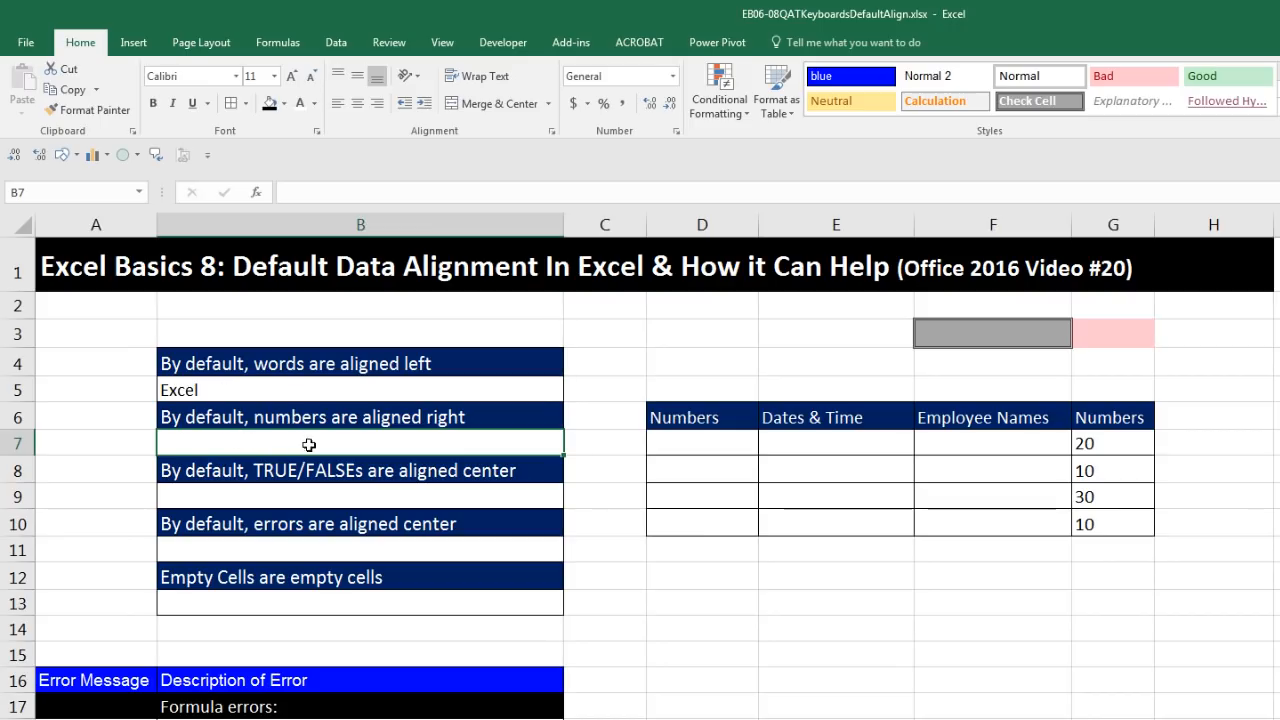
type("43")
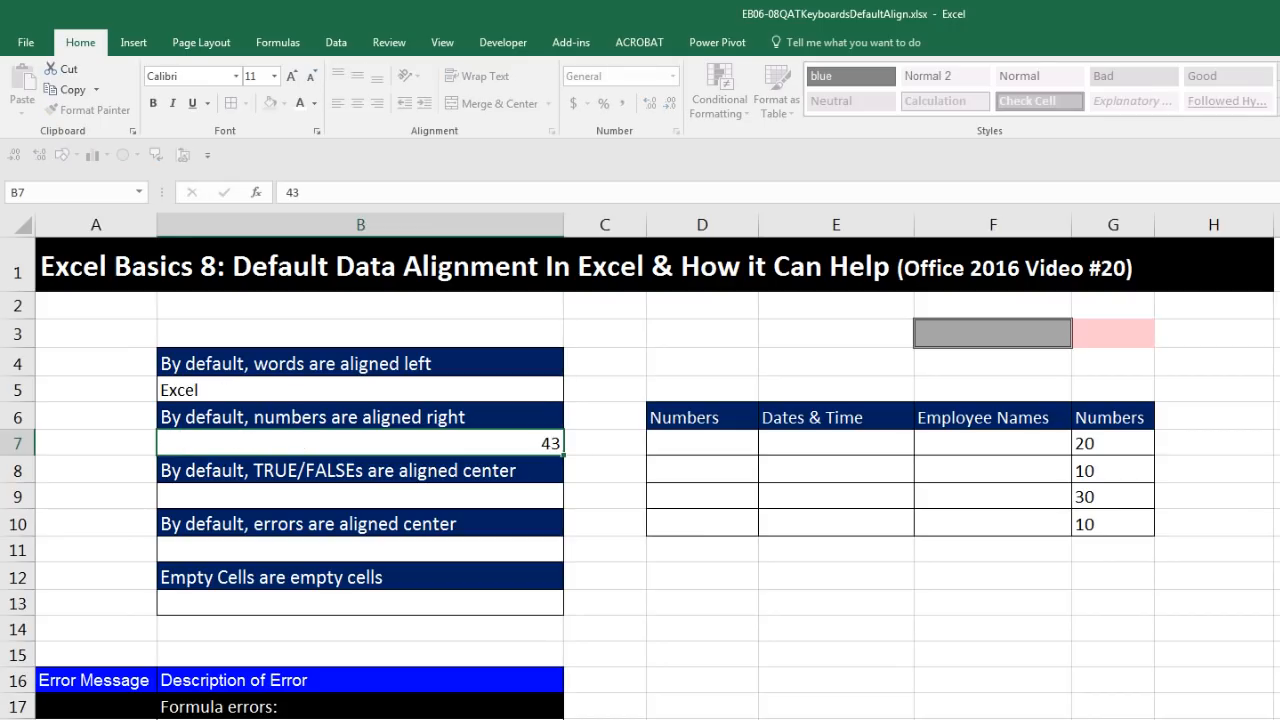
left_click(360, 496)
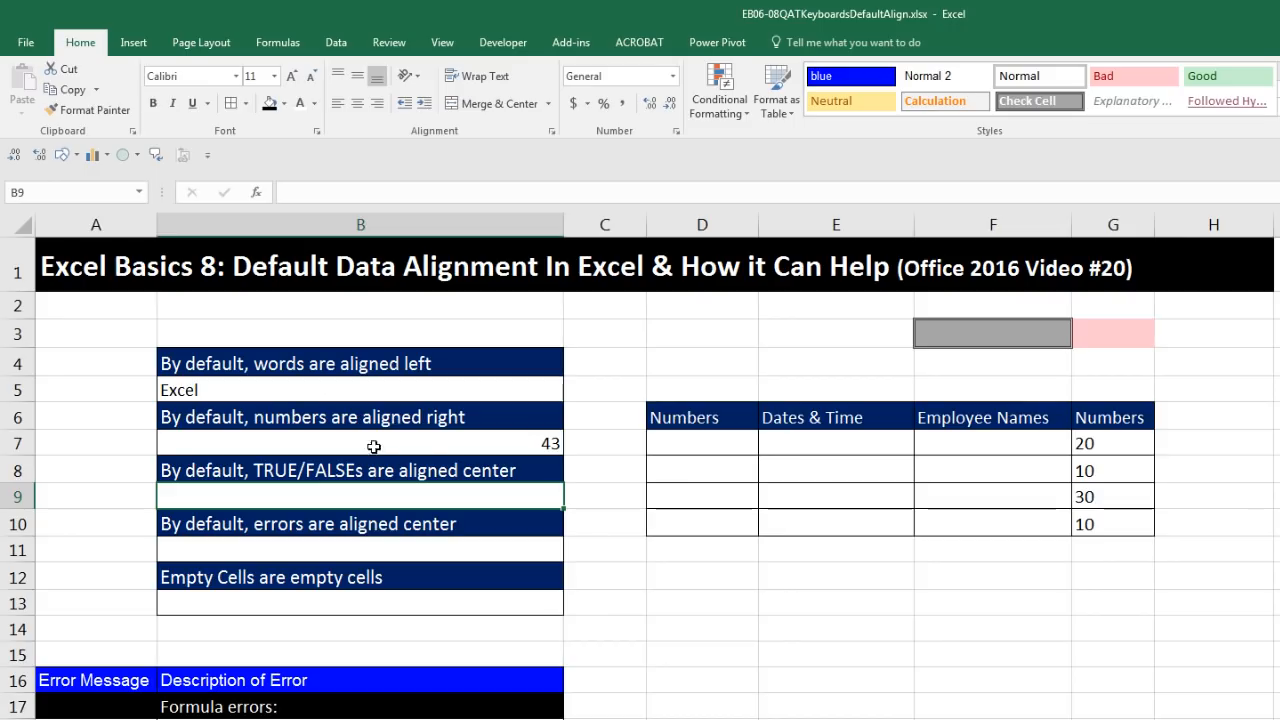
mouse_move(480, 452)
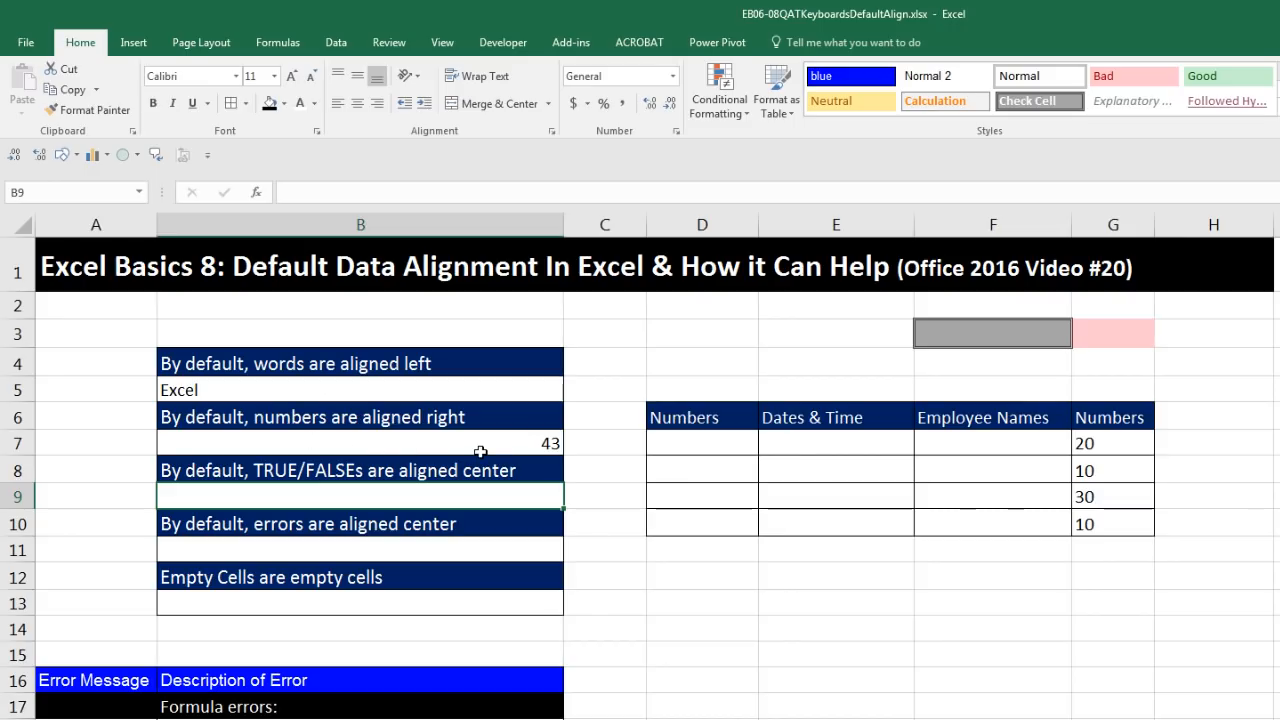
mouse_move(548, 450)
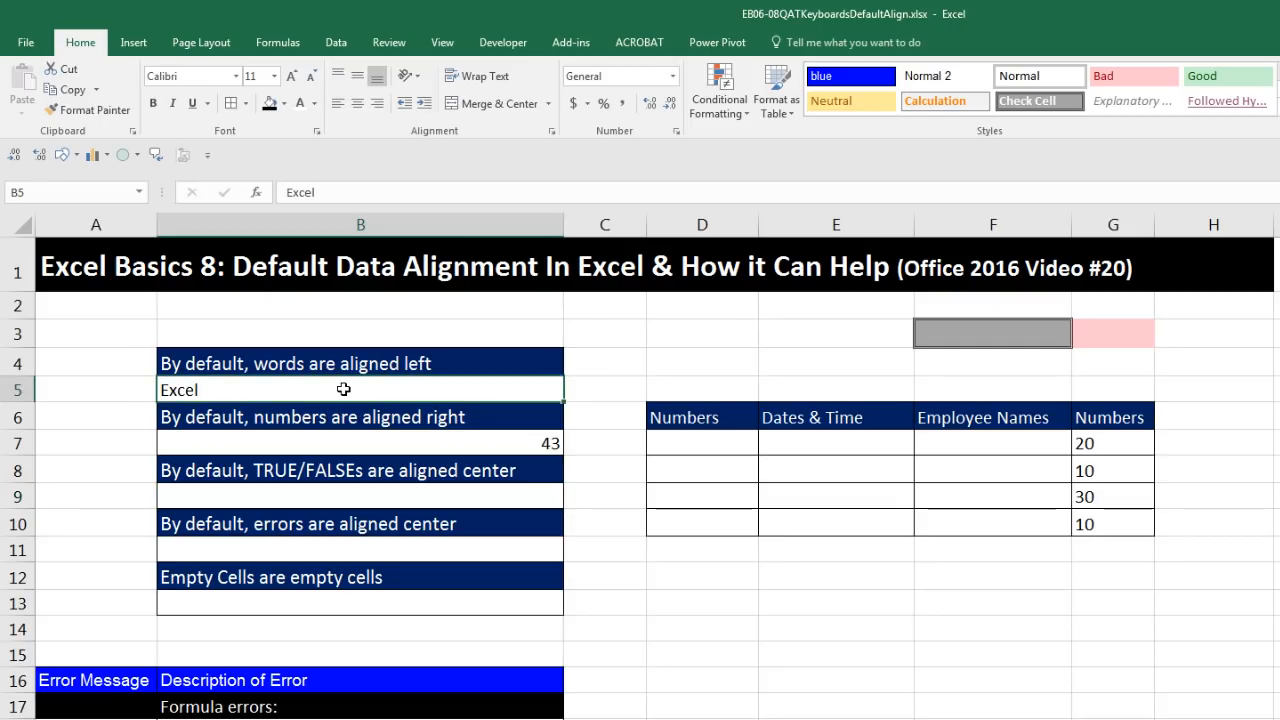
left_click(360, 442)
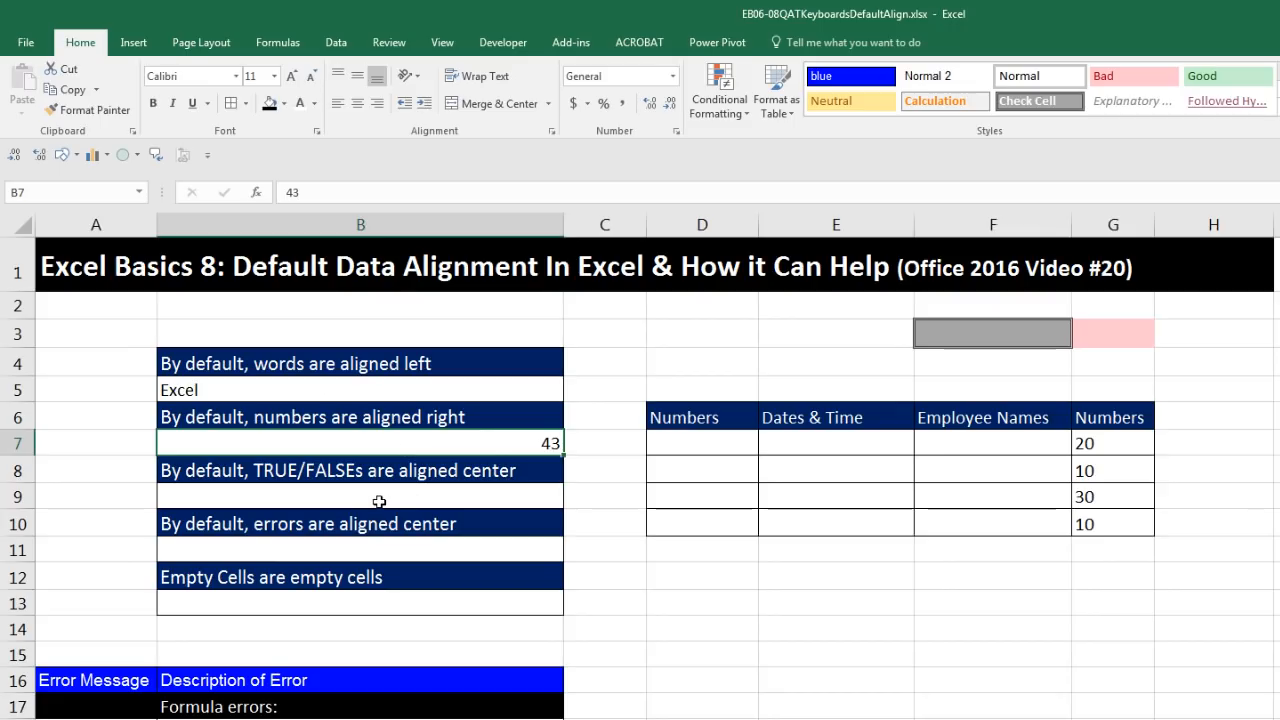
left_click(360, 496)
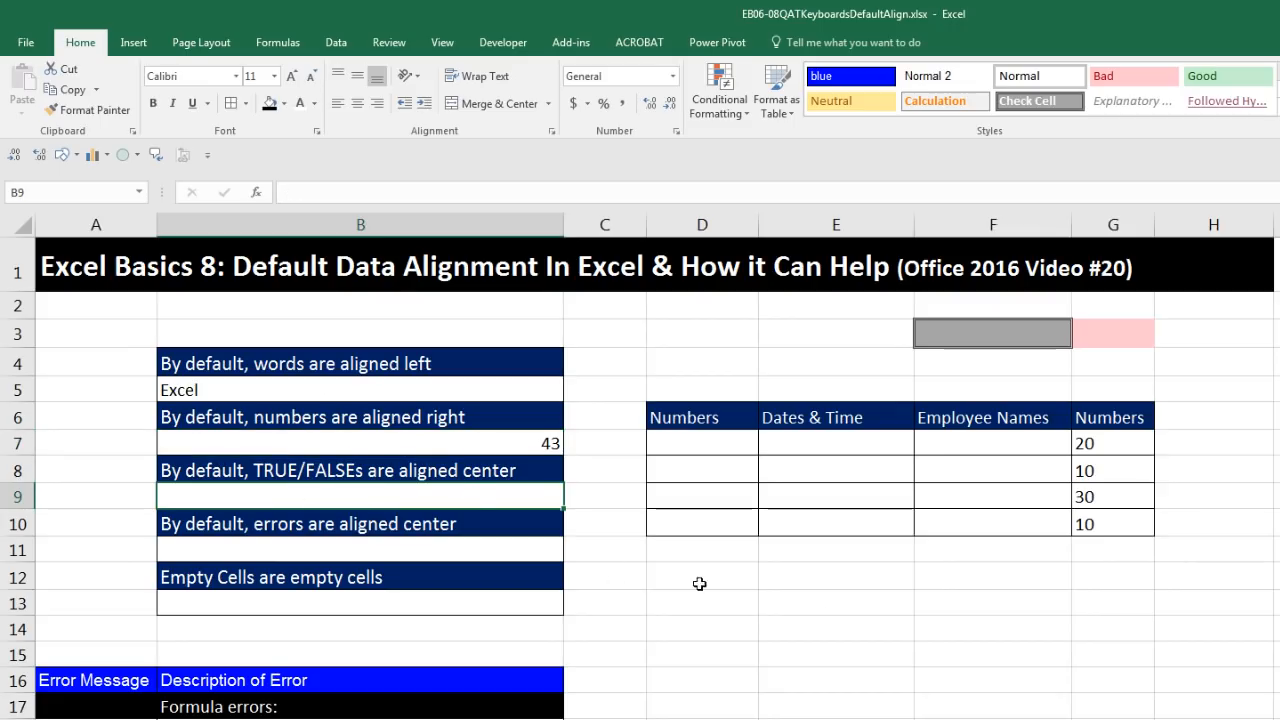
mouse_move(912, 642)
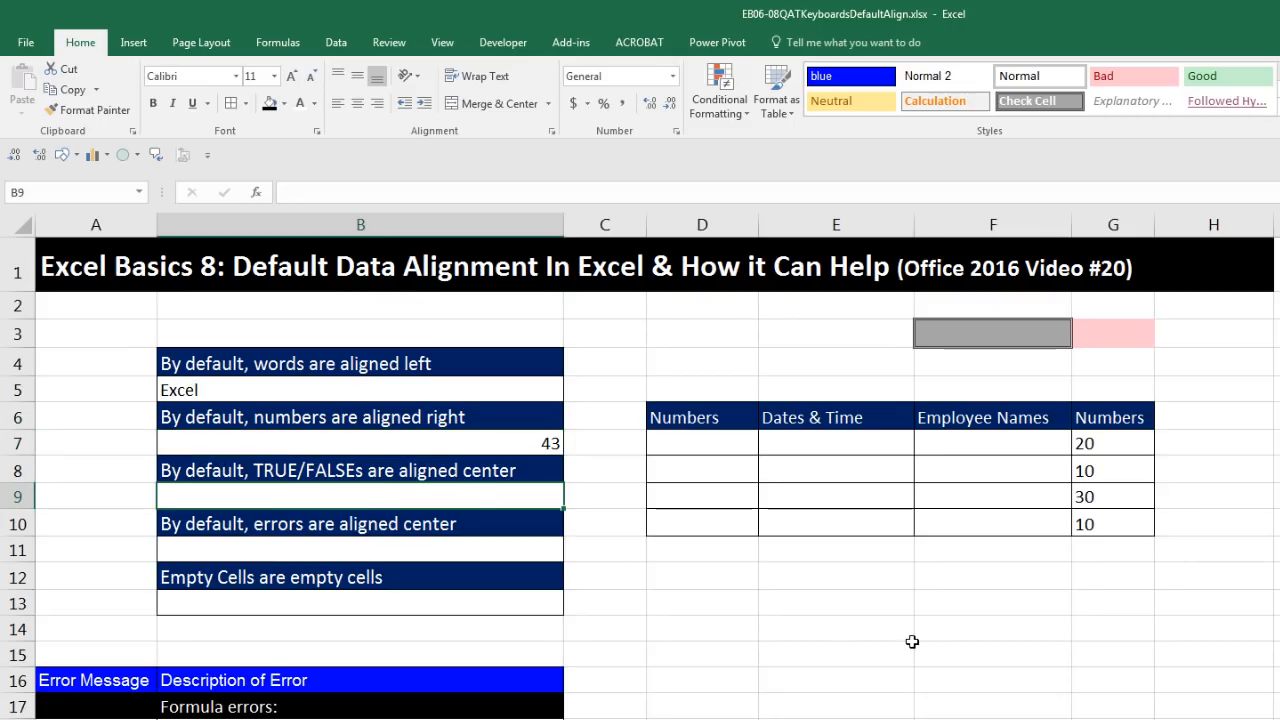
Step: Enter false in B9, then overwrite it with true so TRUE shows centred
type("fal")
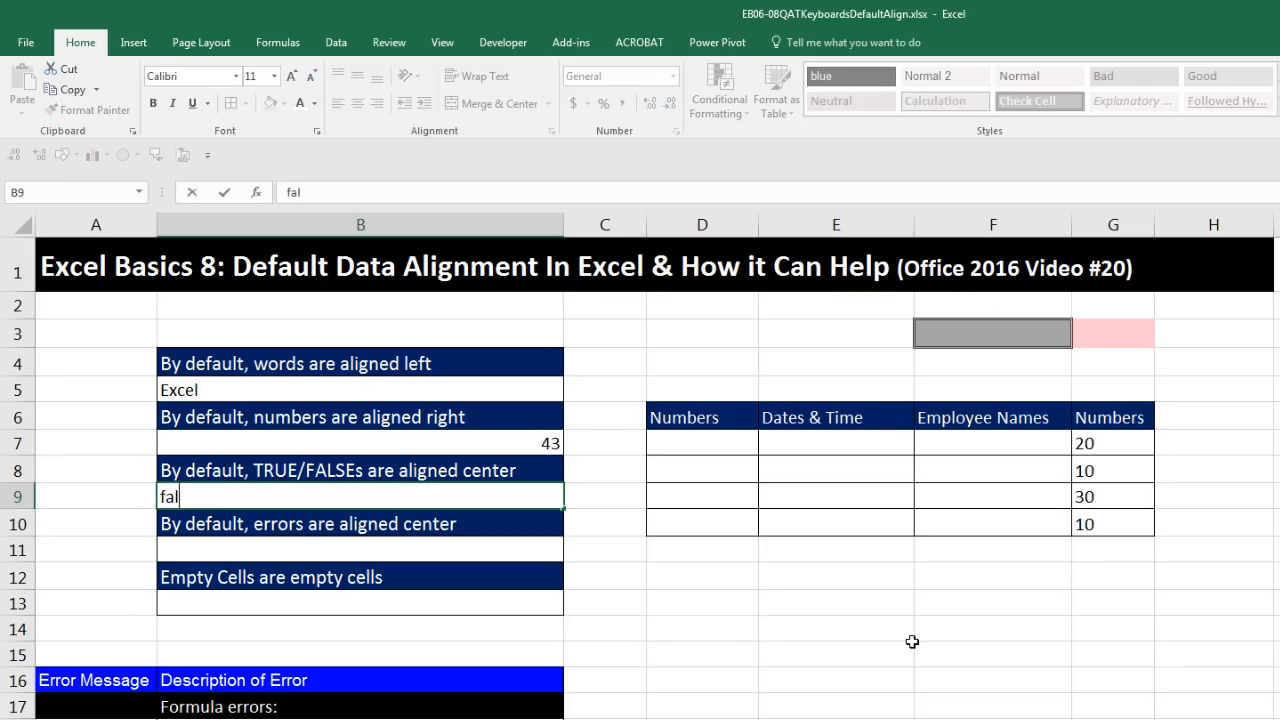
type("se")
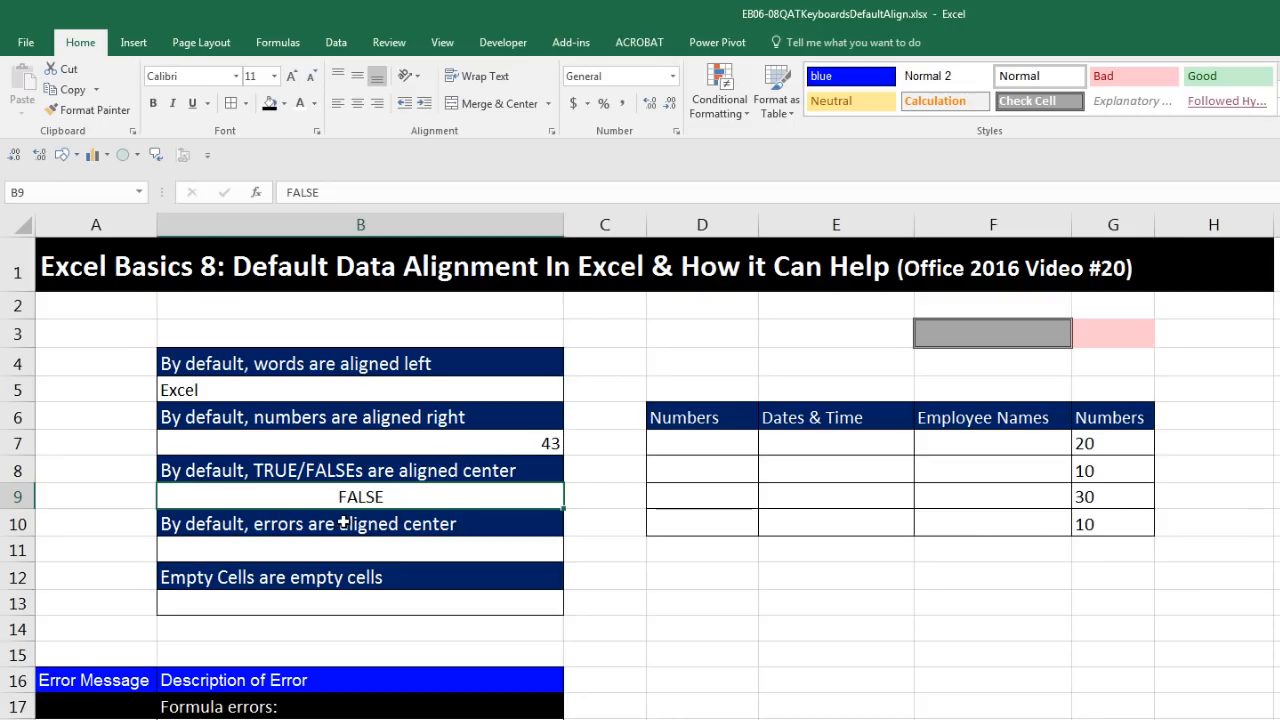
mouse_move(492, 520)
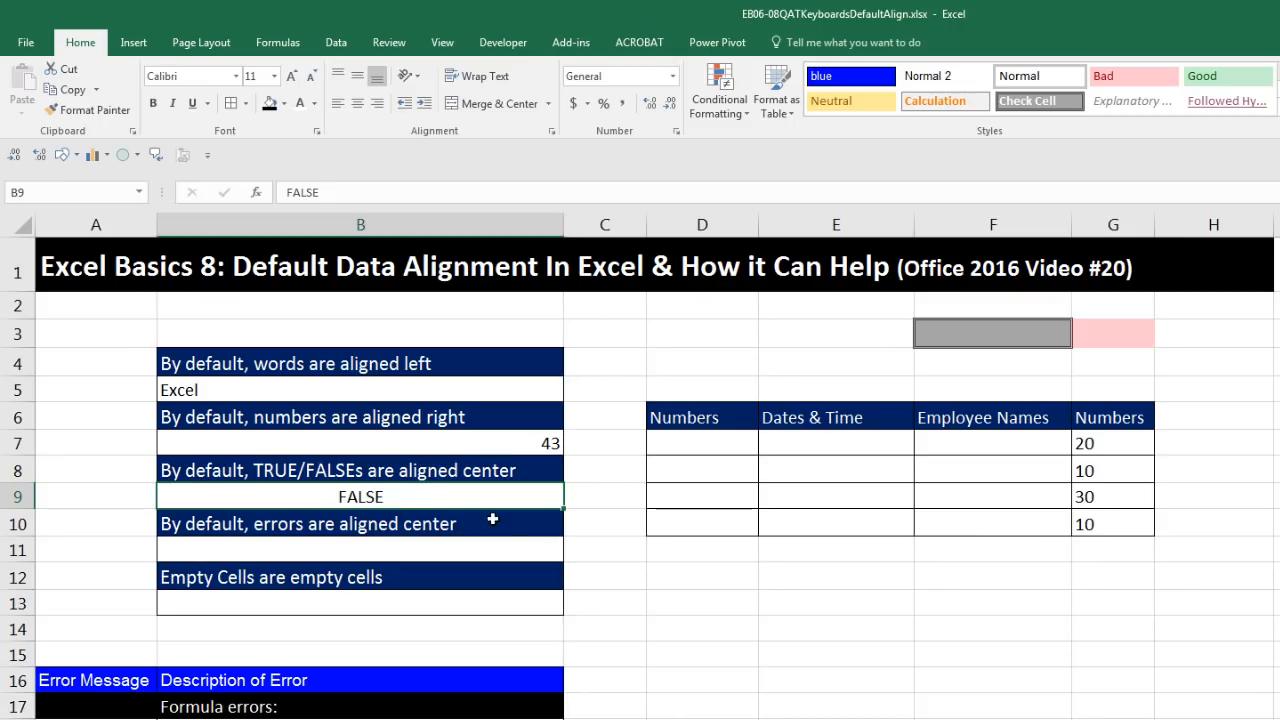
type("tru")
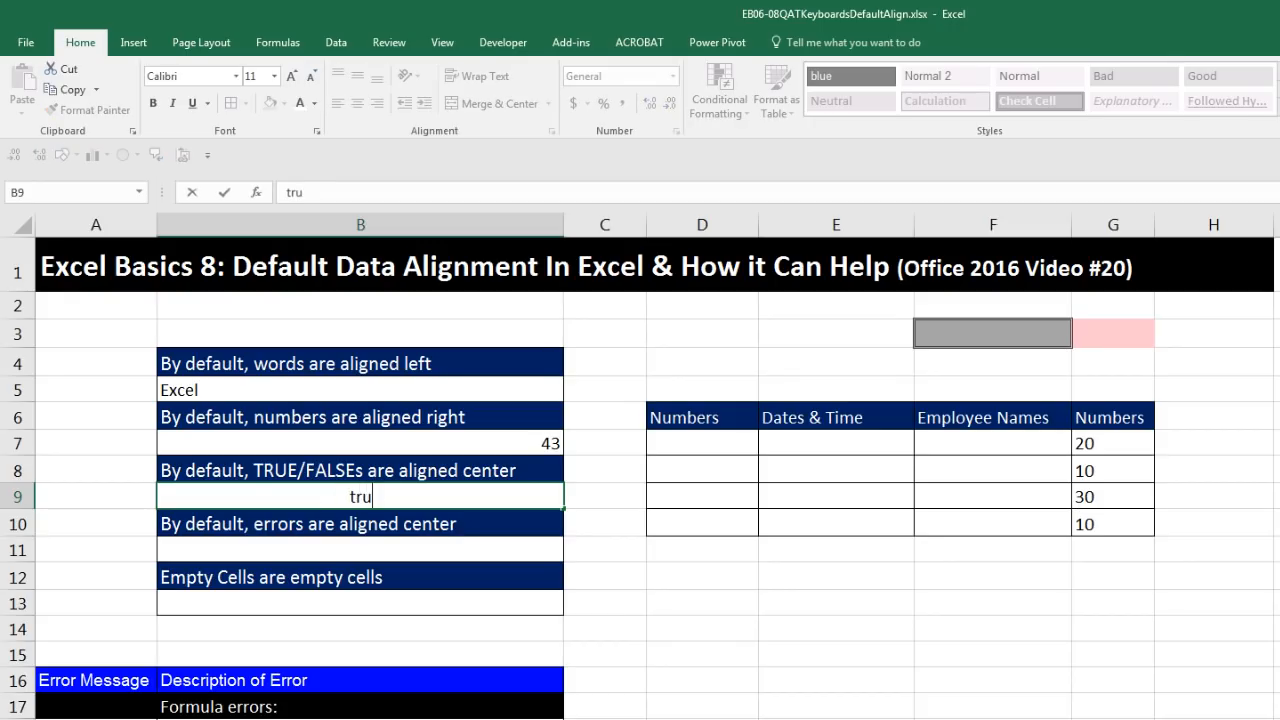
type("TRUE")
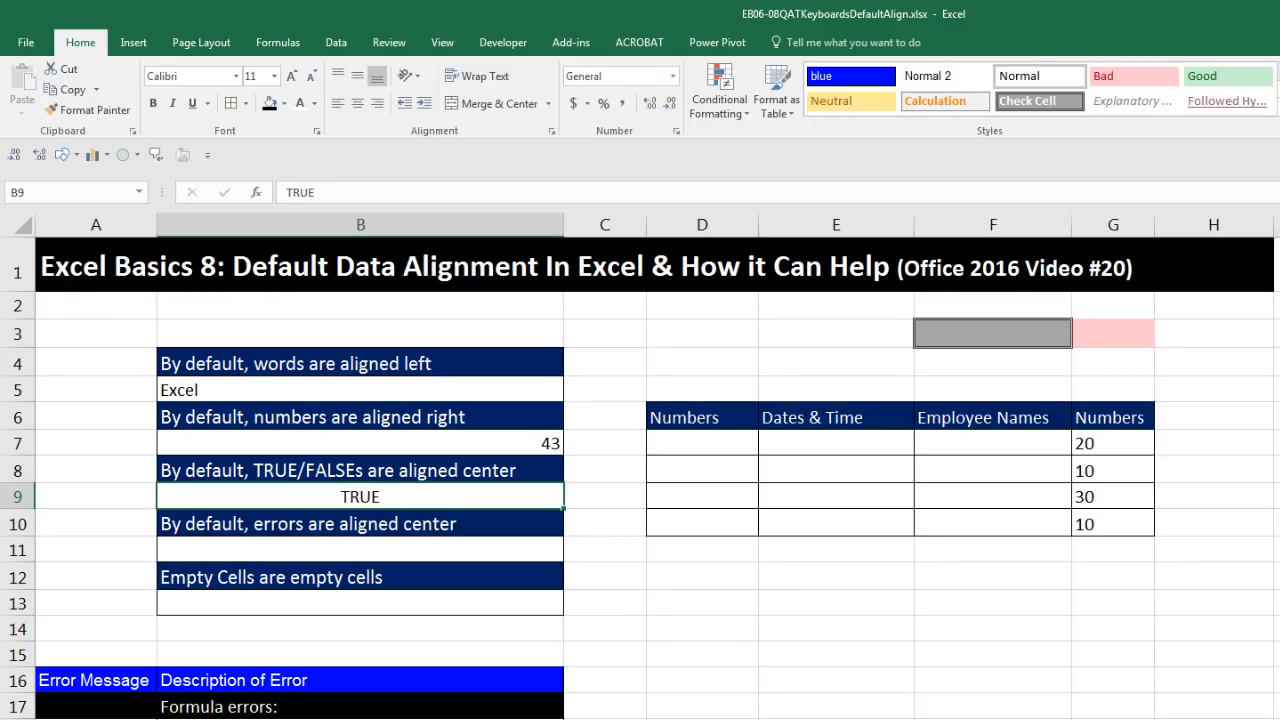
mouse_move(416, 492)
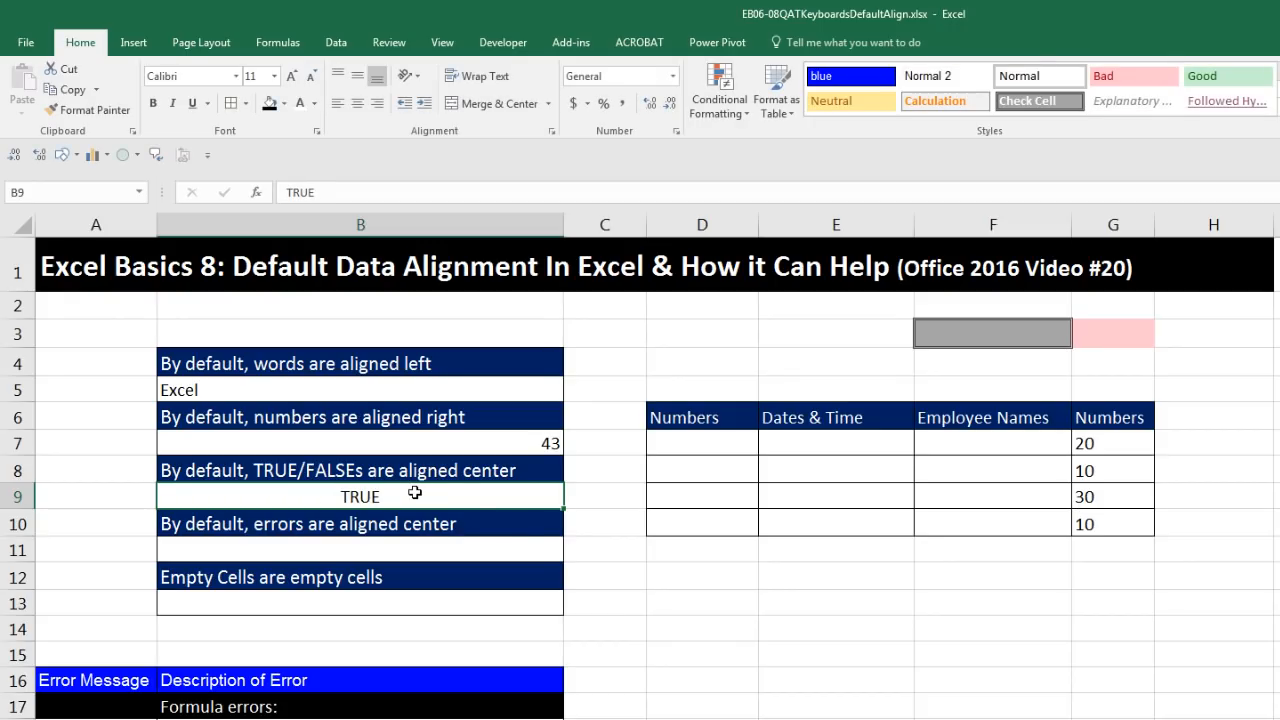
left_click(396, 548)
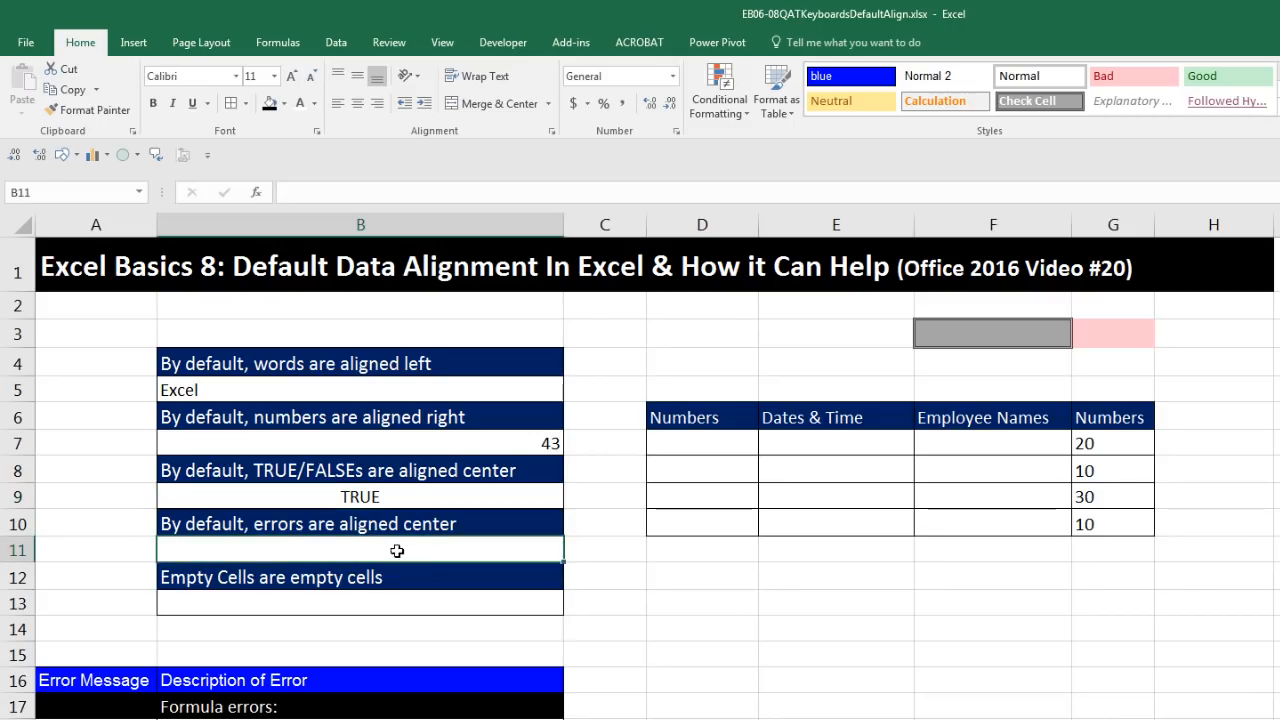
mouse_move(792, 616)
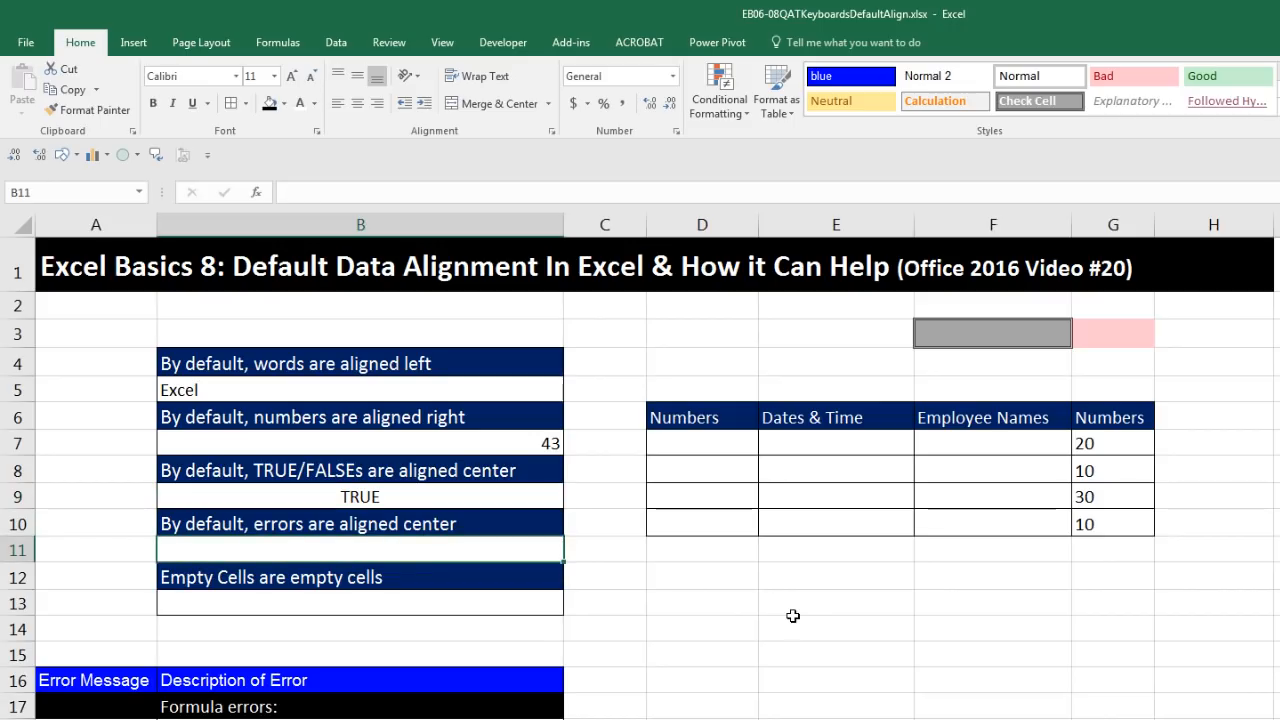
Step: Enter =10/0 in B11 so the #DIV/0! error appears centred
type("=10/0")
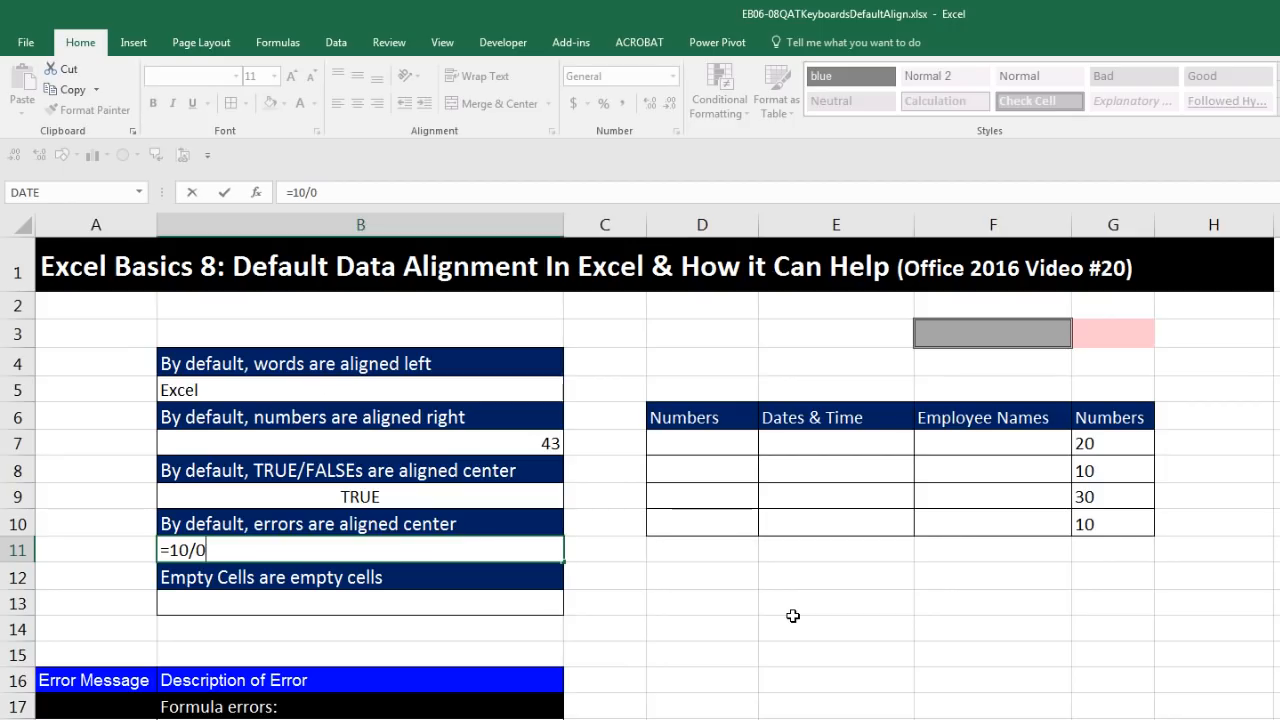
key("Enter")
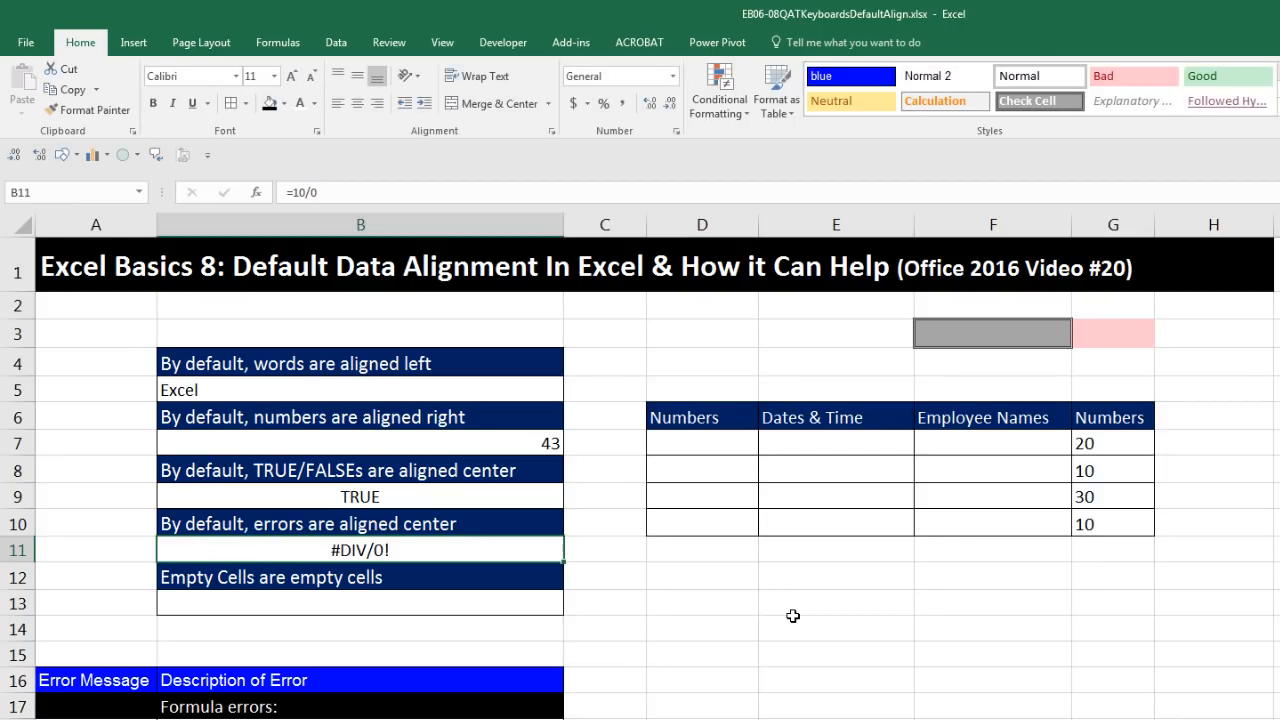
mouse_move(364, 568)
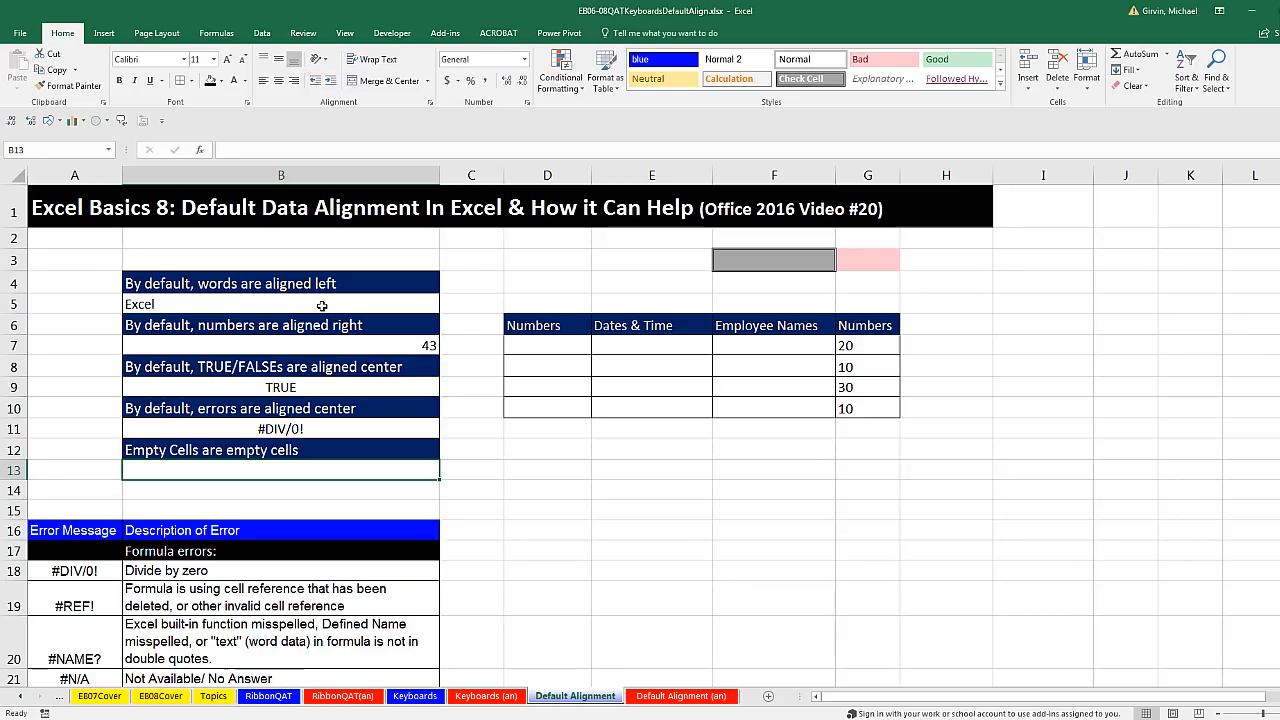
left_click(280, 304)
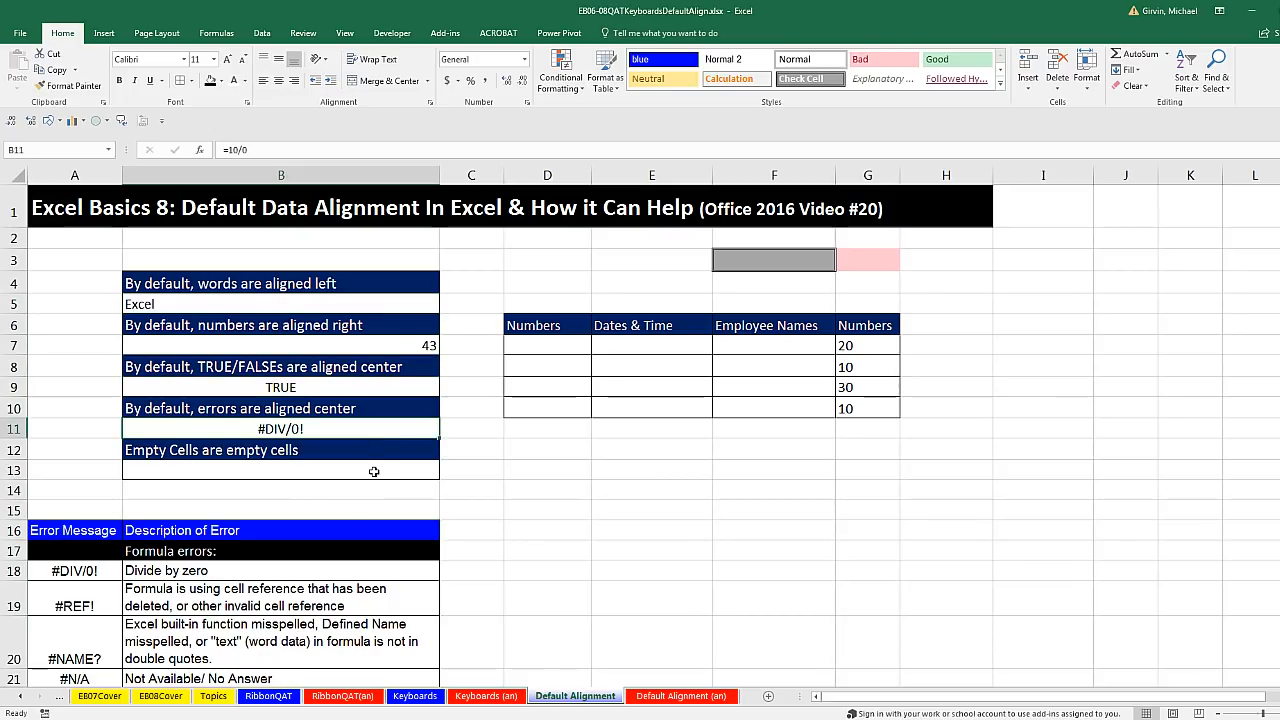
left_click(280, 470)
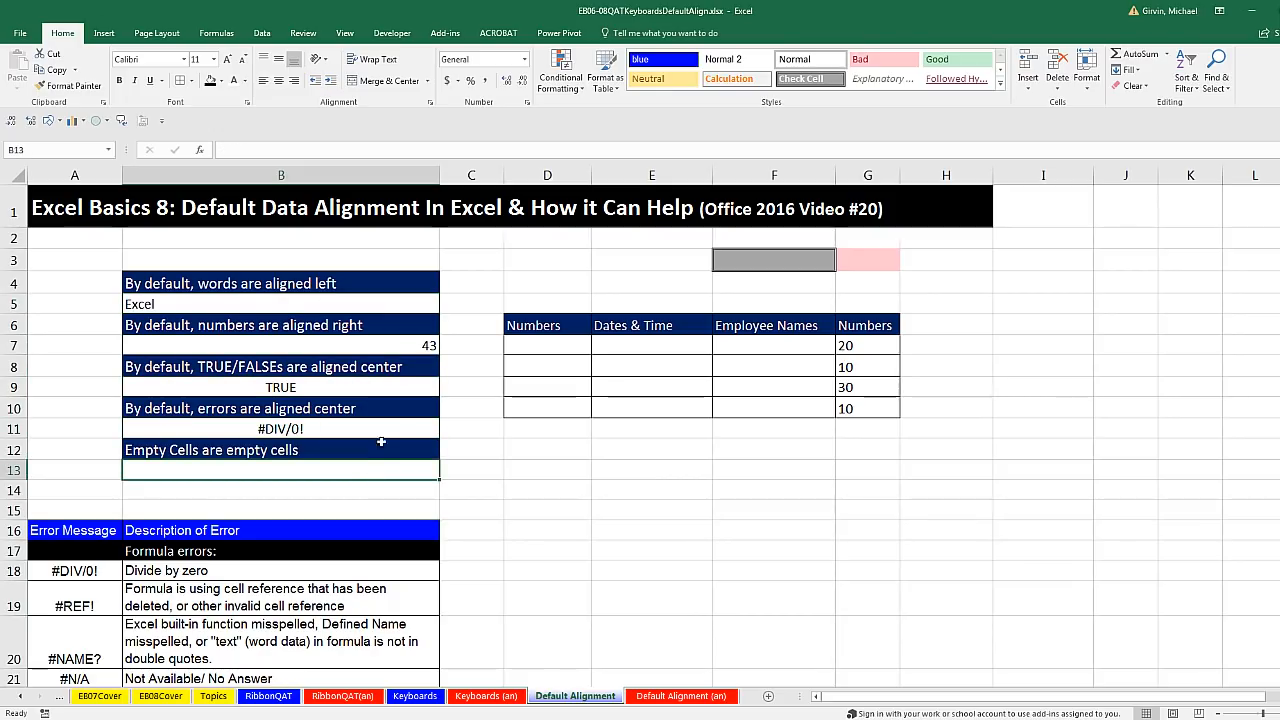
scroll("down", 3)
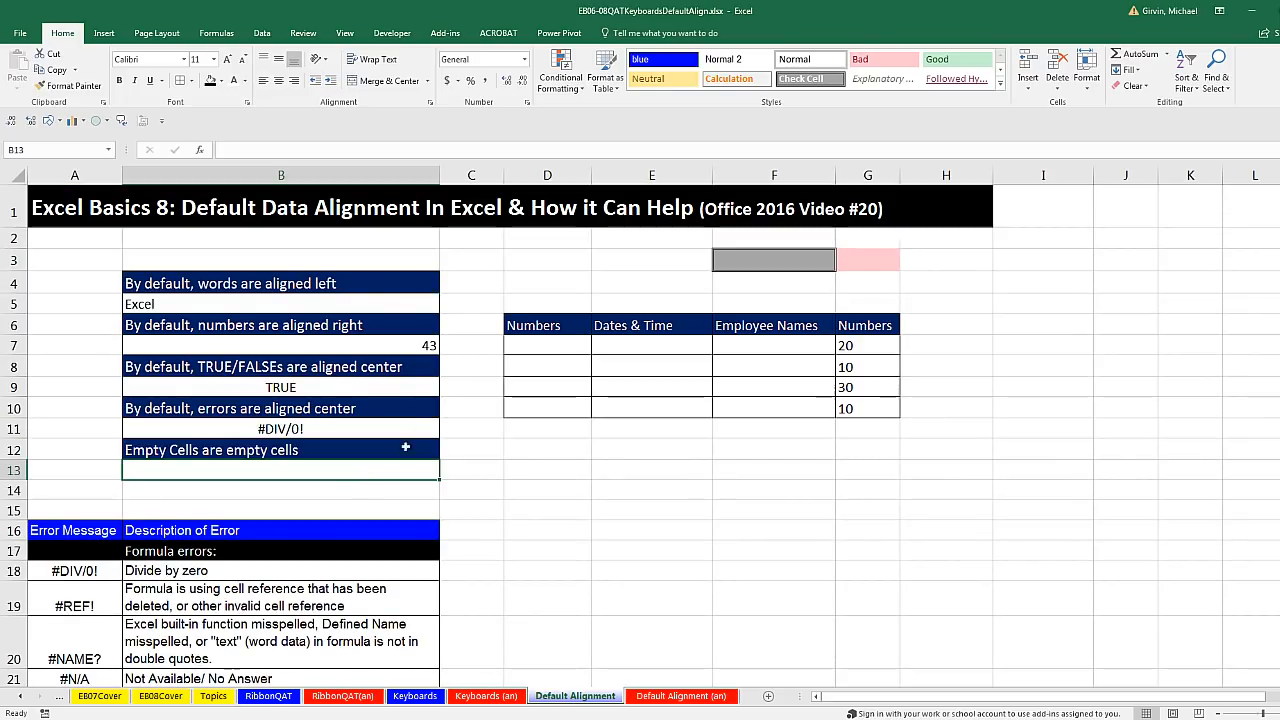
mouse_move(492, 332)
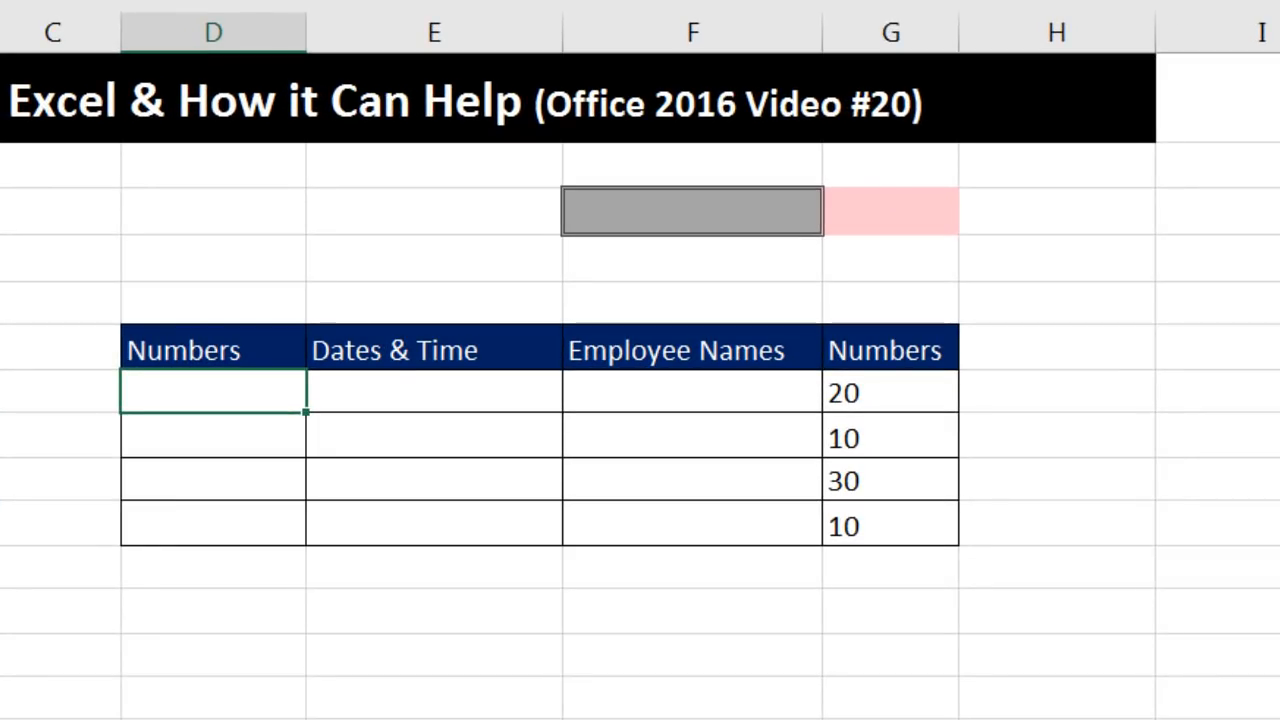
Step: Enter the mistyped 100..75 in D7, which stays left-aligned as text
type("100")
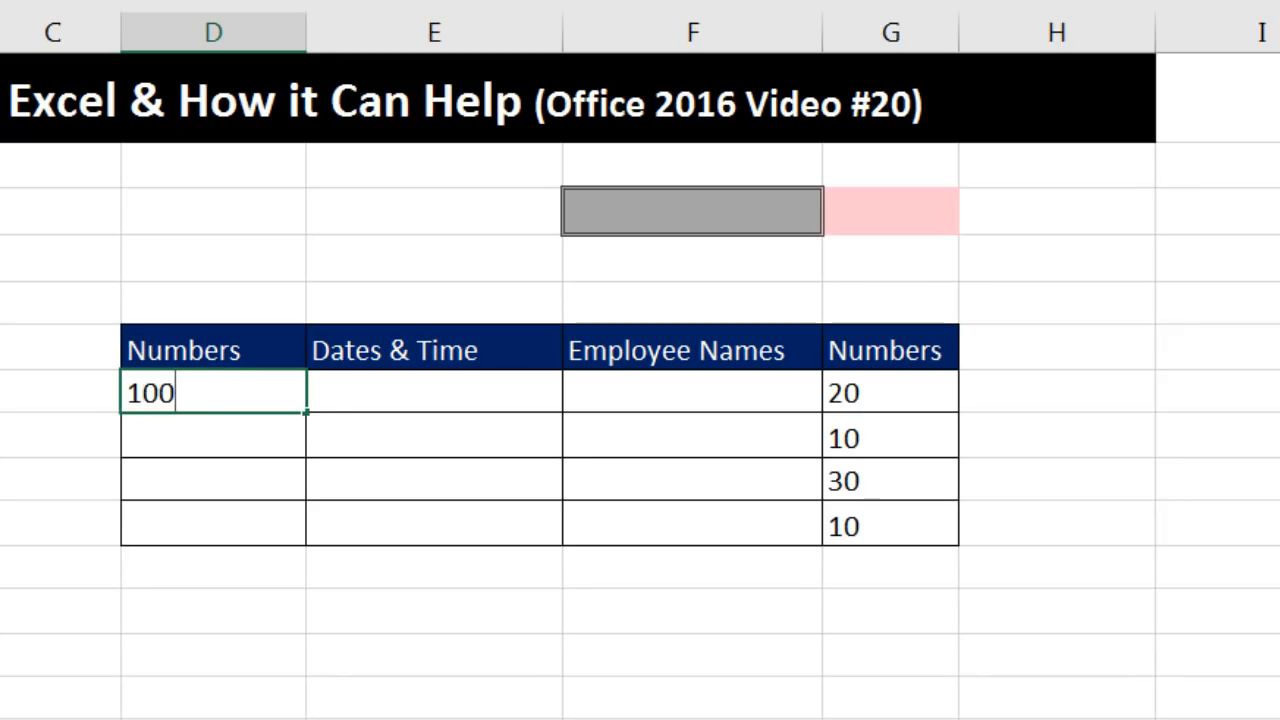
type("..75")
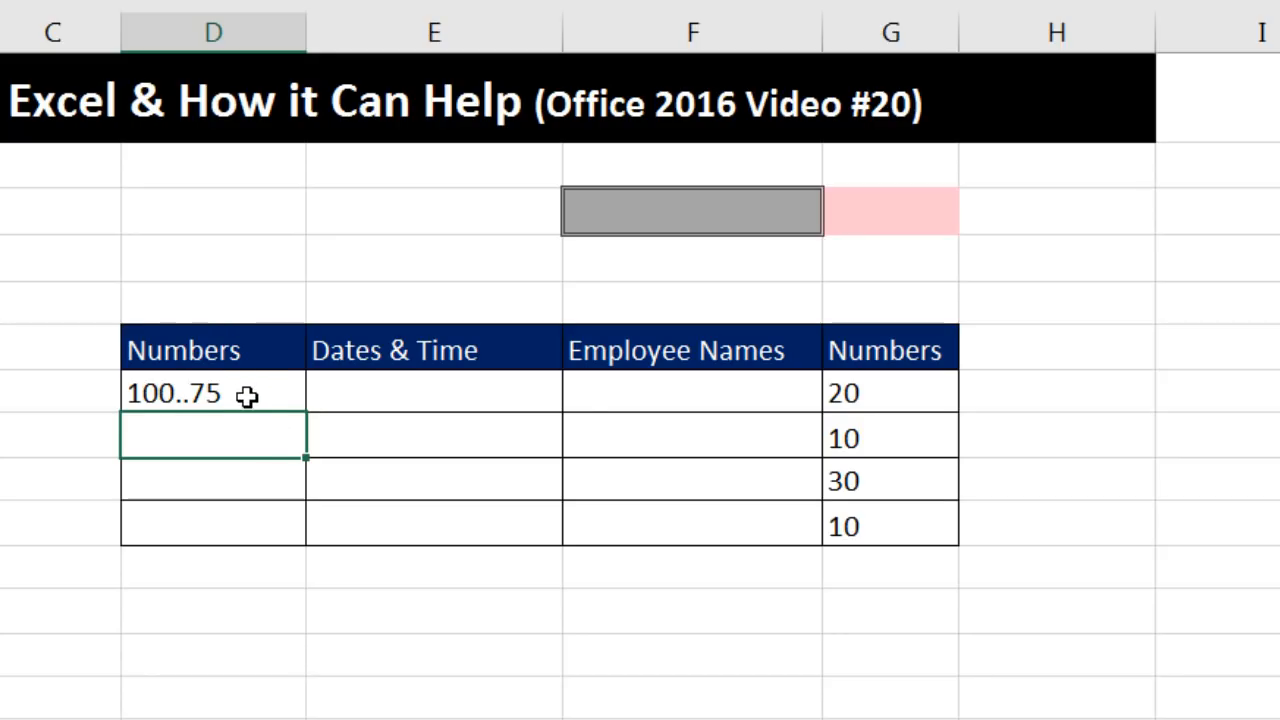
mouse_move(144, 418)
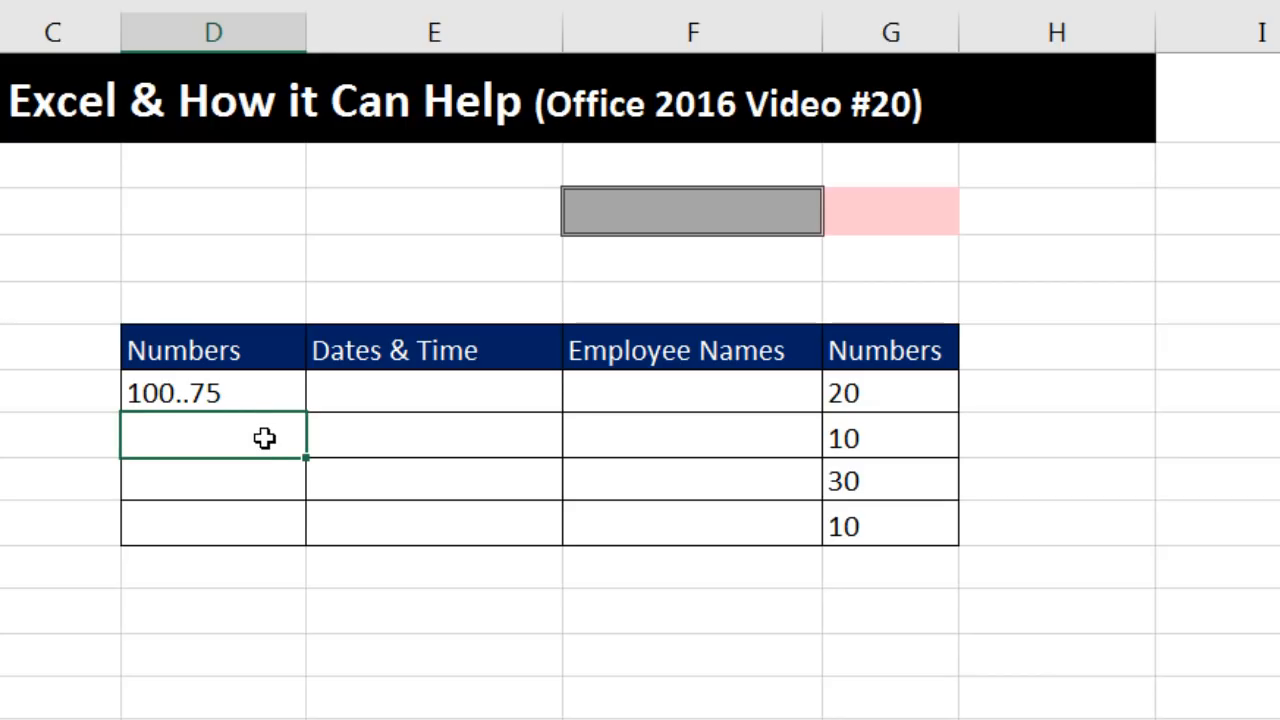
mouse_move(188, 400)
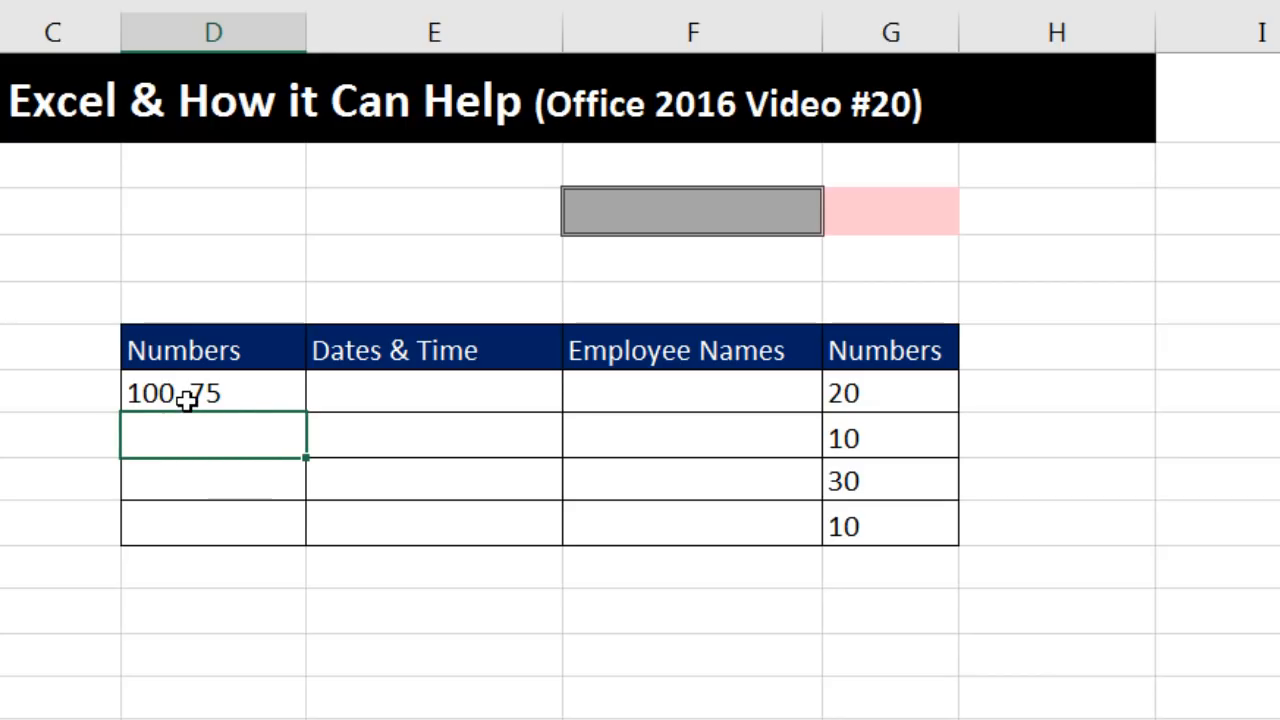
left_click(212, 392)
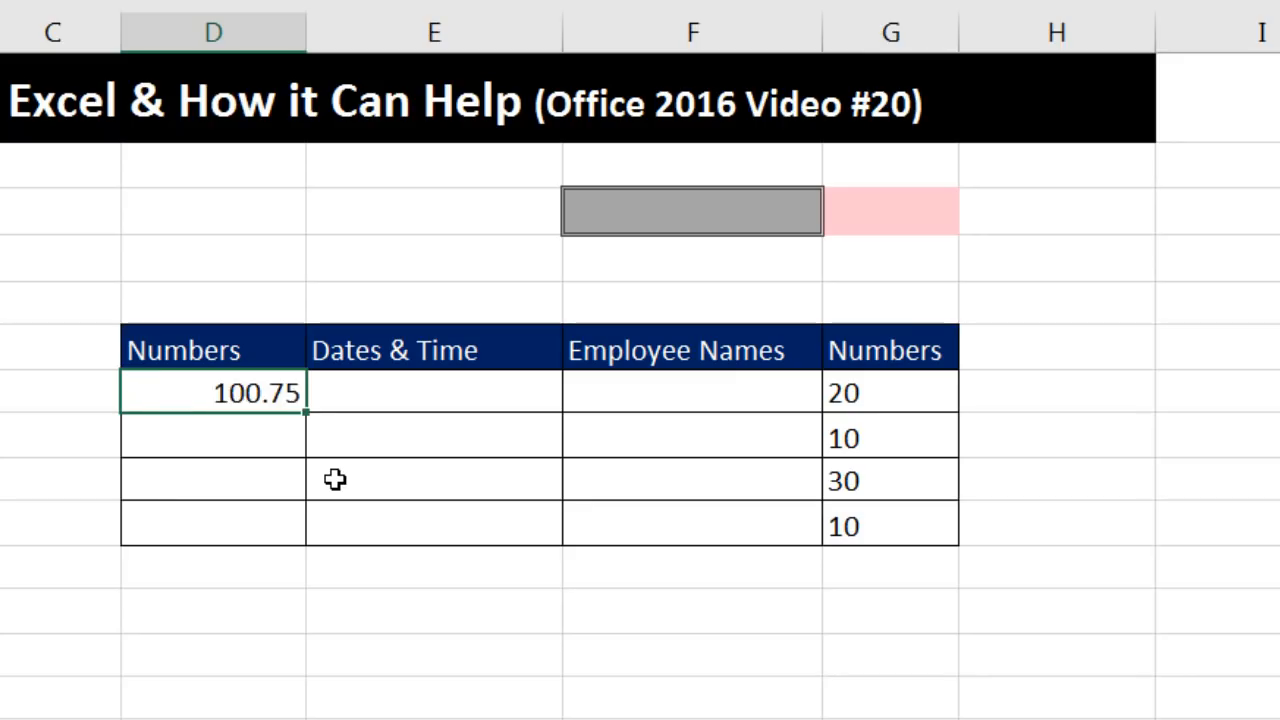
Step: Enter the valid 100.75 in D8, right-aligned as a number
left_click(212, 436)
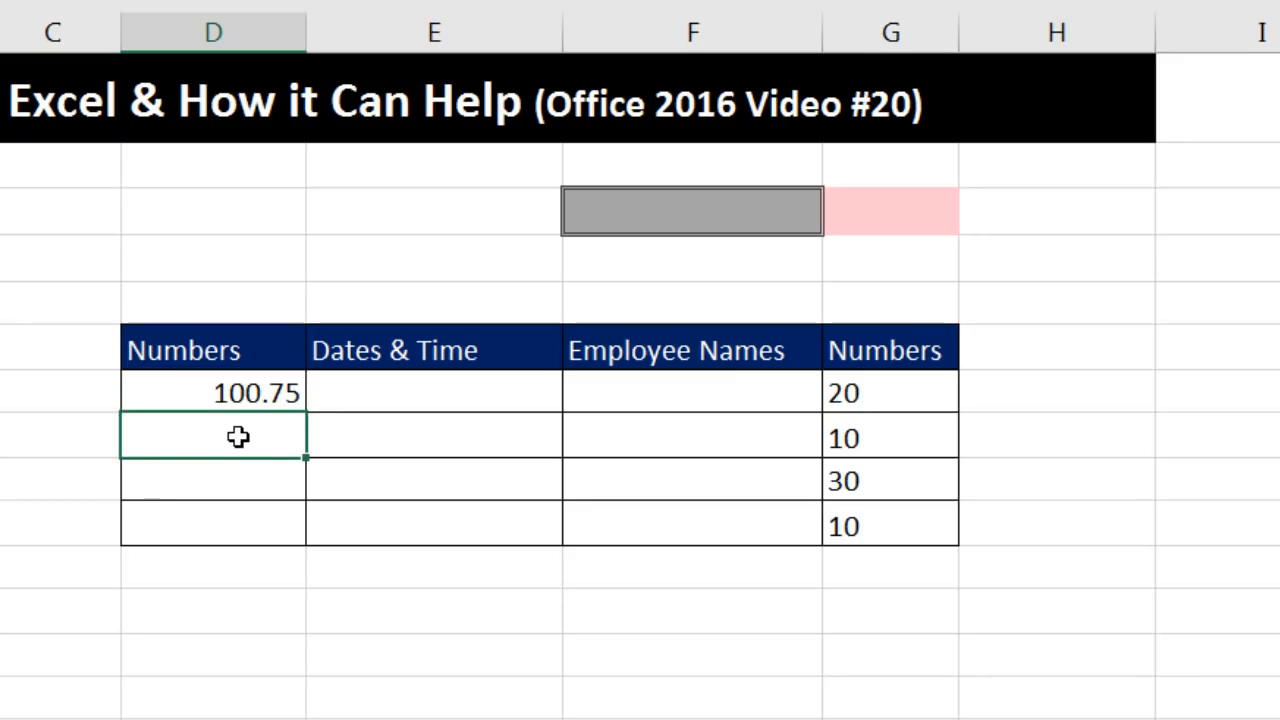
mouse_move(128, 392)
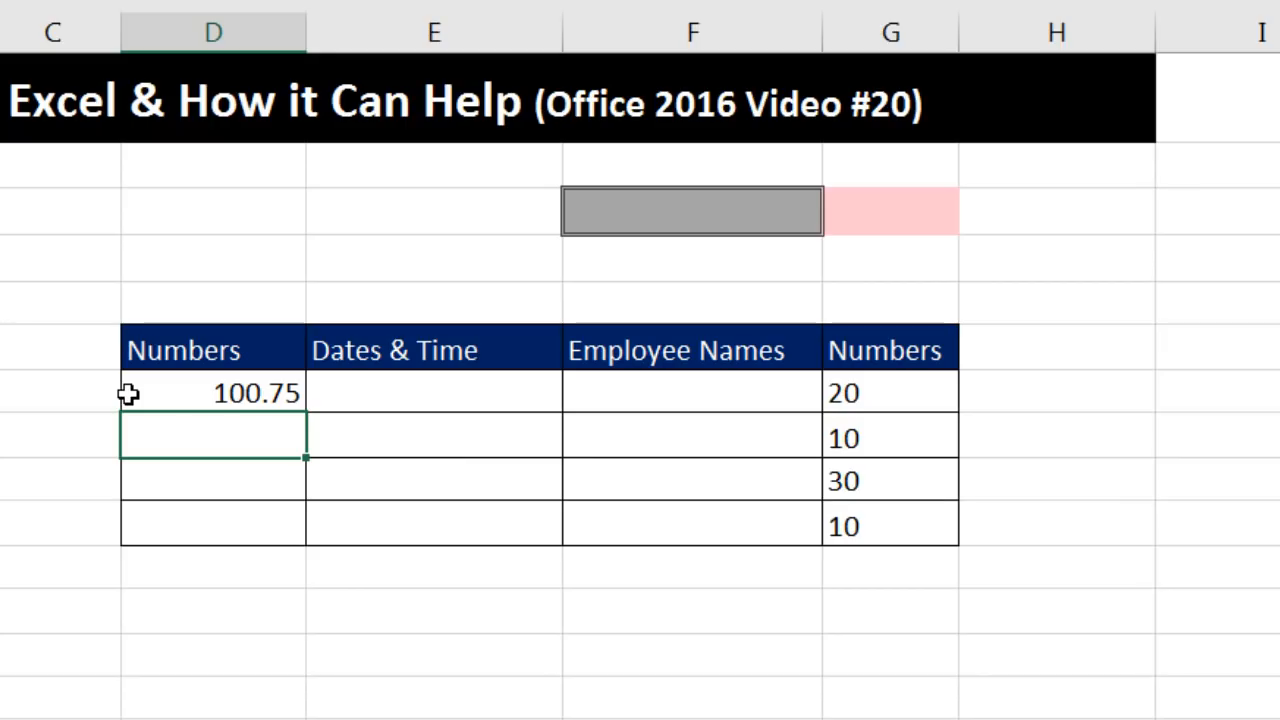
mouse_move(238, 502)
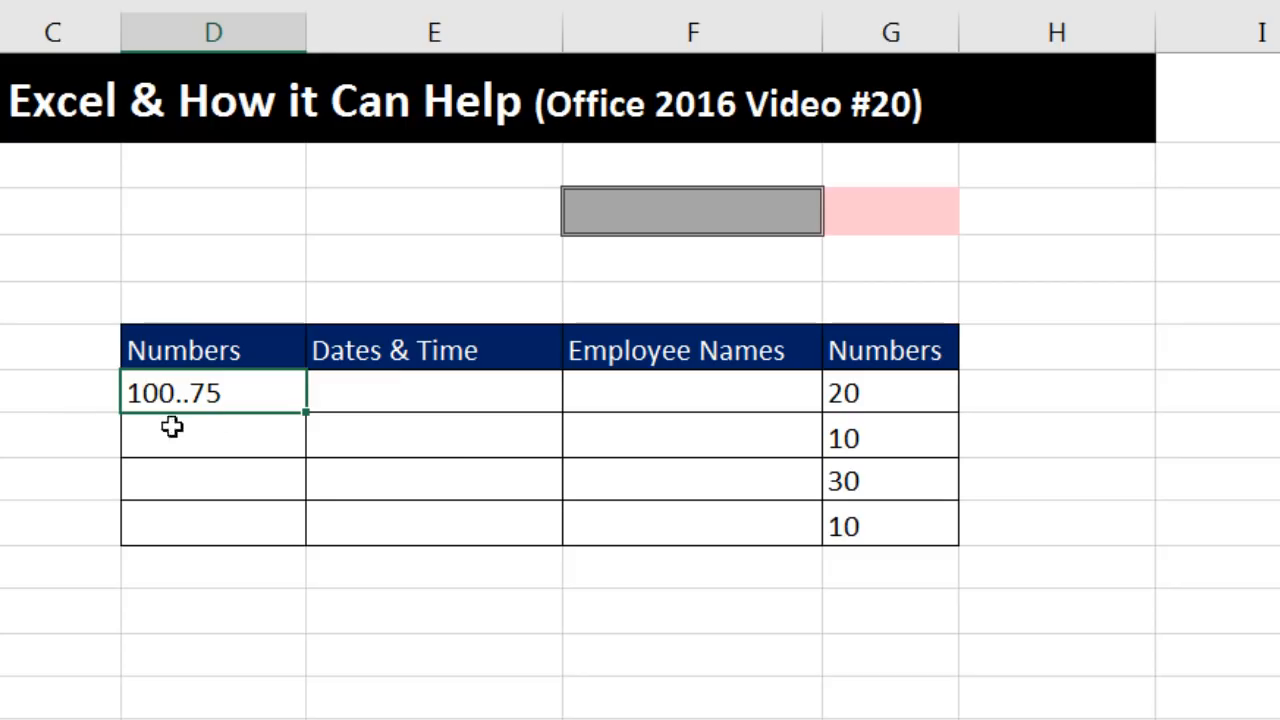
mouse_move(196, 442)
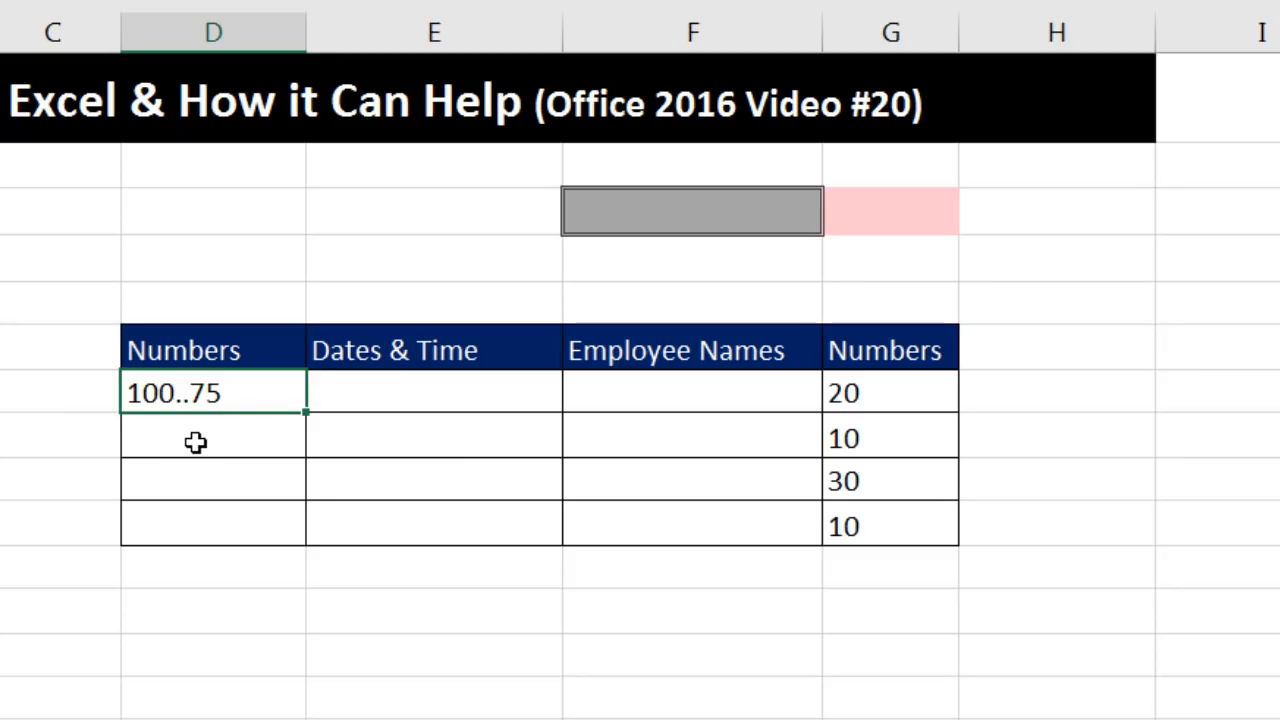
type("100")
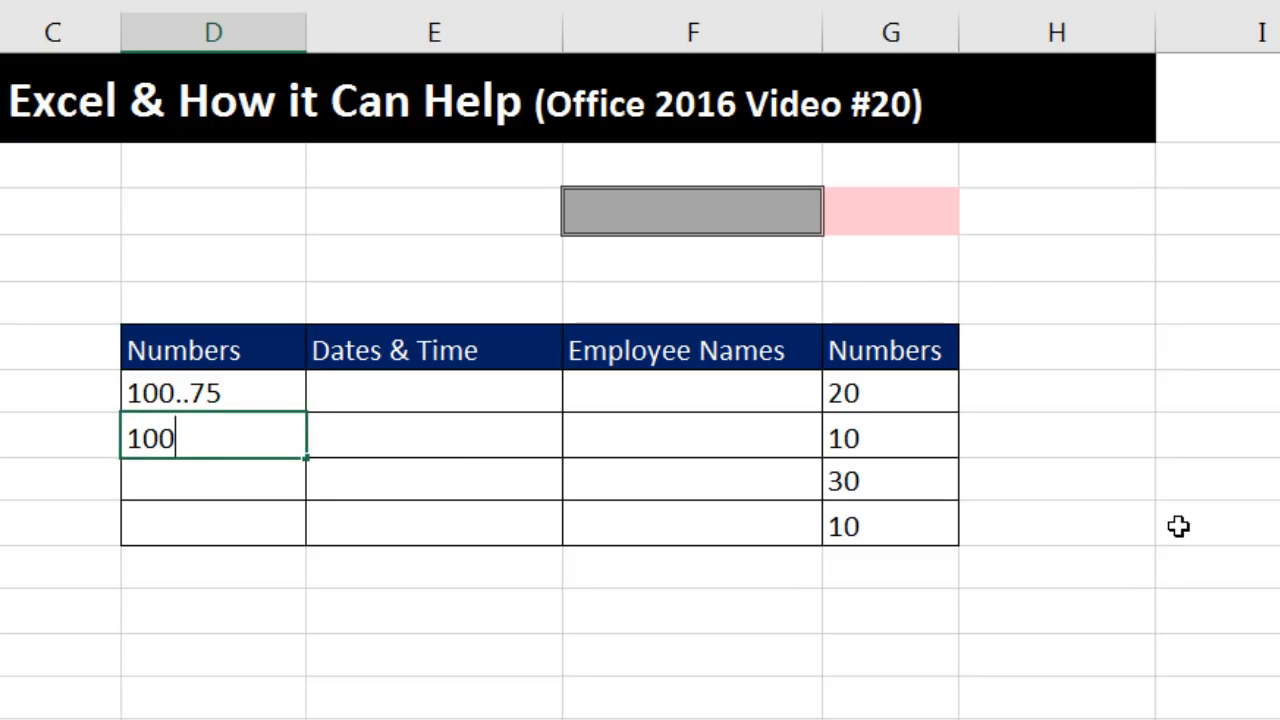
type(".75")
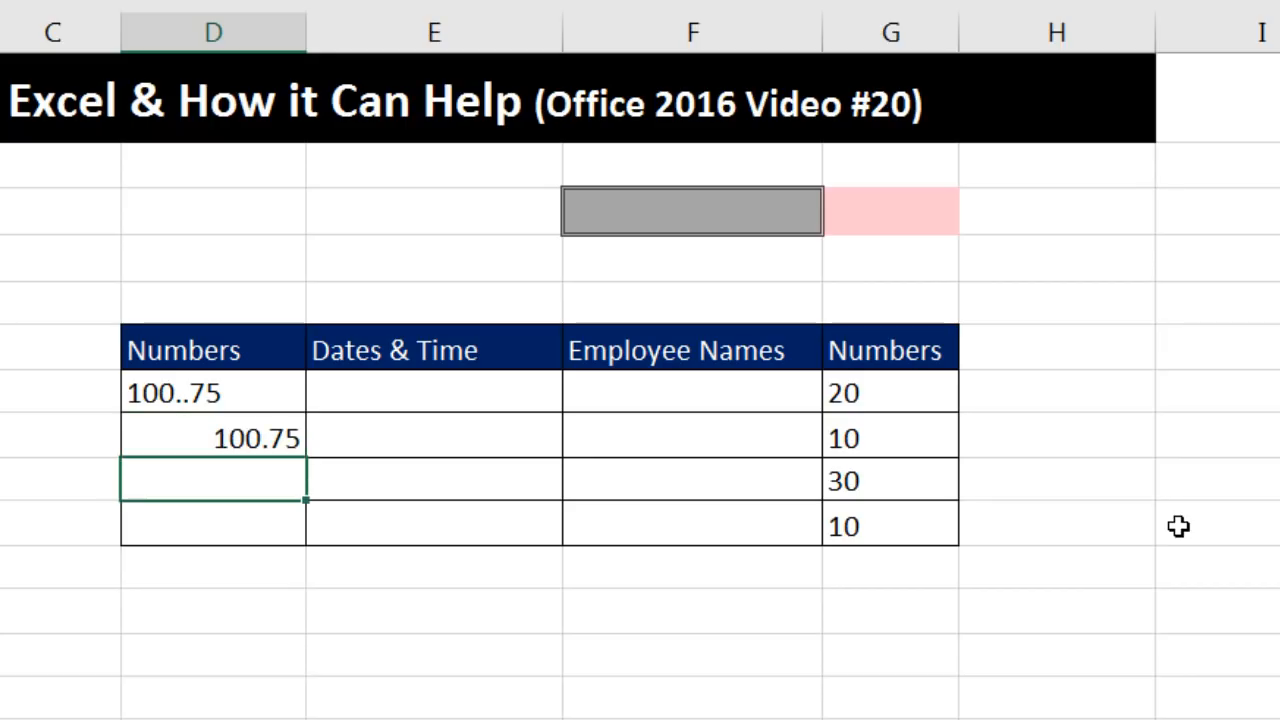
mouse_move(548, 392)
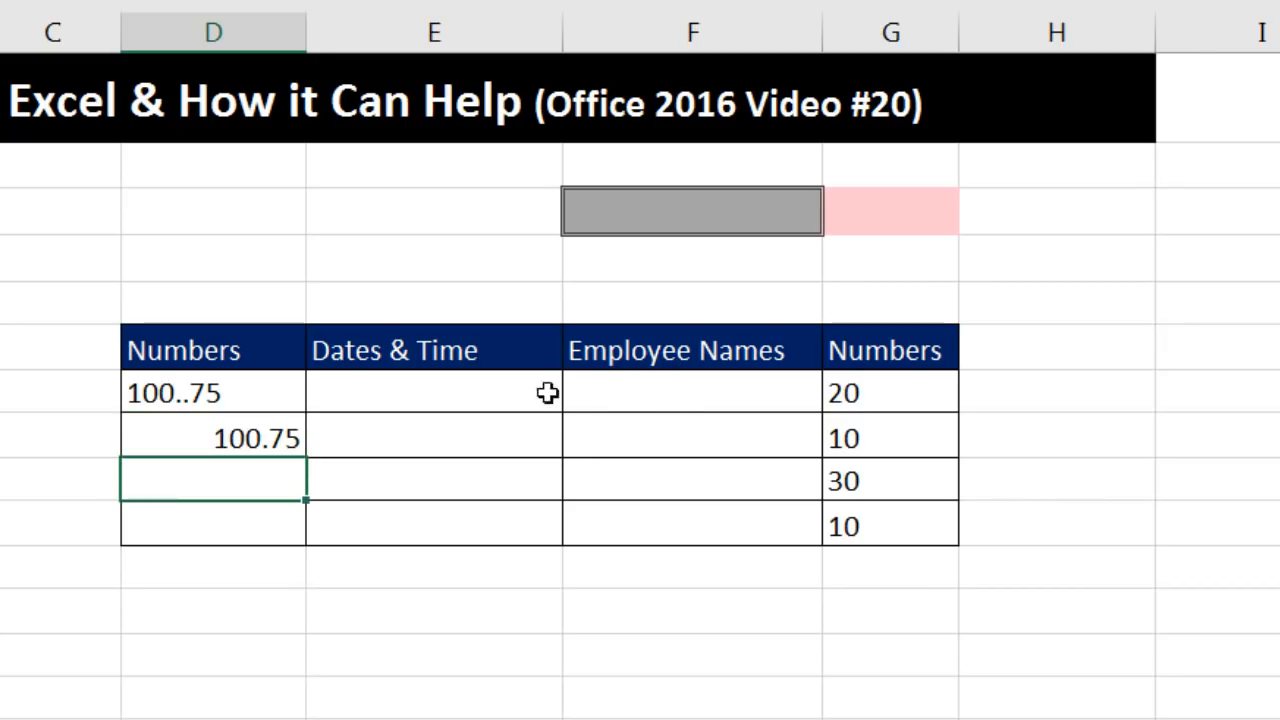
Step: Enter 12/2/2017 and 14/2/2017 in the Dates & Time column, undoing an accidental edit
left_click(434, 390)
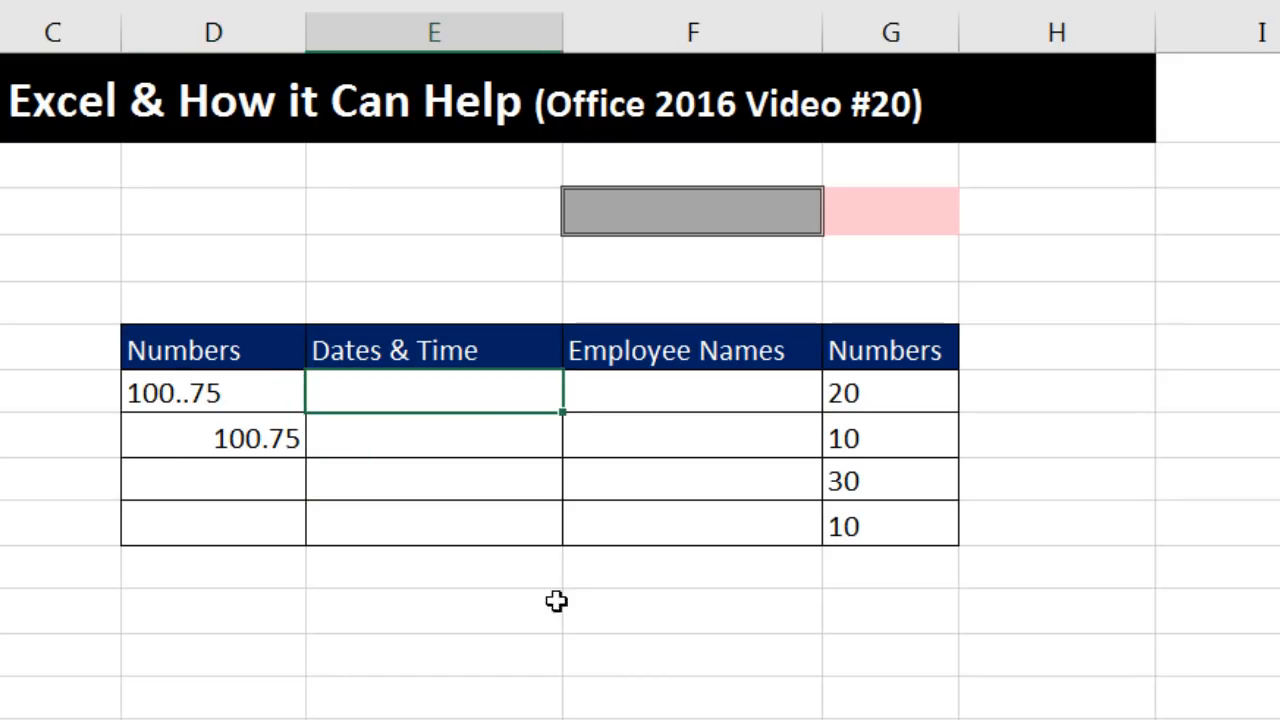
mouse_move(560, 460)
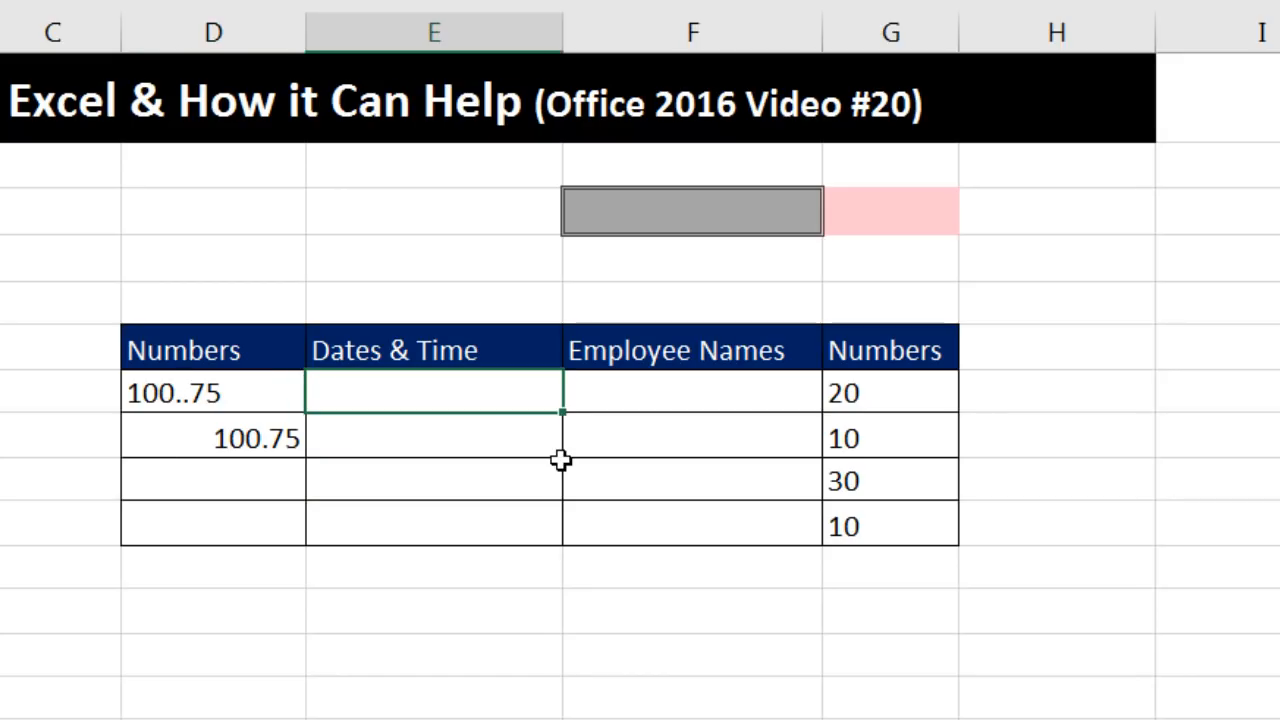
type("1")
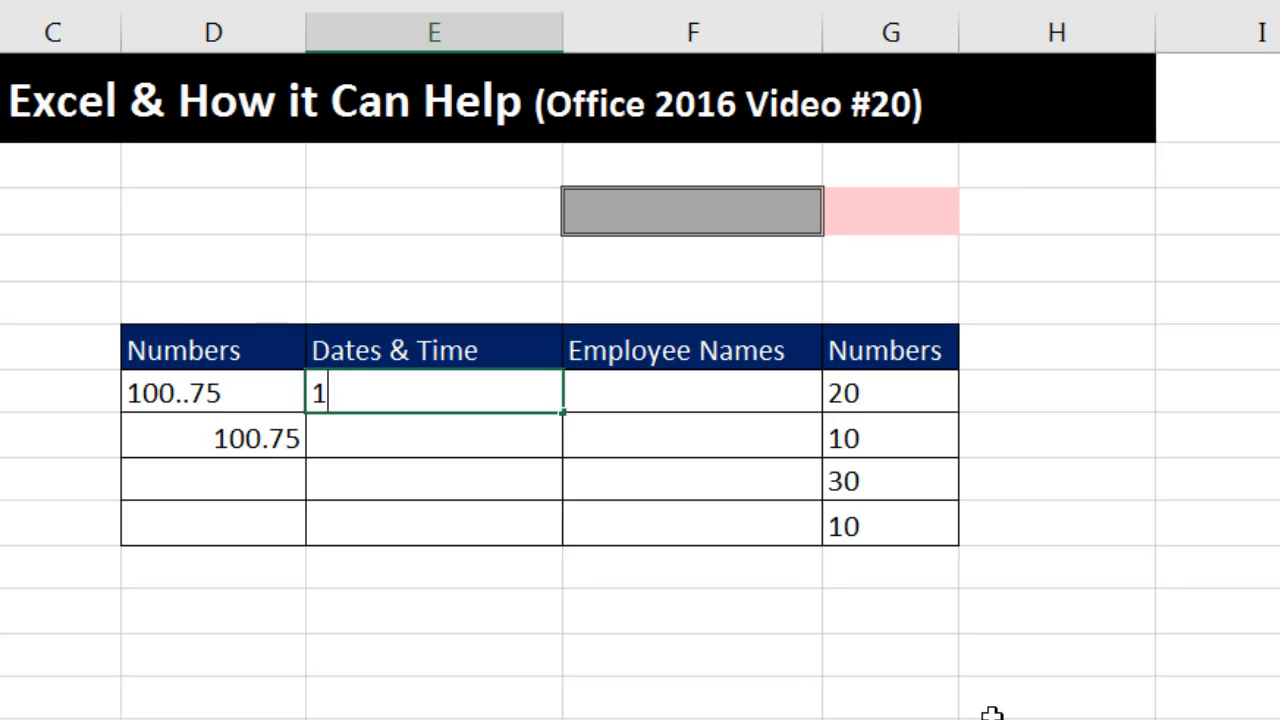
type("2/2/2017")
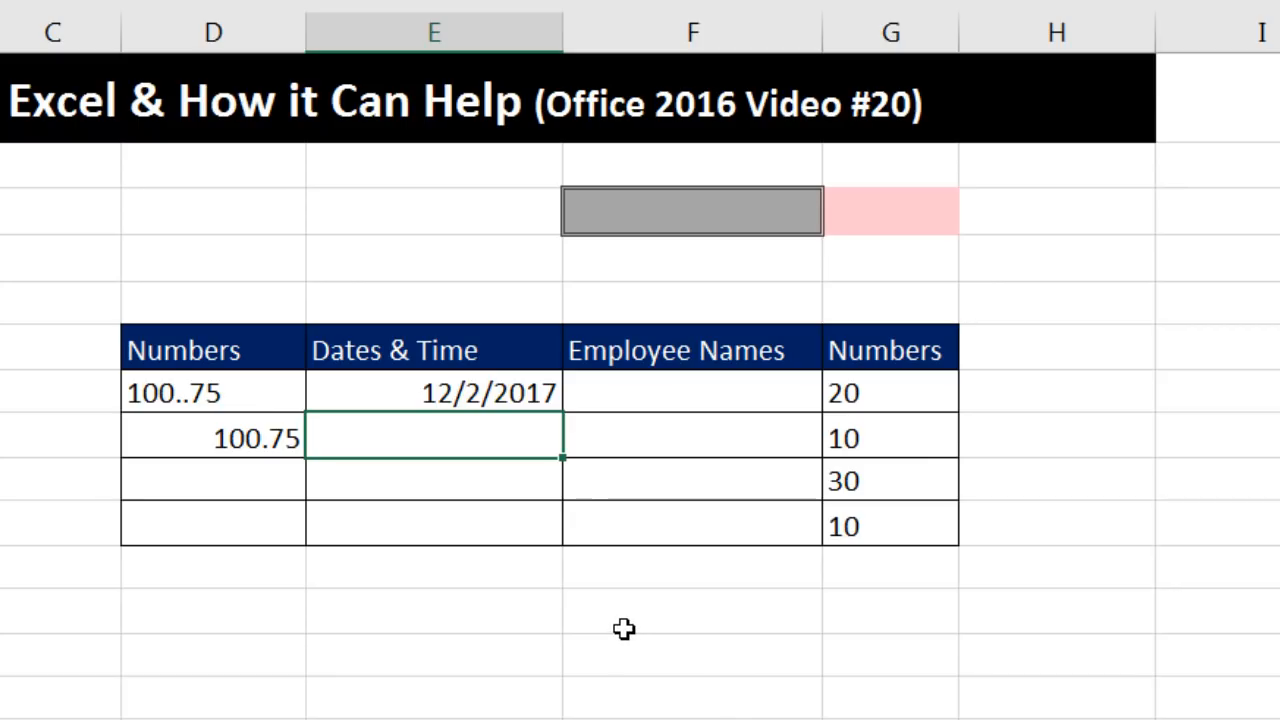
type("14/2/2017")
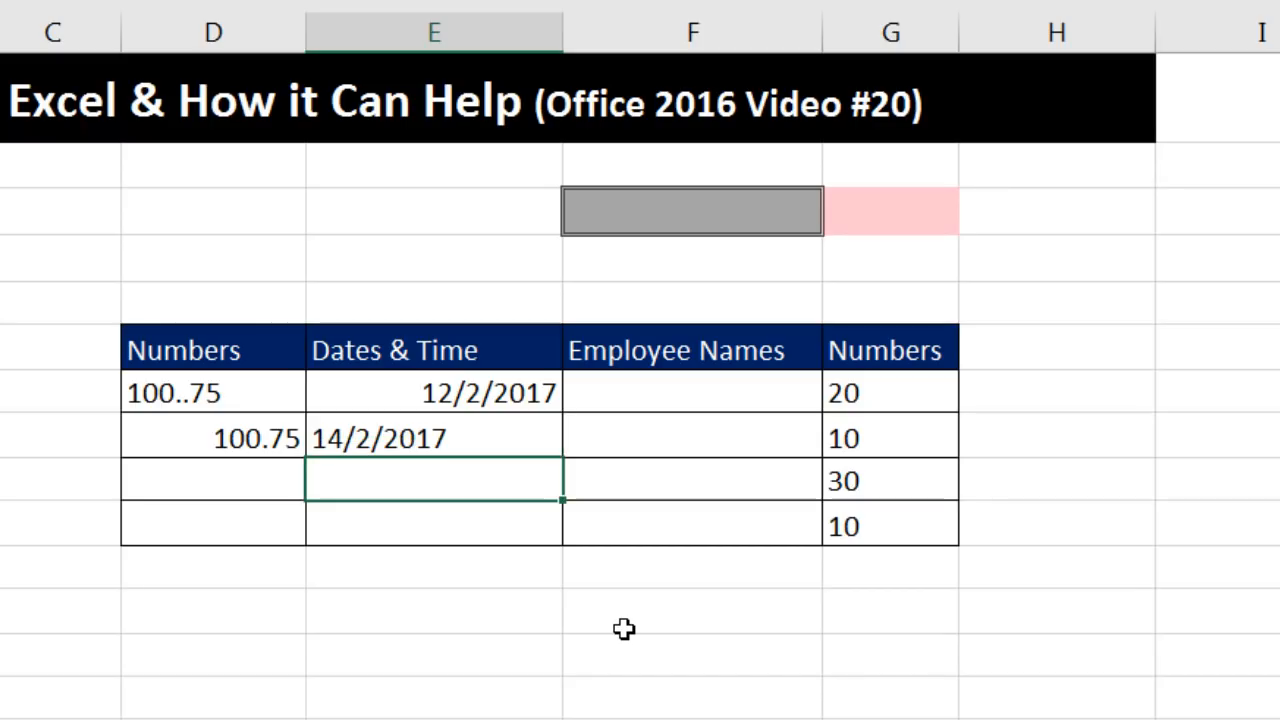
mouse_move(430, 448)
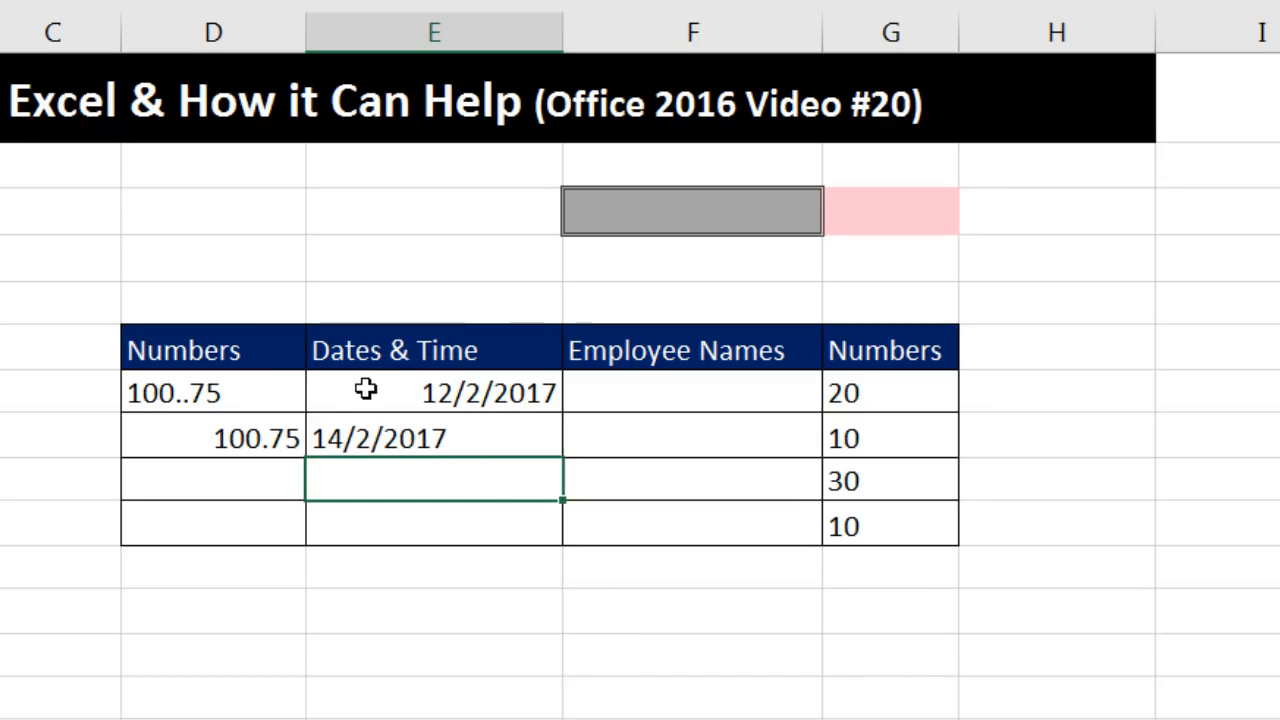
mouse_move(348, 420)
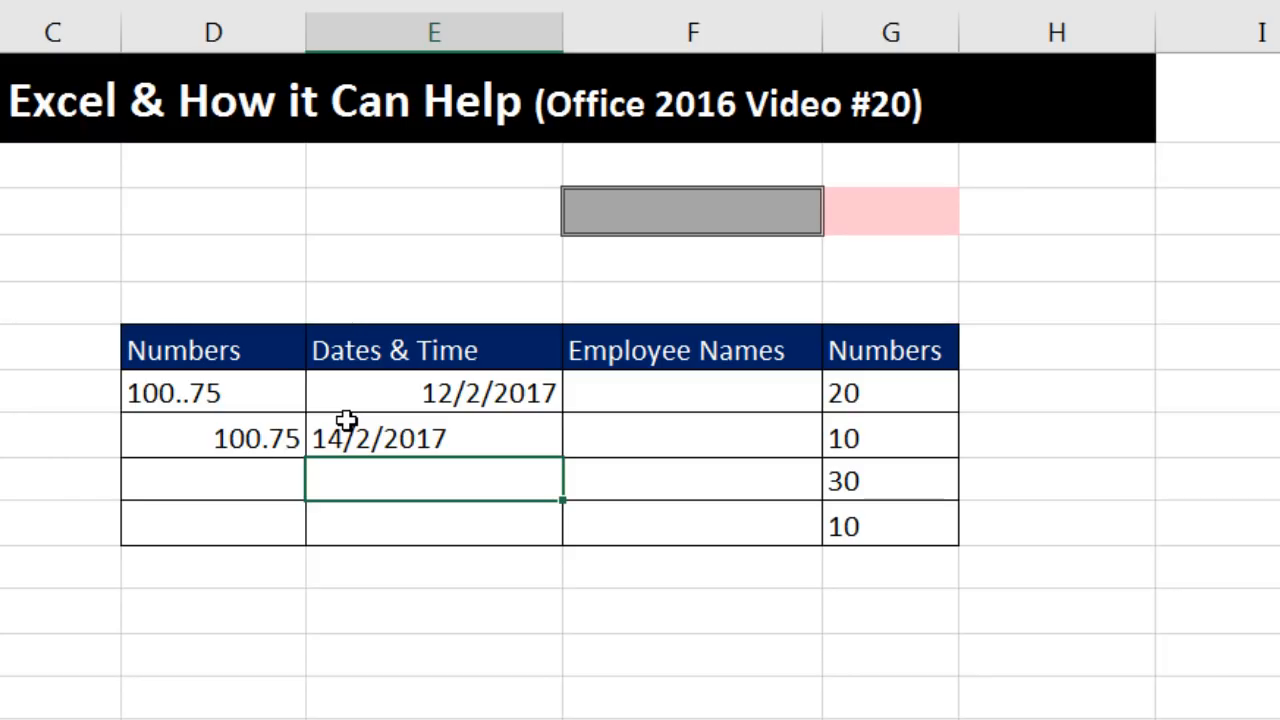
mouse_move(472, 572)
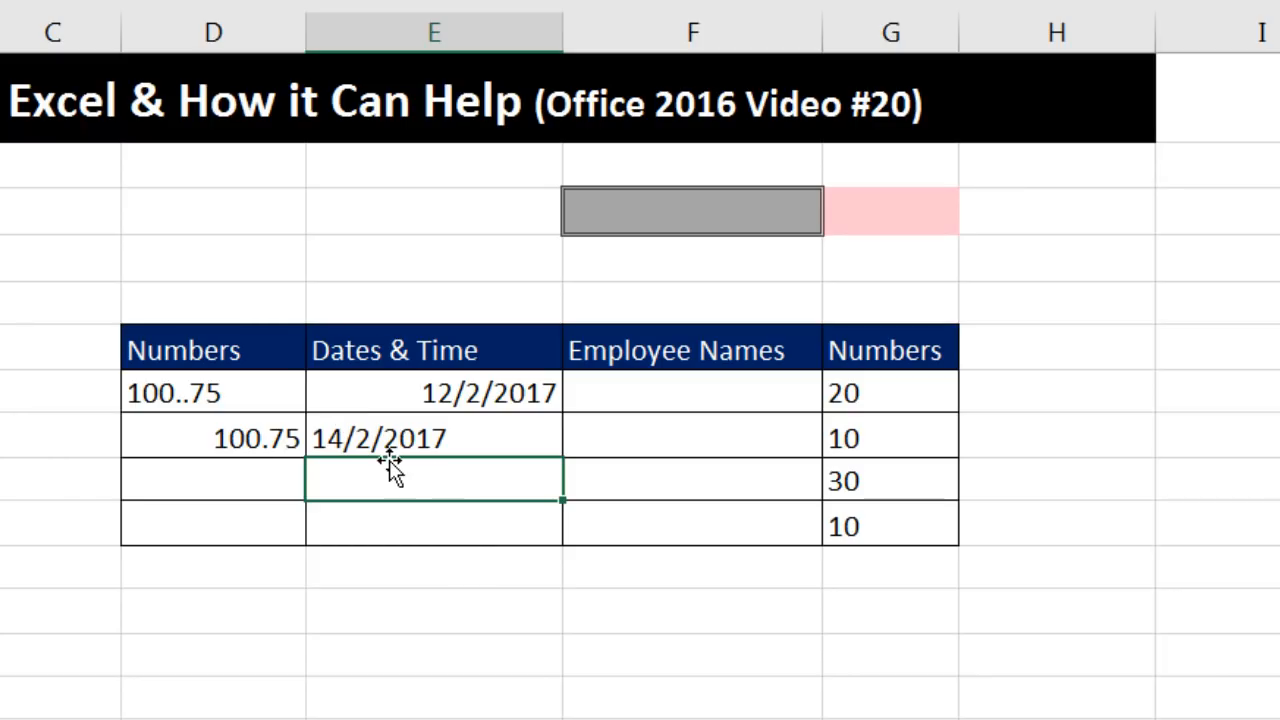
mouse_move(344, 444)
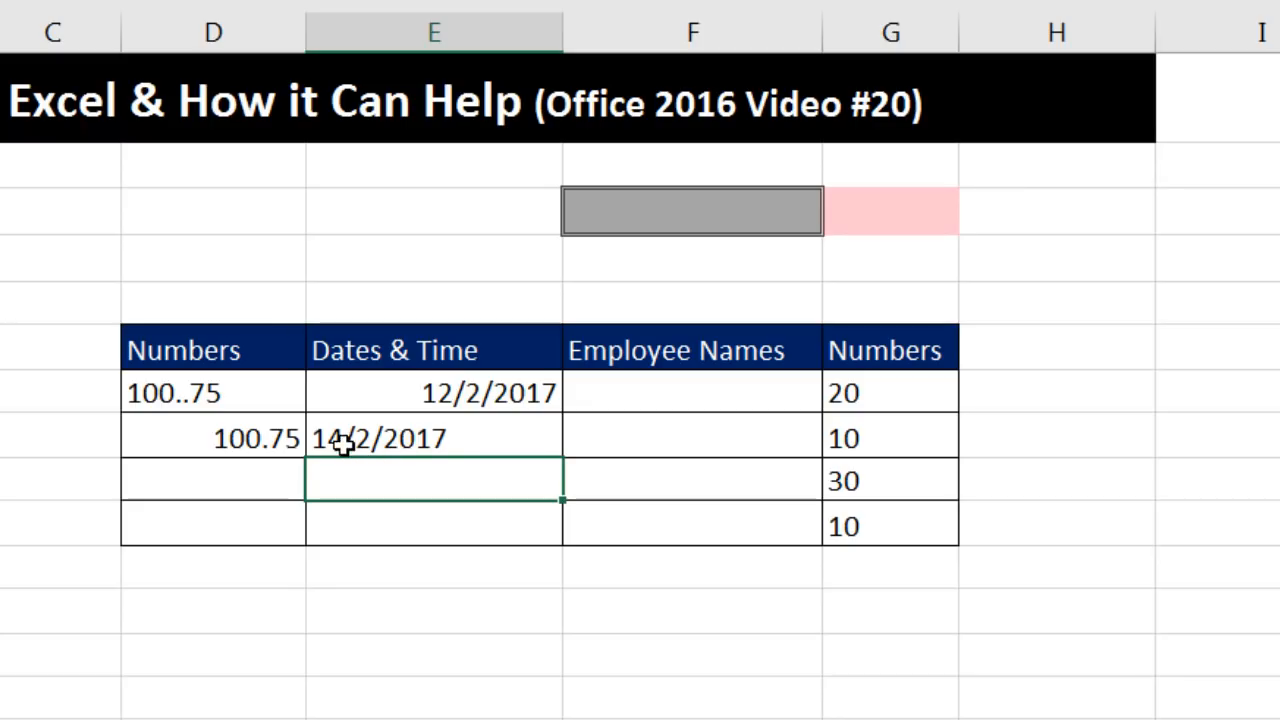
double_click(378, 438)
type("2")
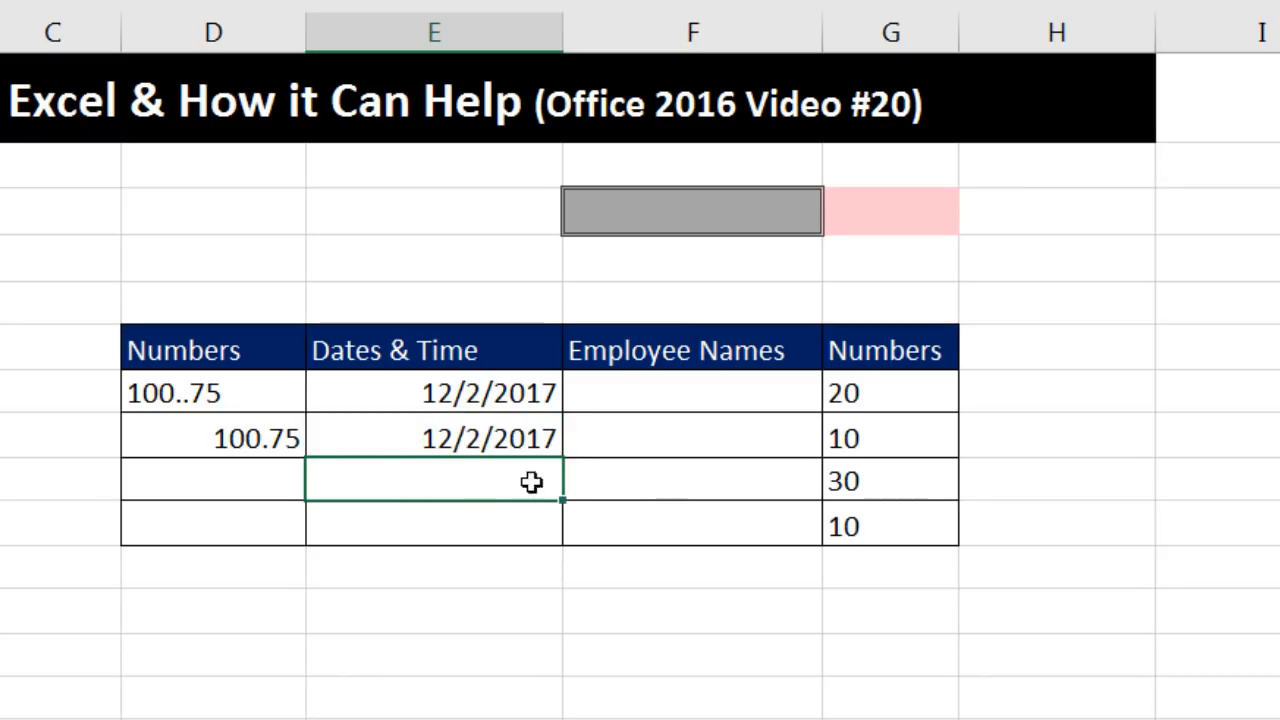
mouse_move(508, 526)
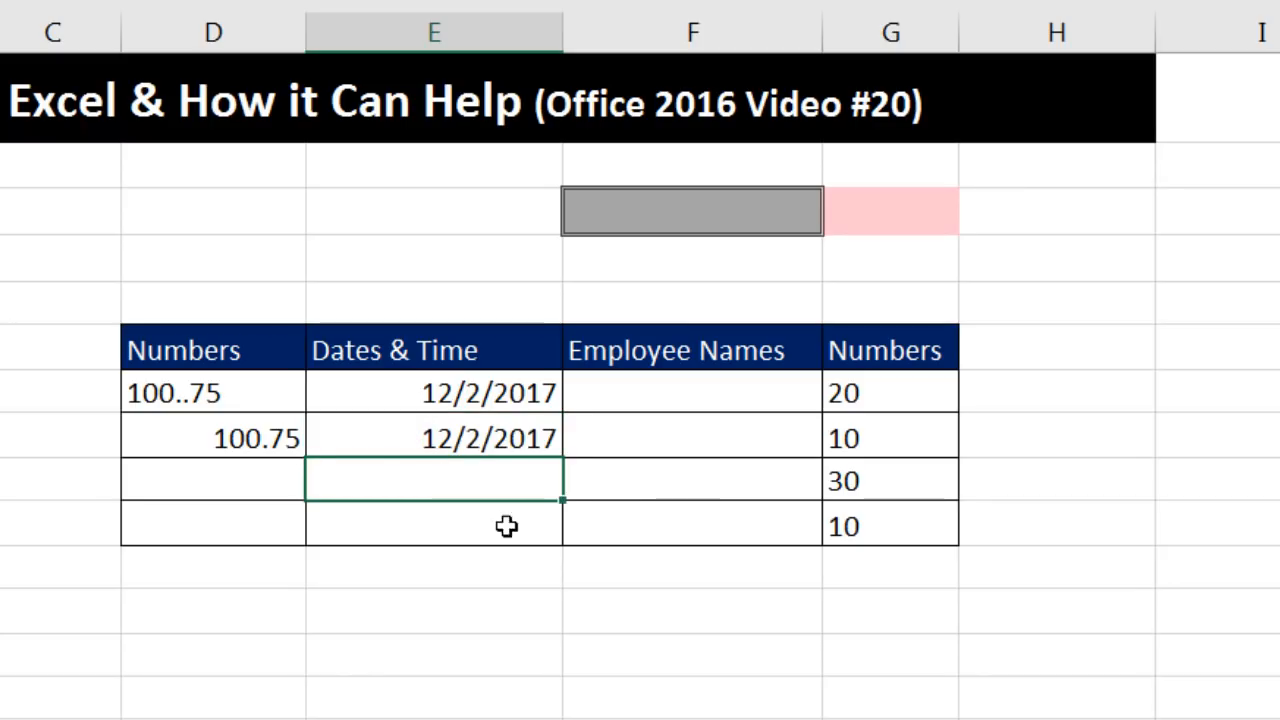
key("ctrl+z")
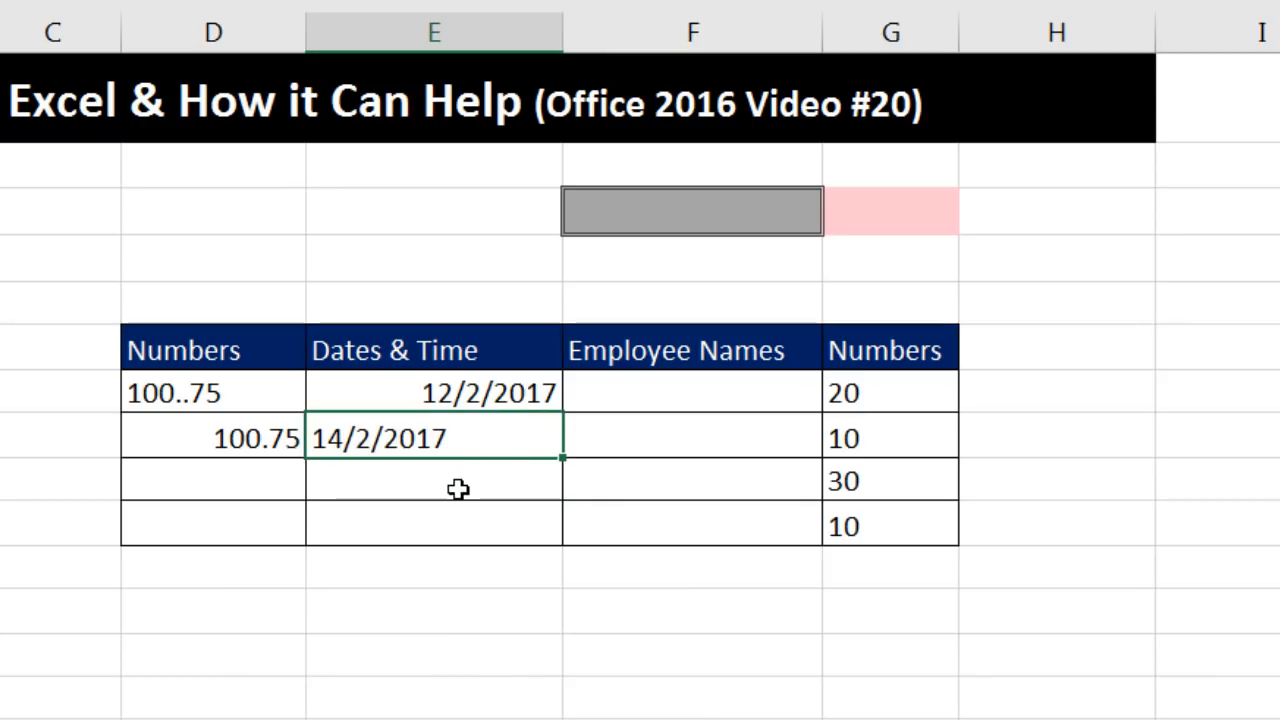
Step: Add the mistyped date 12/2/20017 in E6, left-aligned as text
left_click(432, 480)
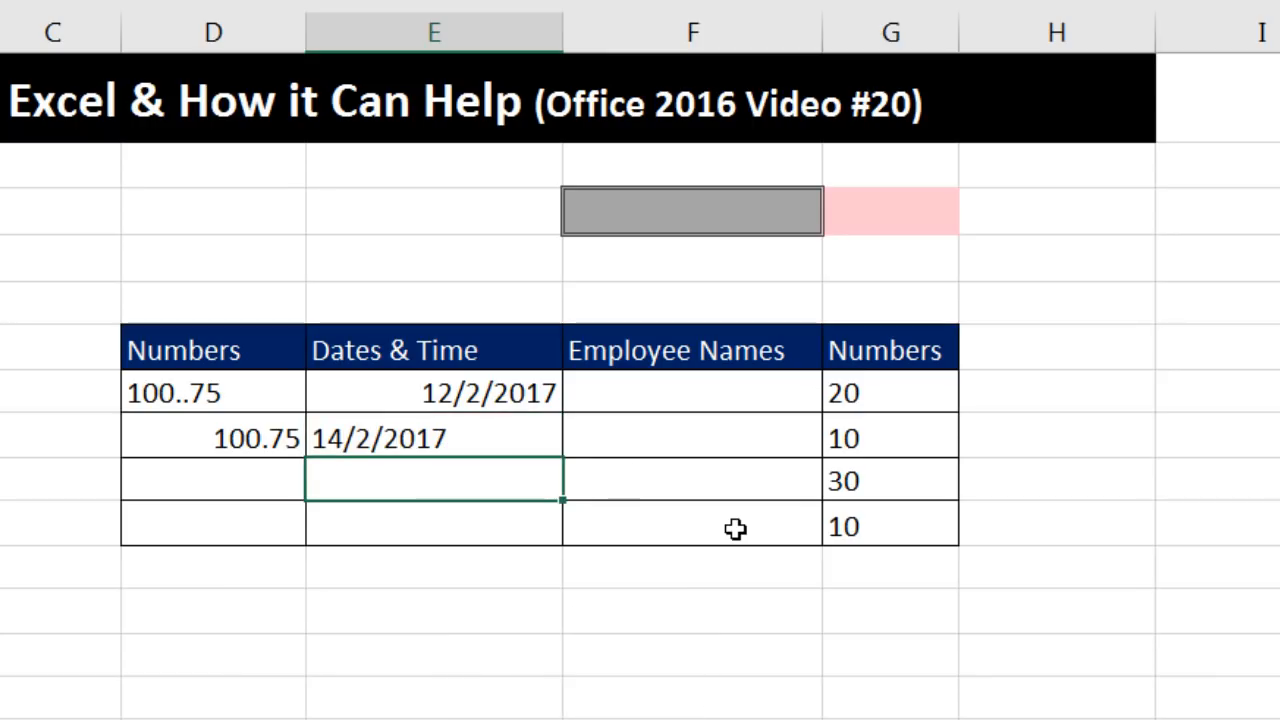
type("12/2/200")
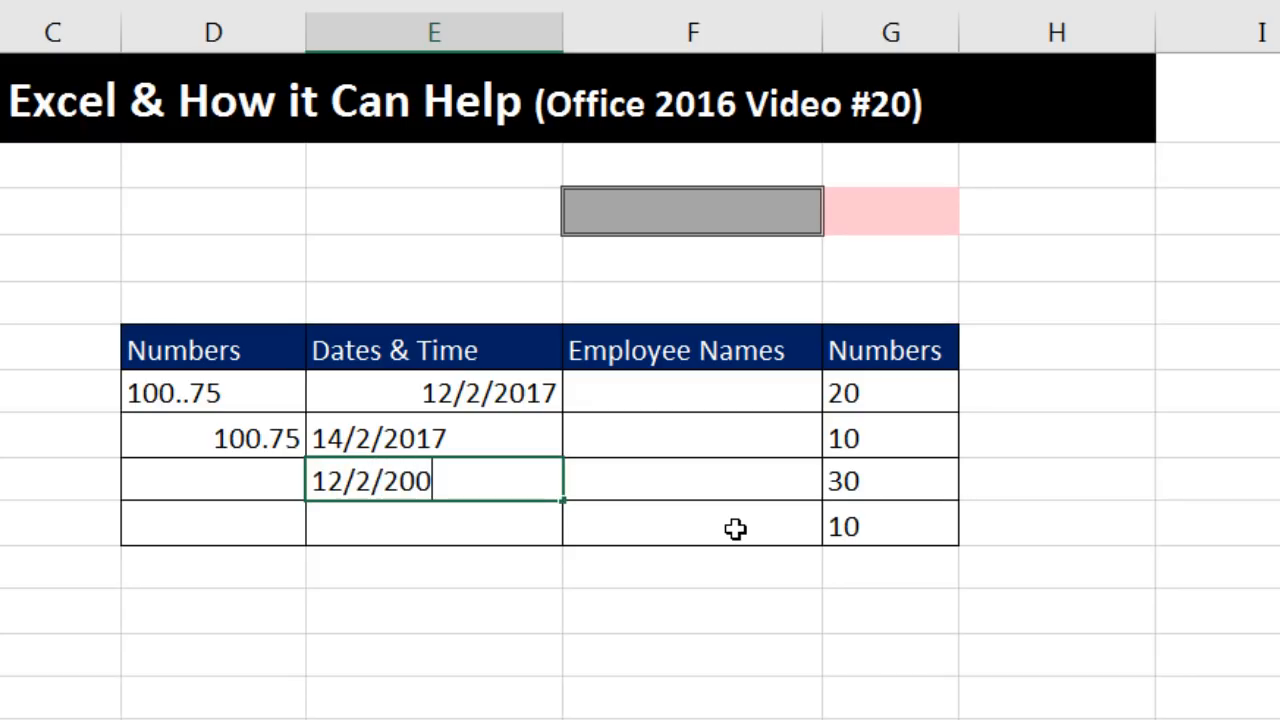
type("17")
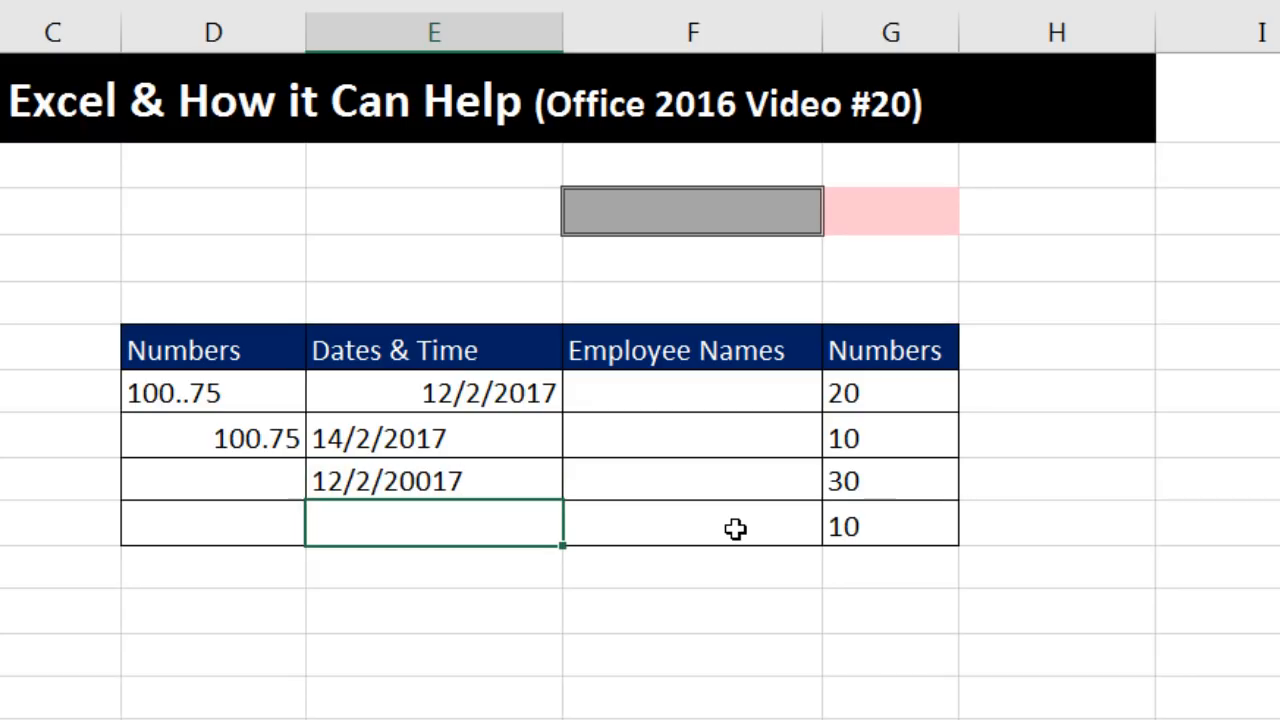
mouse_move(420, 596)
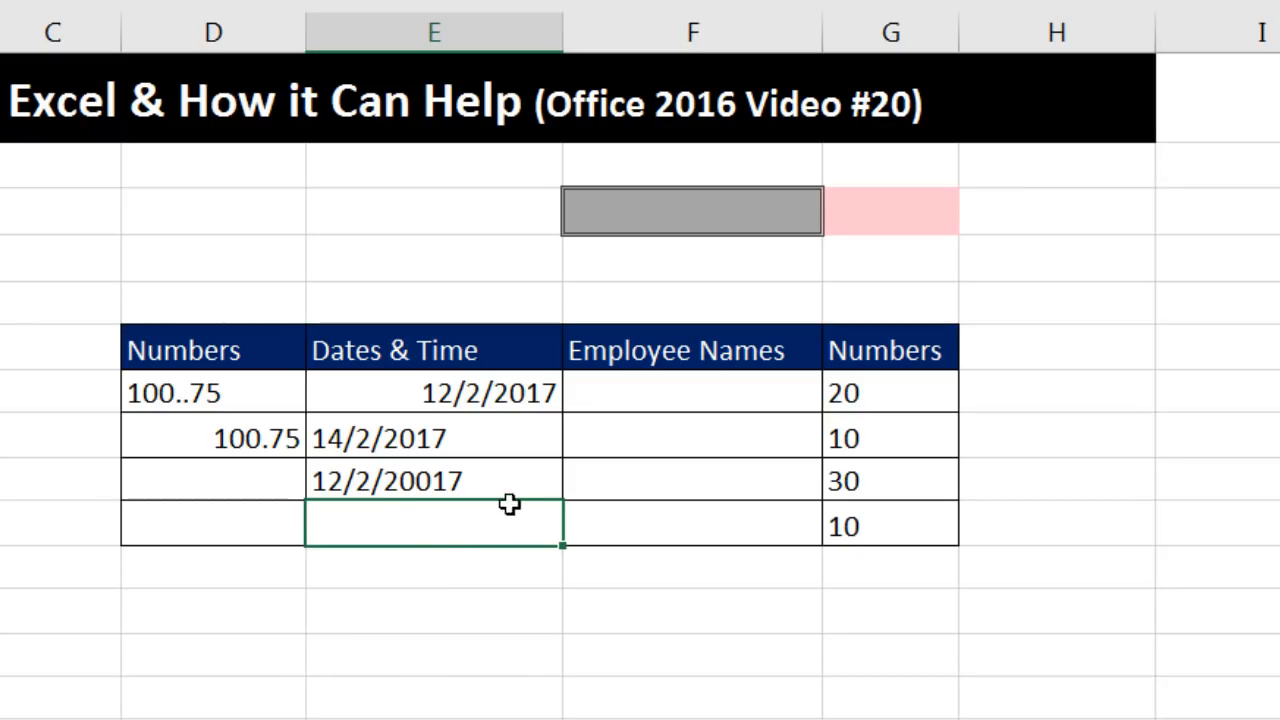
mouse_move(524, 504)
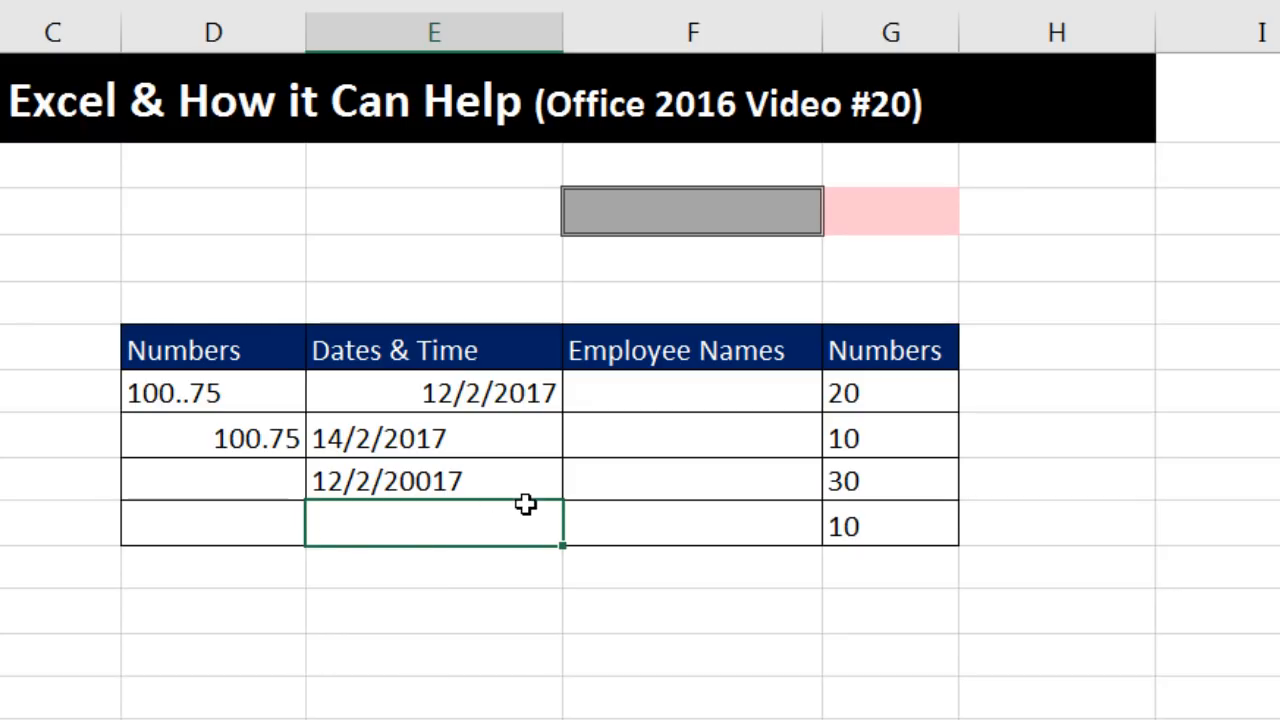
mouse_move(400, 512)
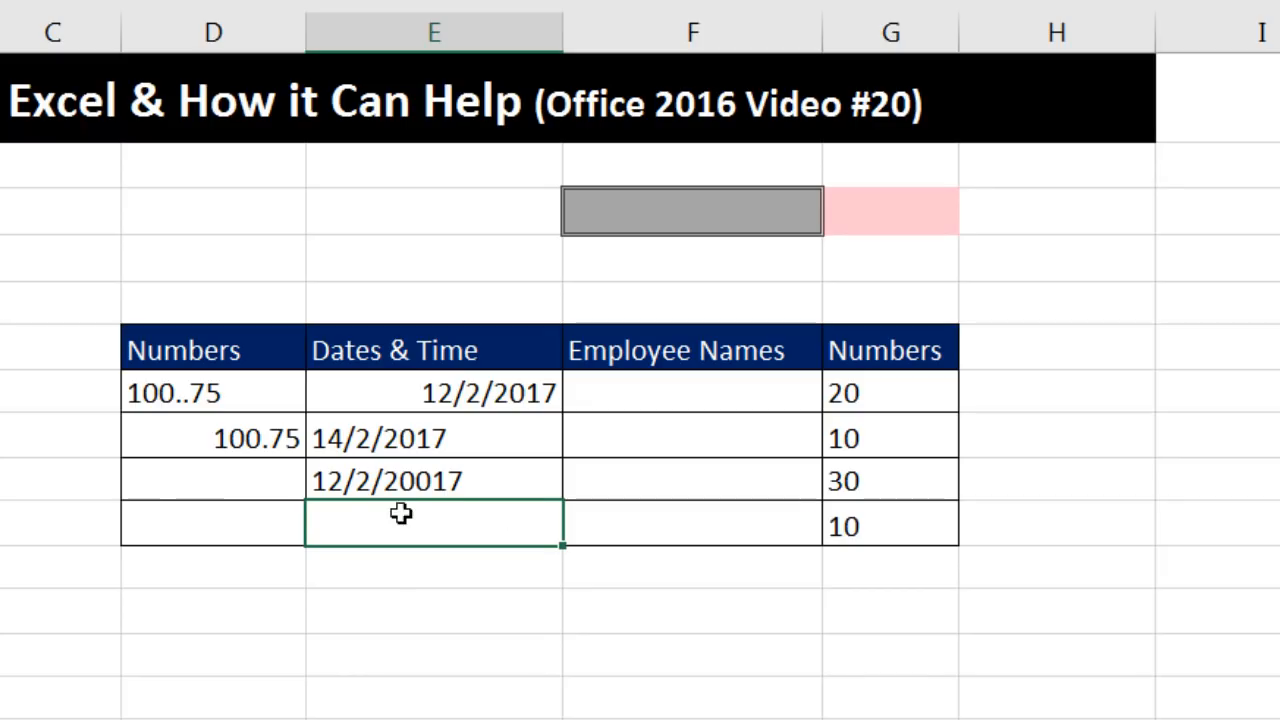
mouse_move(376, 528)
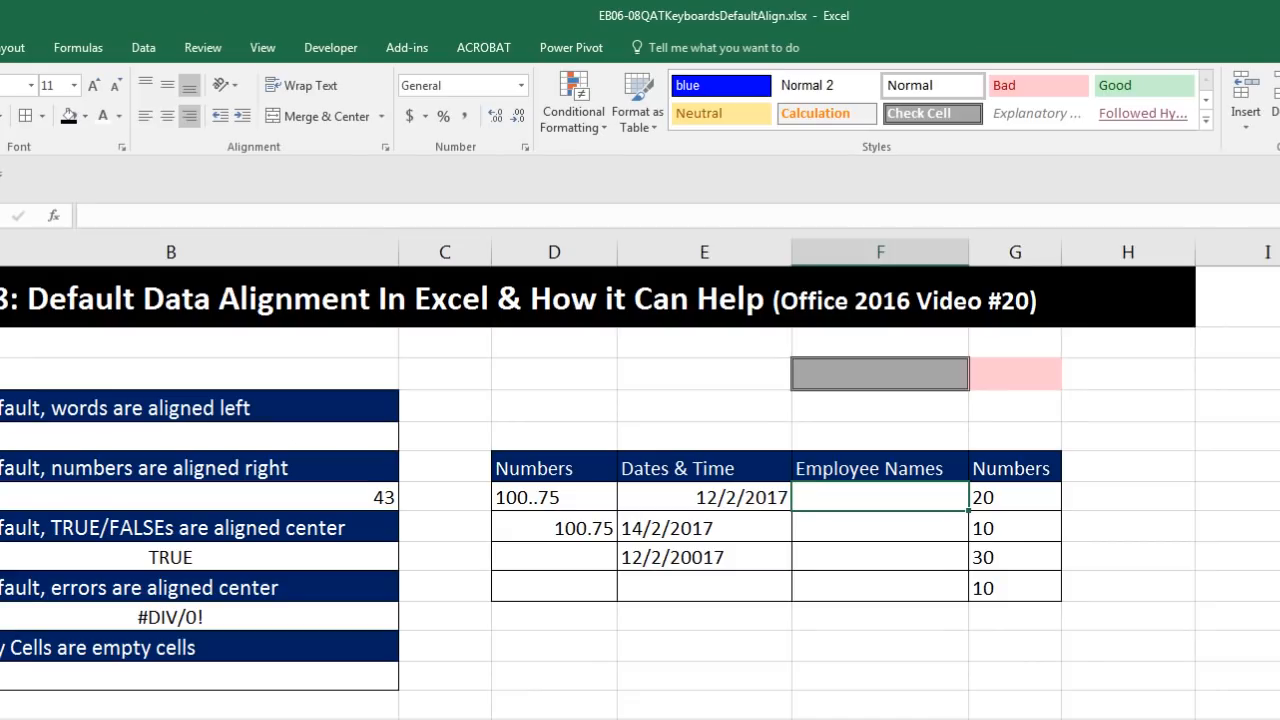
Step: Enter Sioux and Tyrone in the Employee Names column and compare their alignment
type("Sioux")
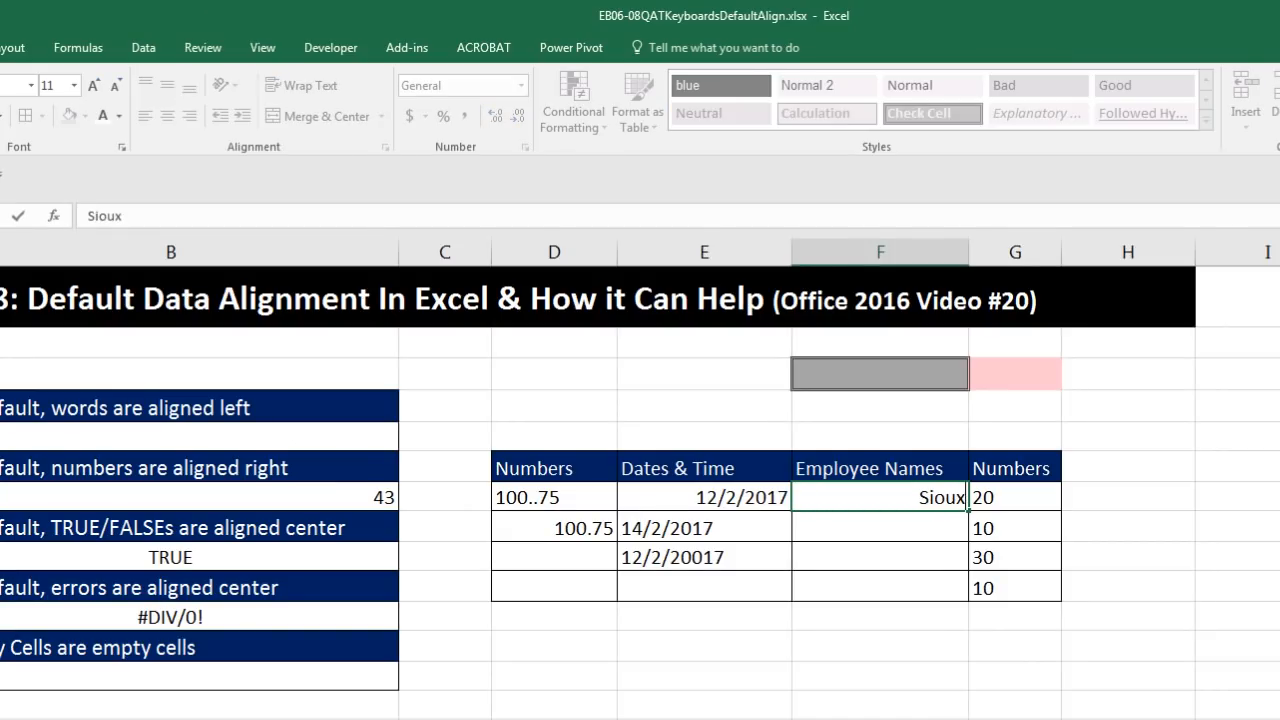
type("Tyrone")
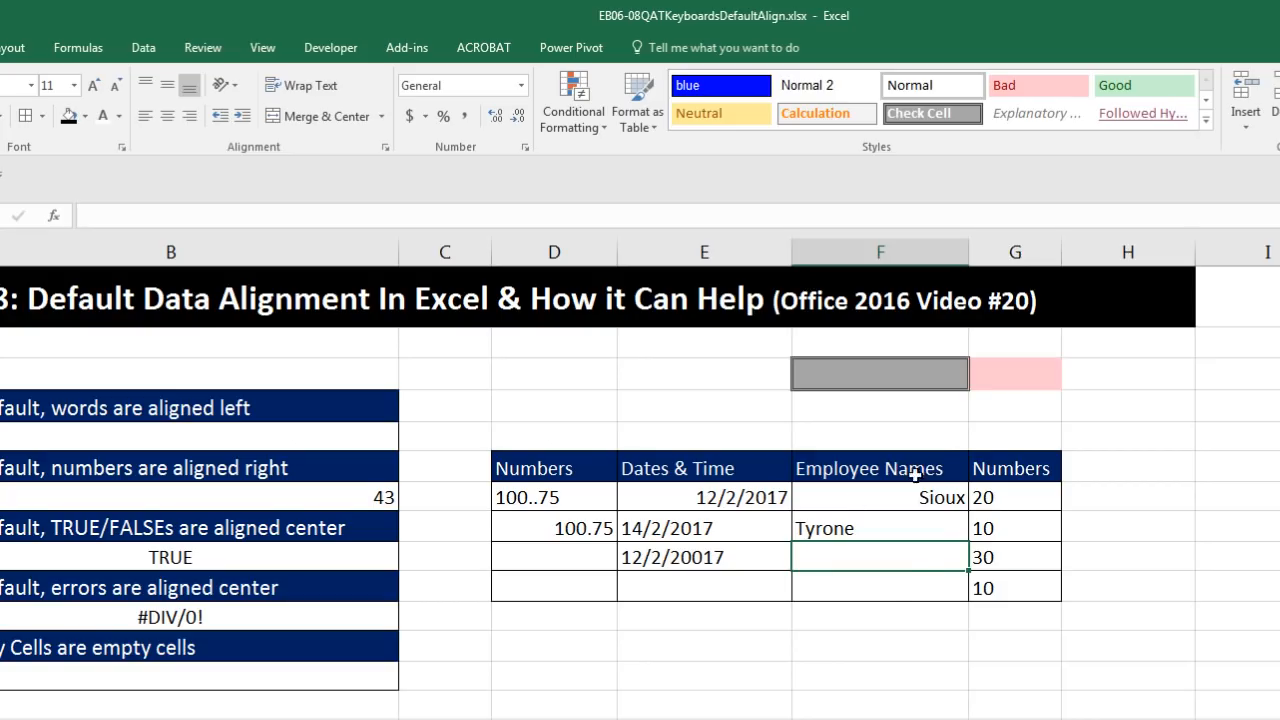
mouse_move(892, 524)
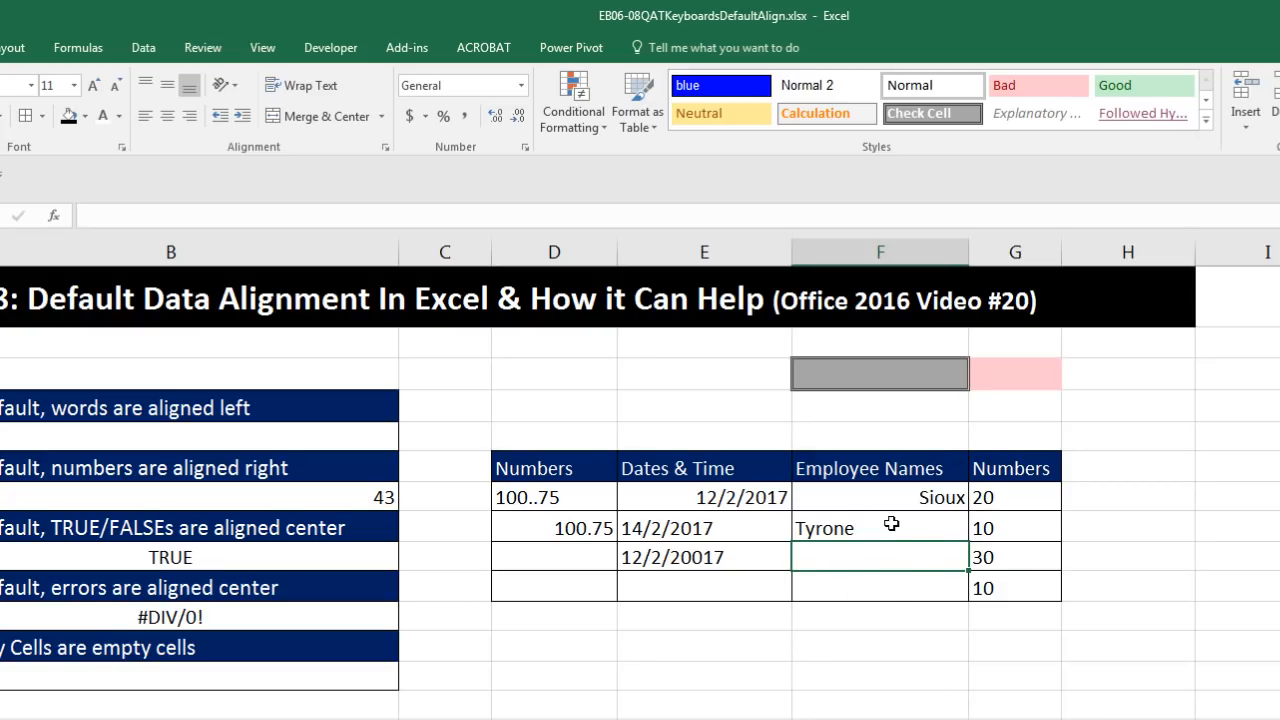
left_click(880, 528)
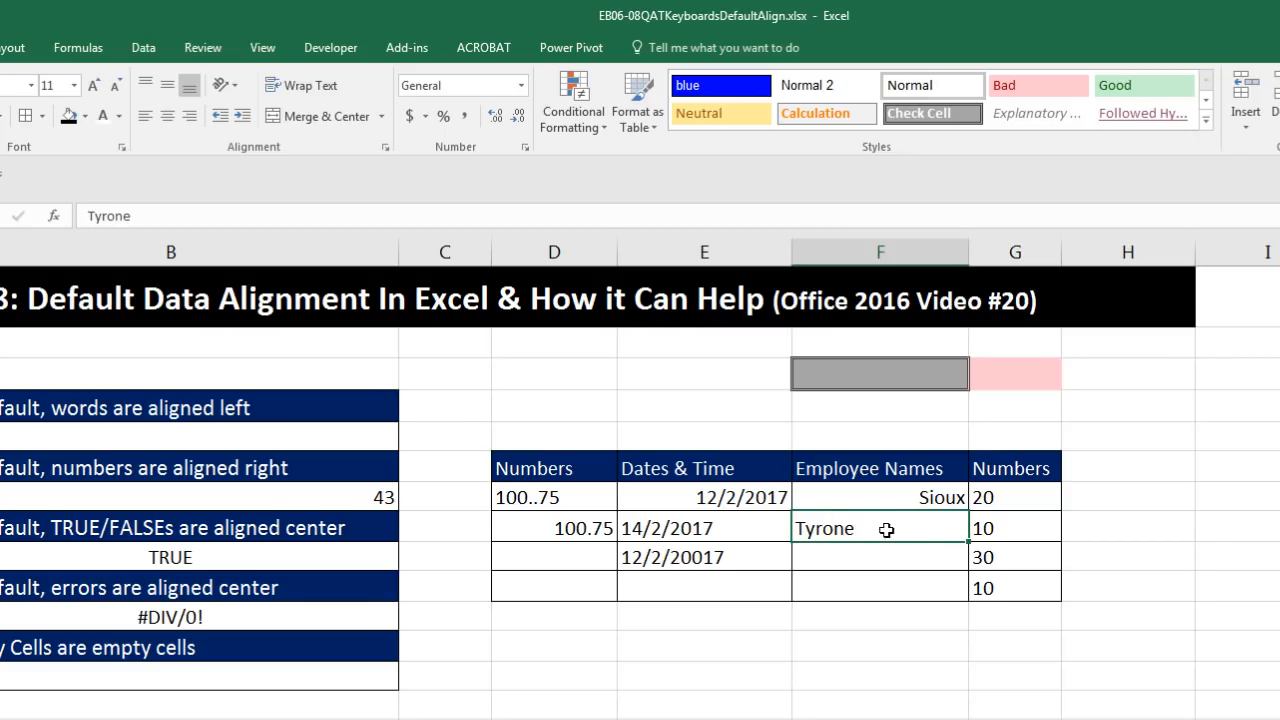
mouse_move(882, 496)
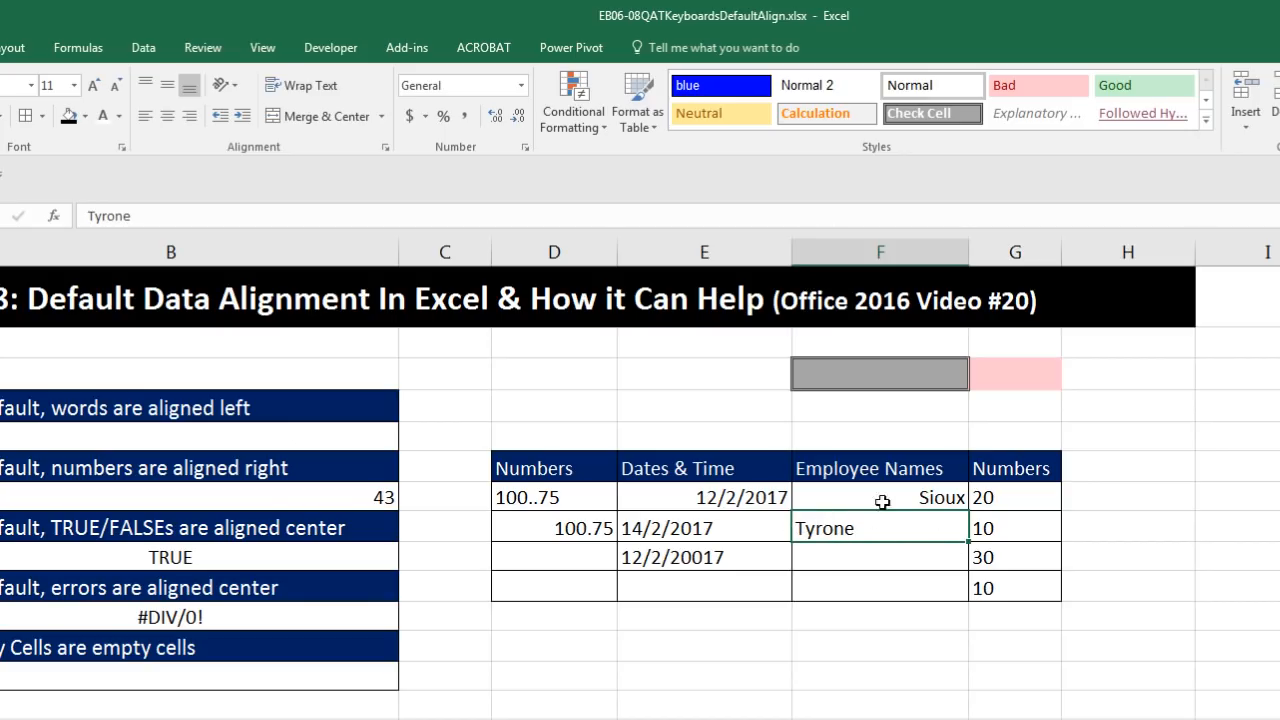
left_click(880, 496)
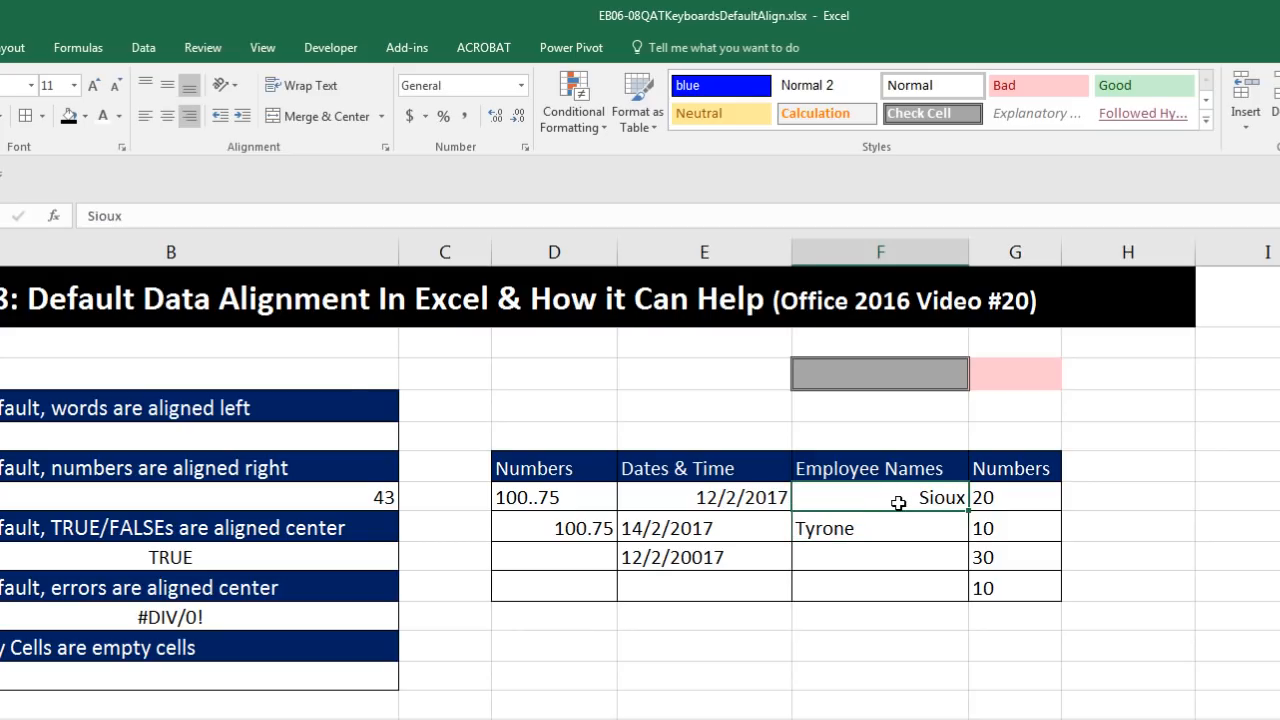
mouse_move(248, 160)
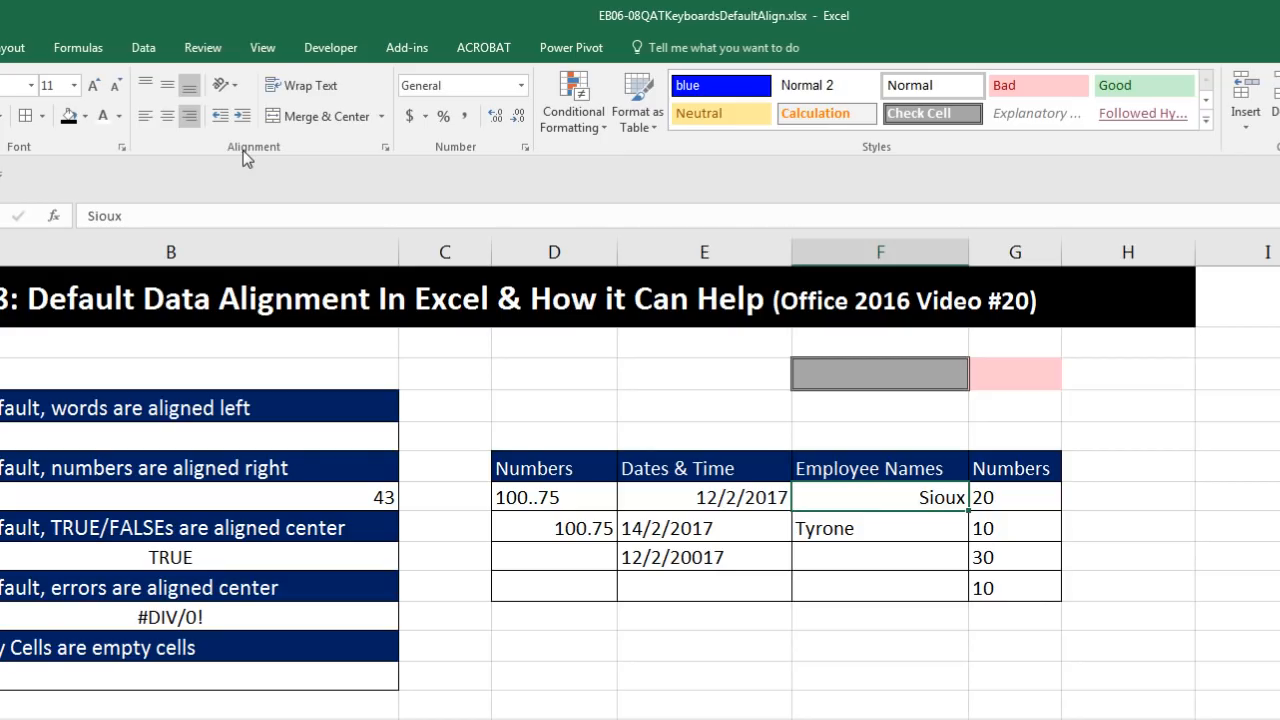
mouse_move(196, 140)
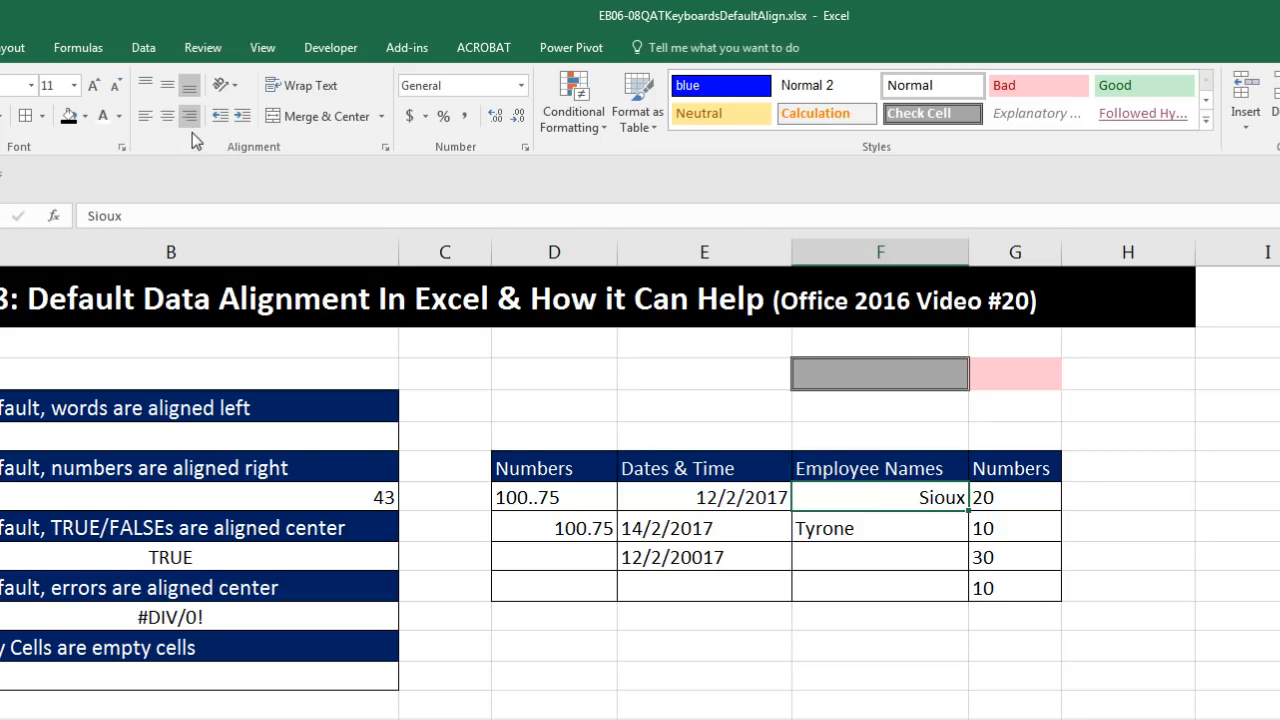
mouse_move(228, 136)
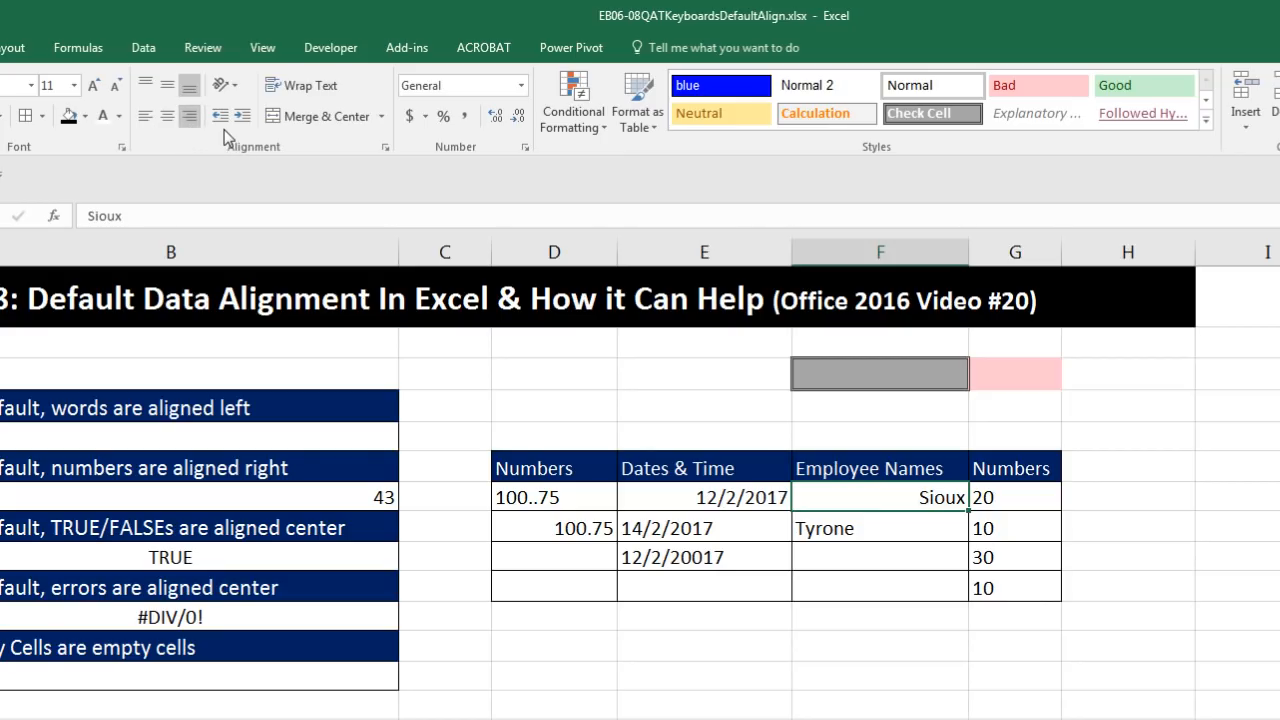
mouse_move(712, 330)
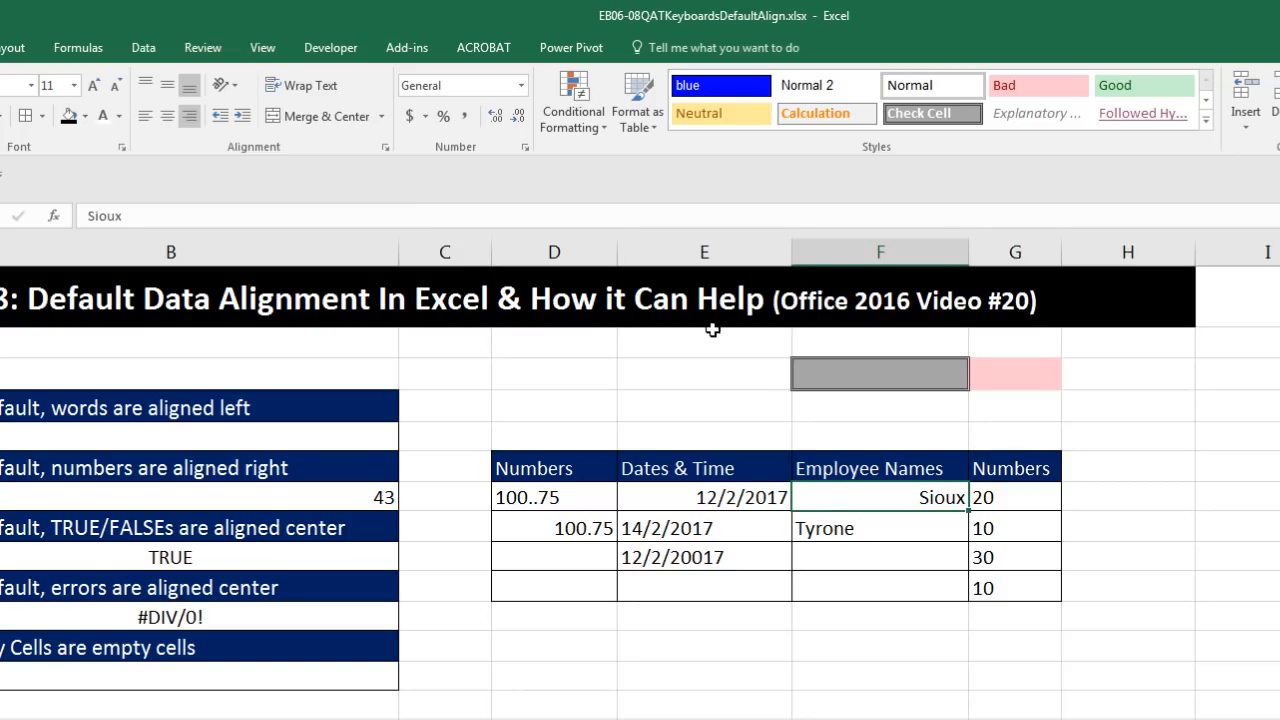
mouse_move(892, 540)
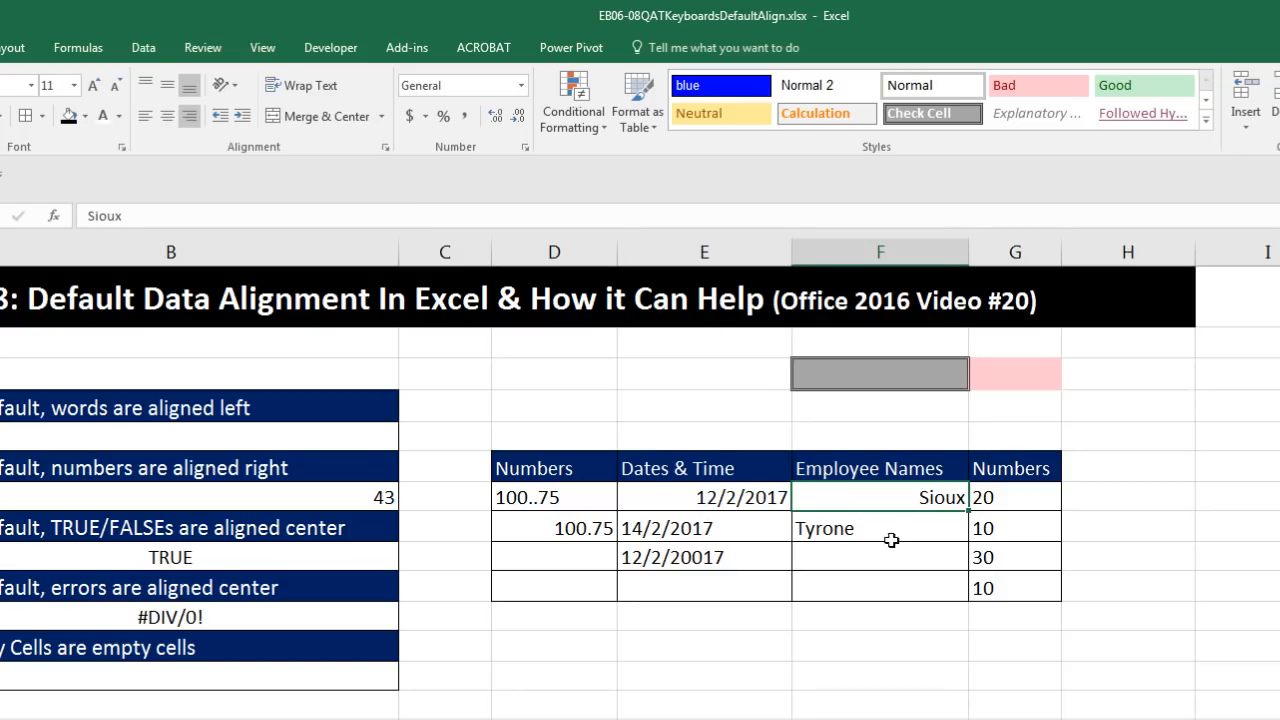
mouse_move(708, 568)
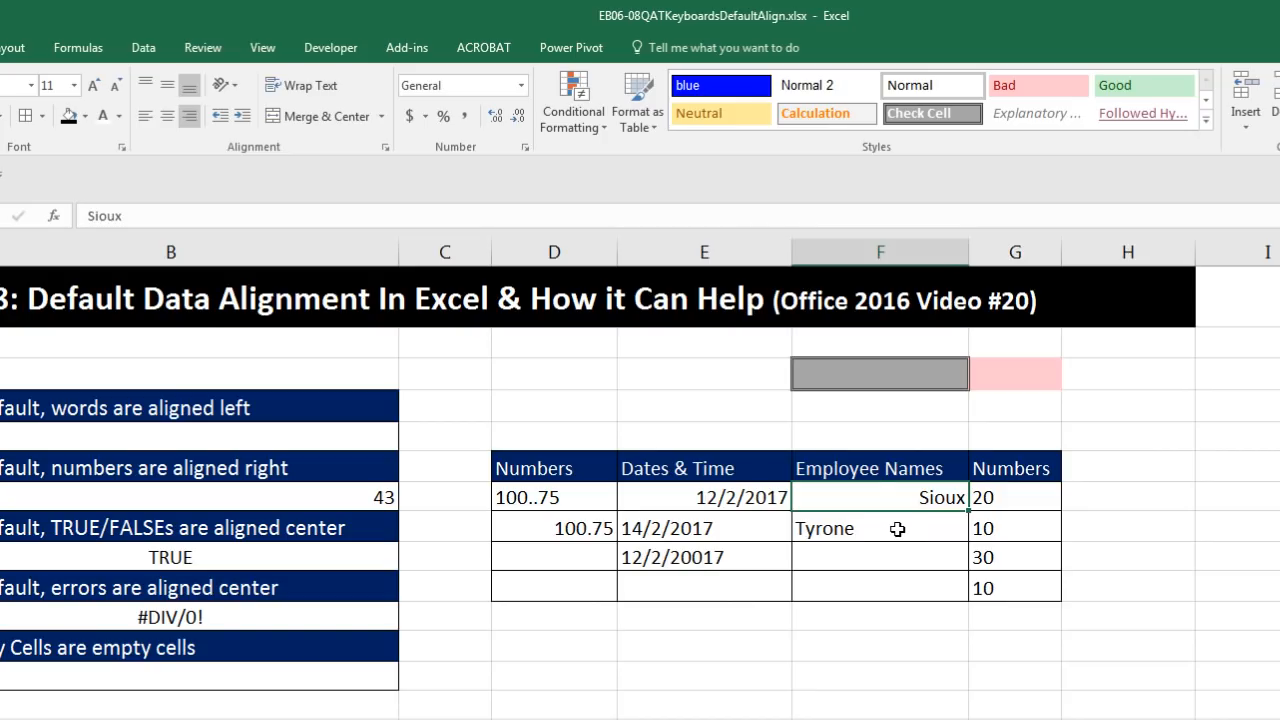
mouse_move(844, 502)
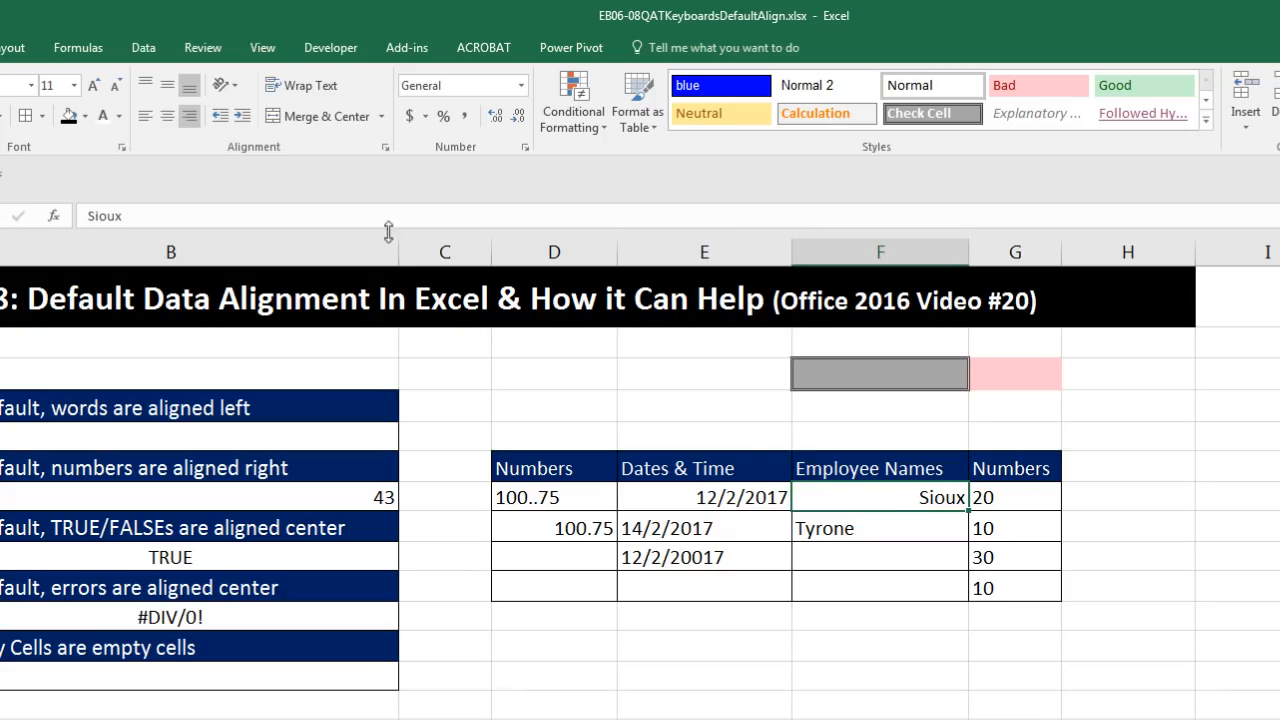
mouse_move(478, 190)
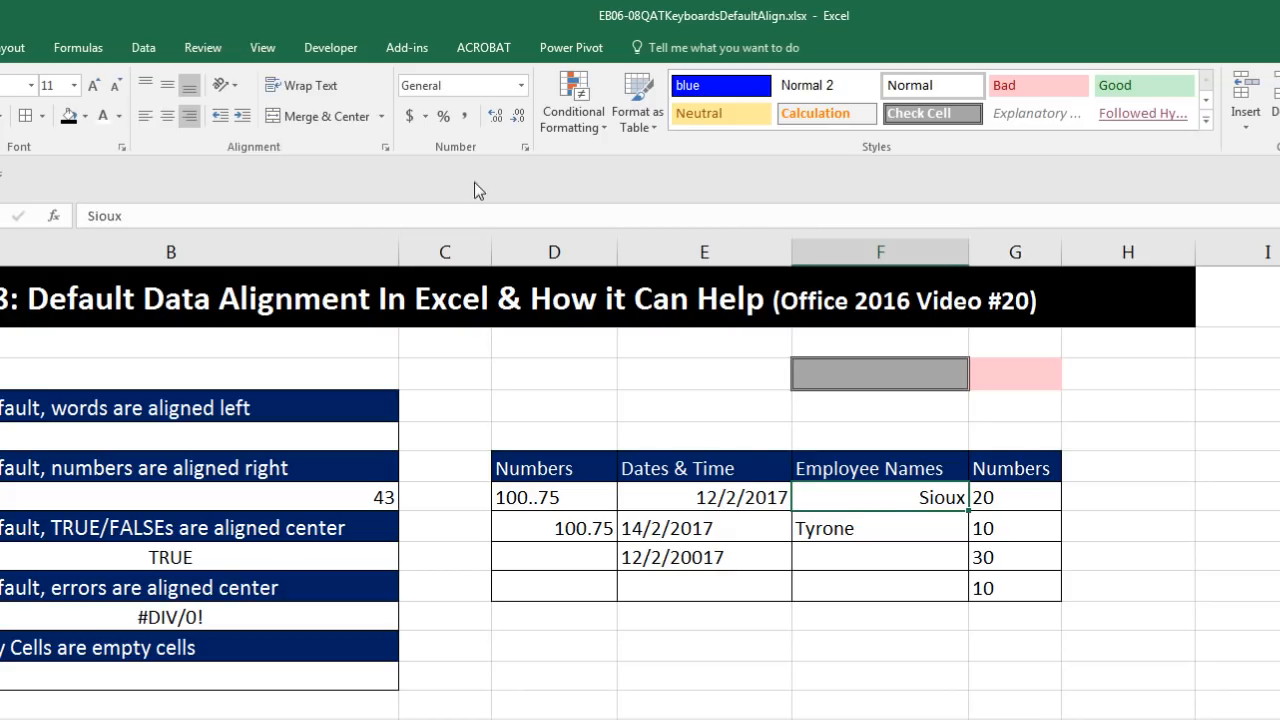
mouse_move(744, 604)
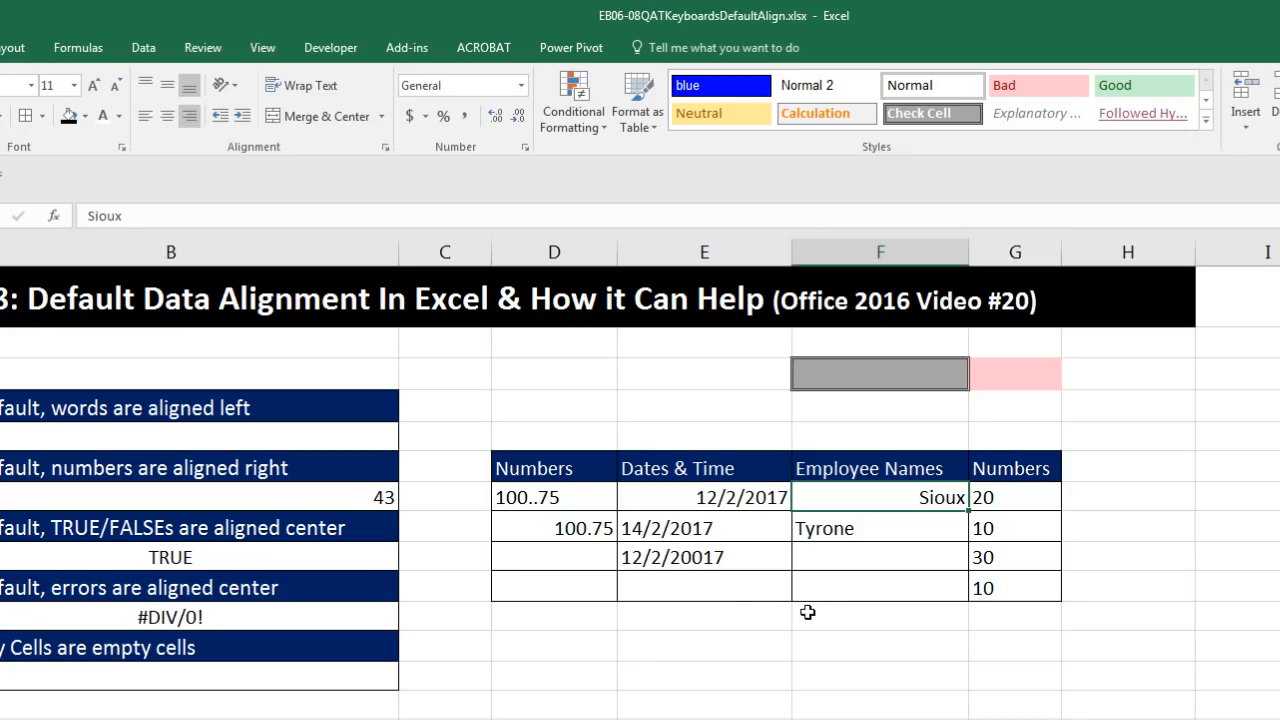
mouse_move(824, 592)
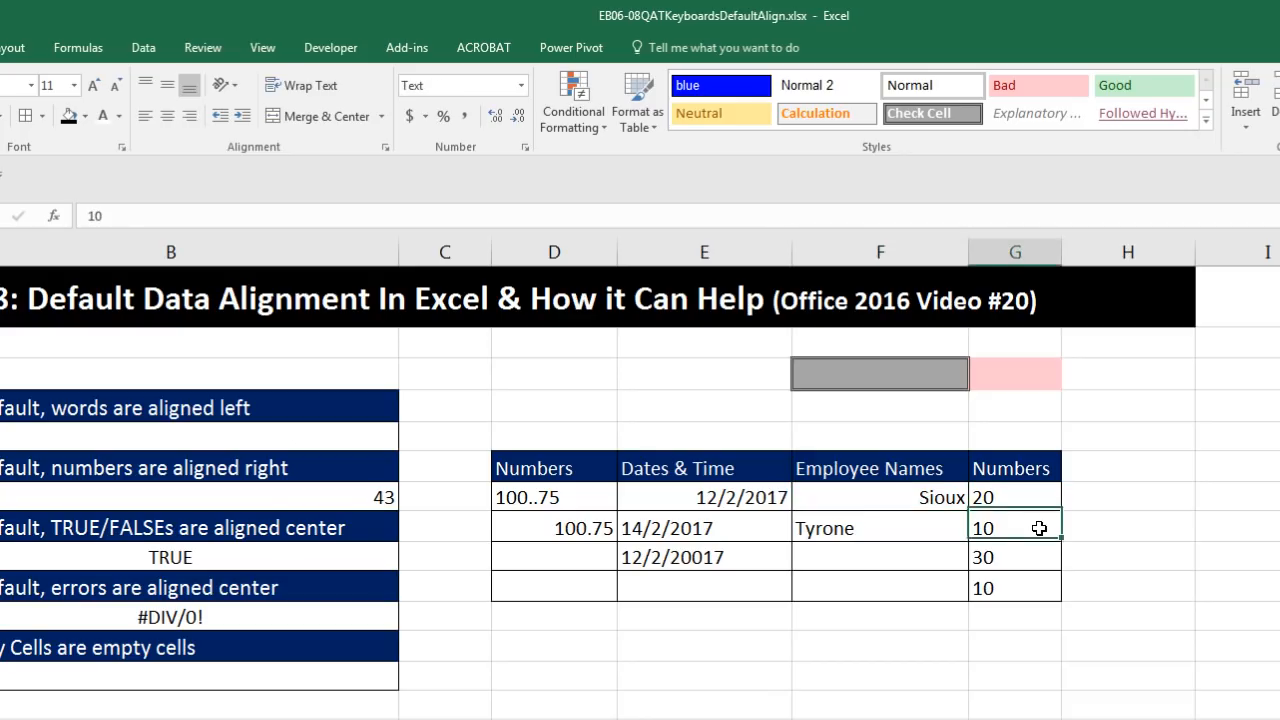
mouse_move(1108, 524)
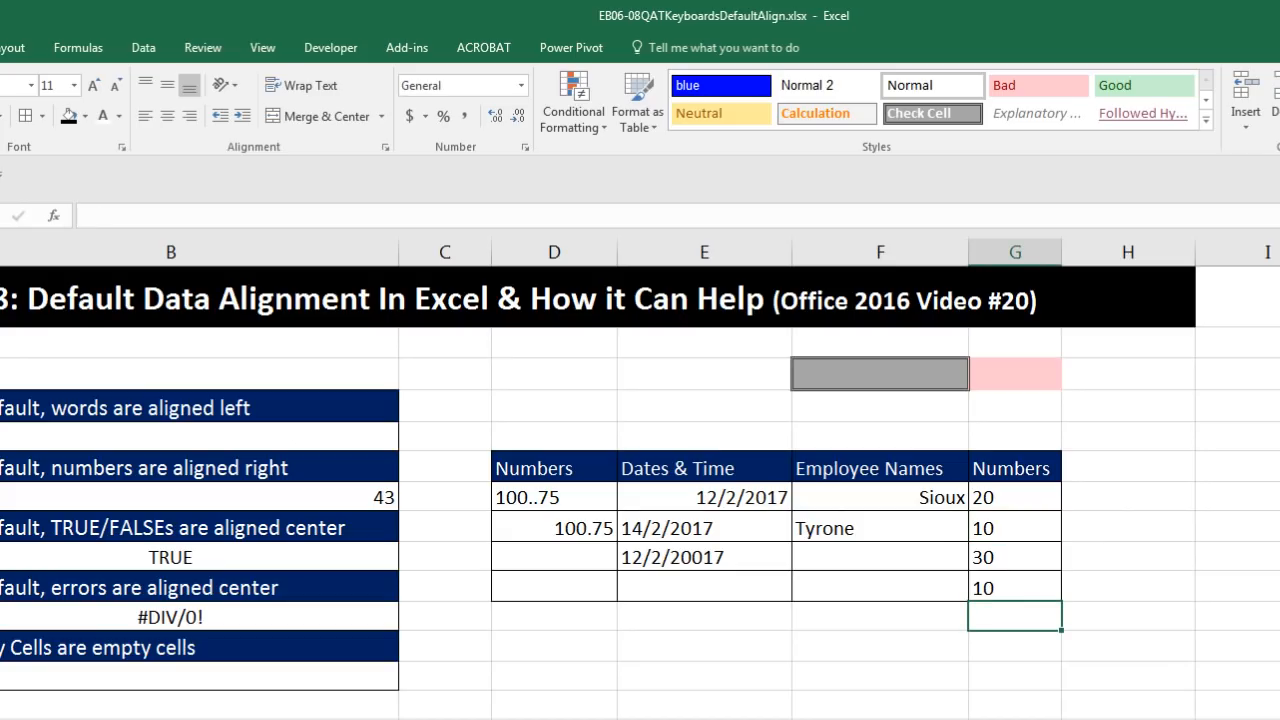
Step: Insert an AutoSum total in G11, which returns 0 over the text-formatted numbers
key("alt+=")
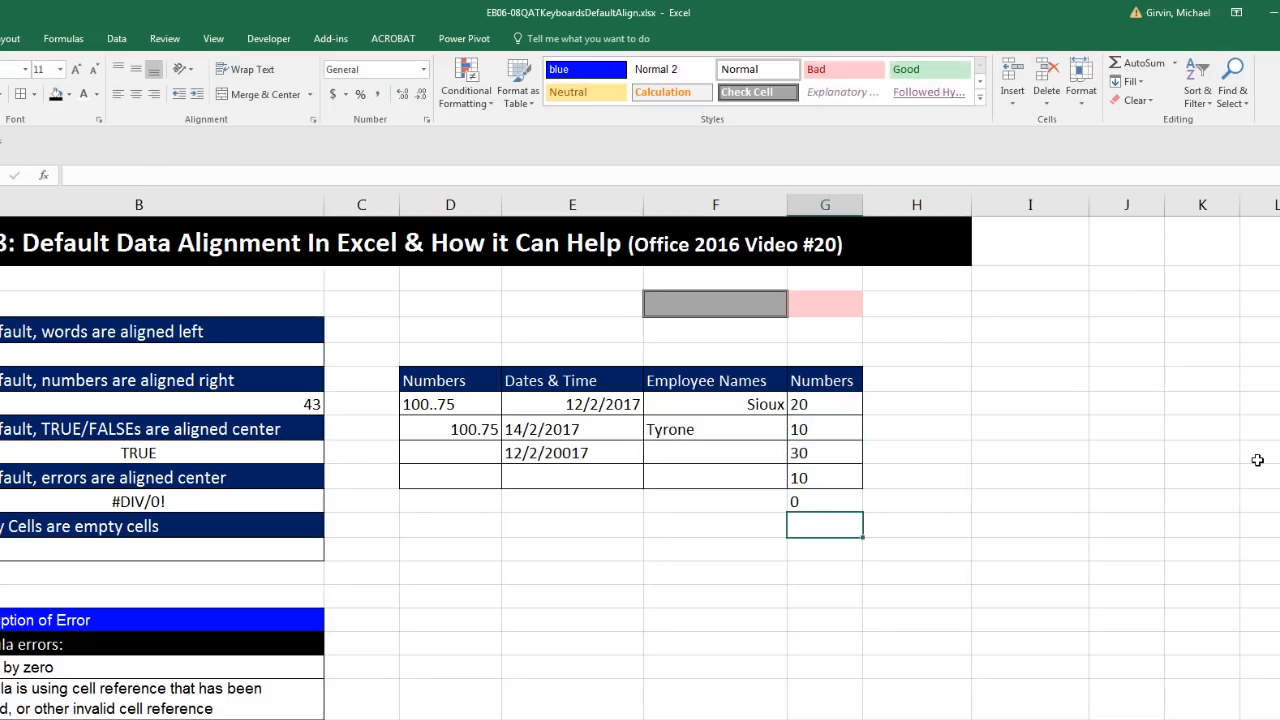
mouse_move(828, 508)
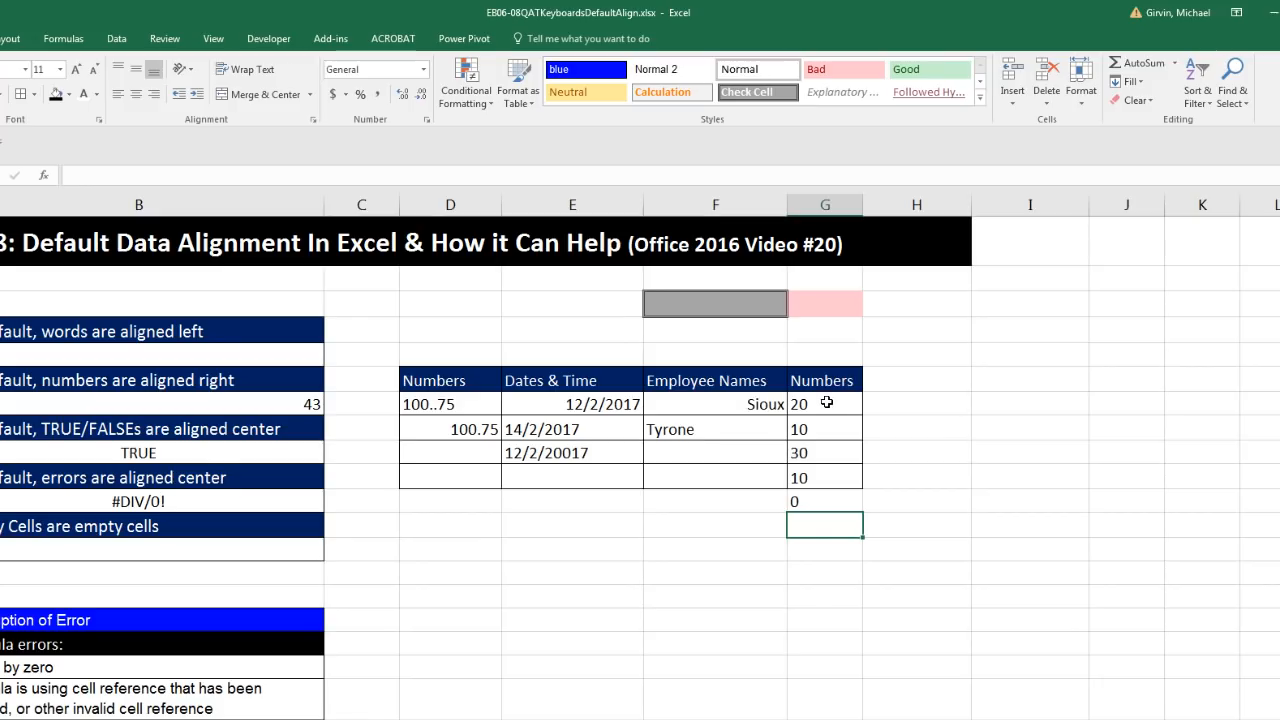
mouse_move(834, 496)
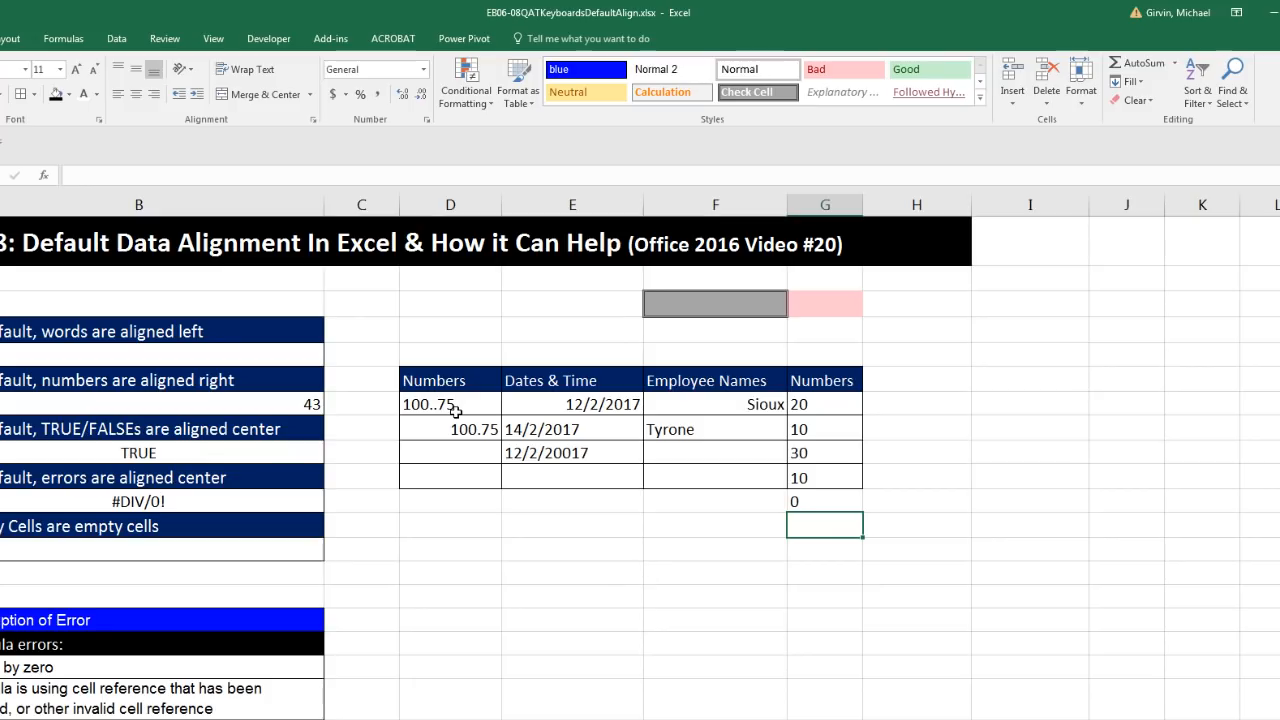
left_click(450, 404)
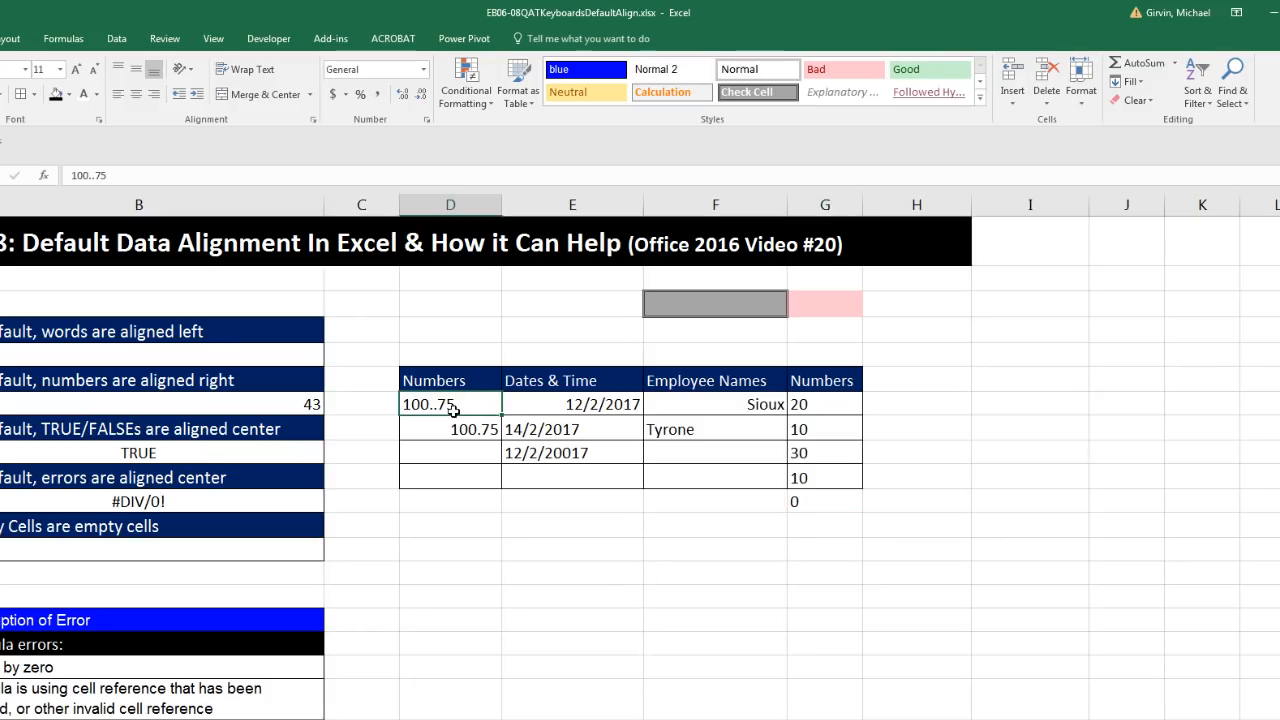
left_click(572, 428)
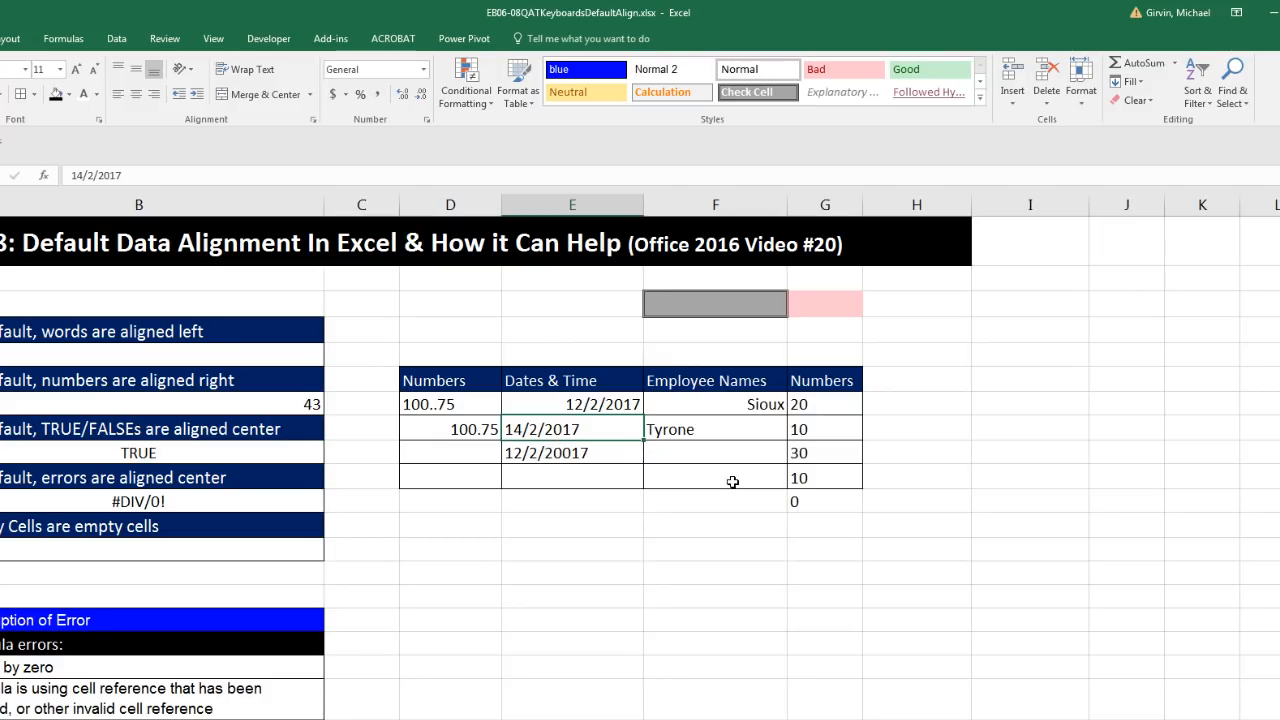
mouse_move(828, 500)
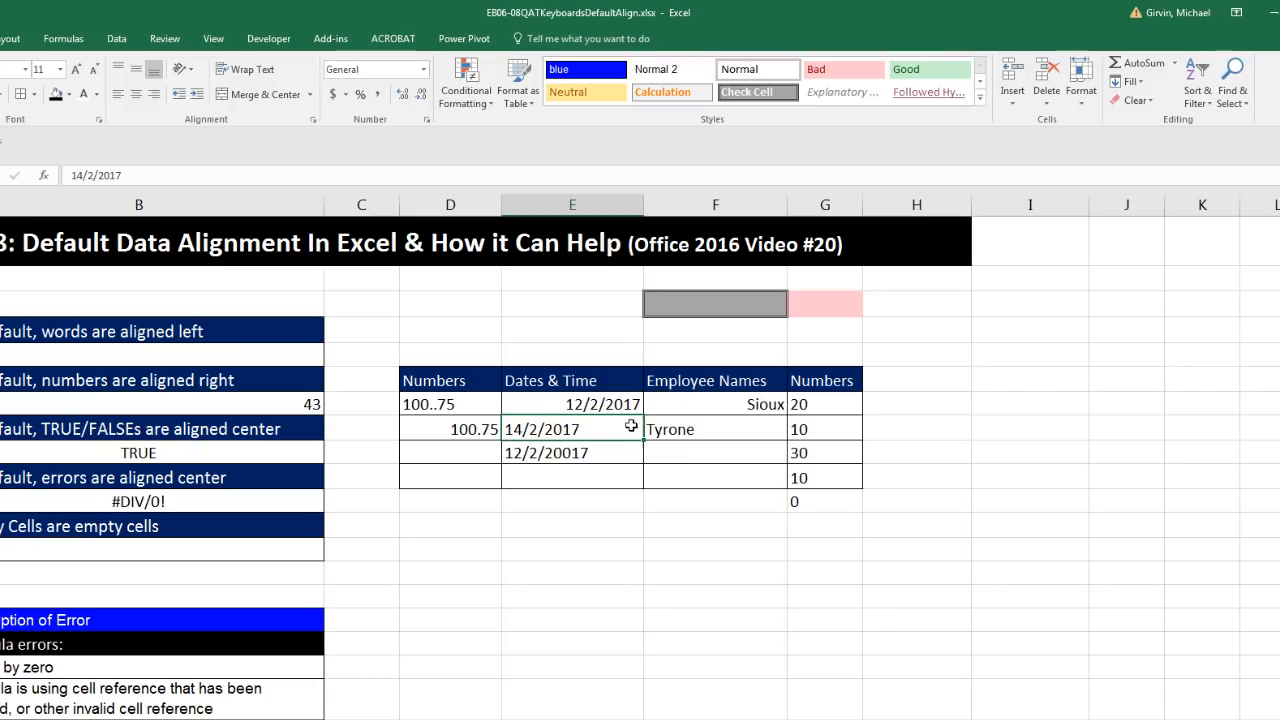
mouse_move(764, 408)
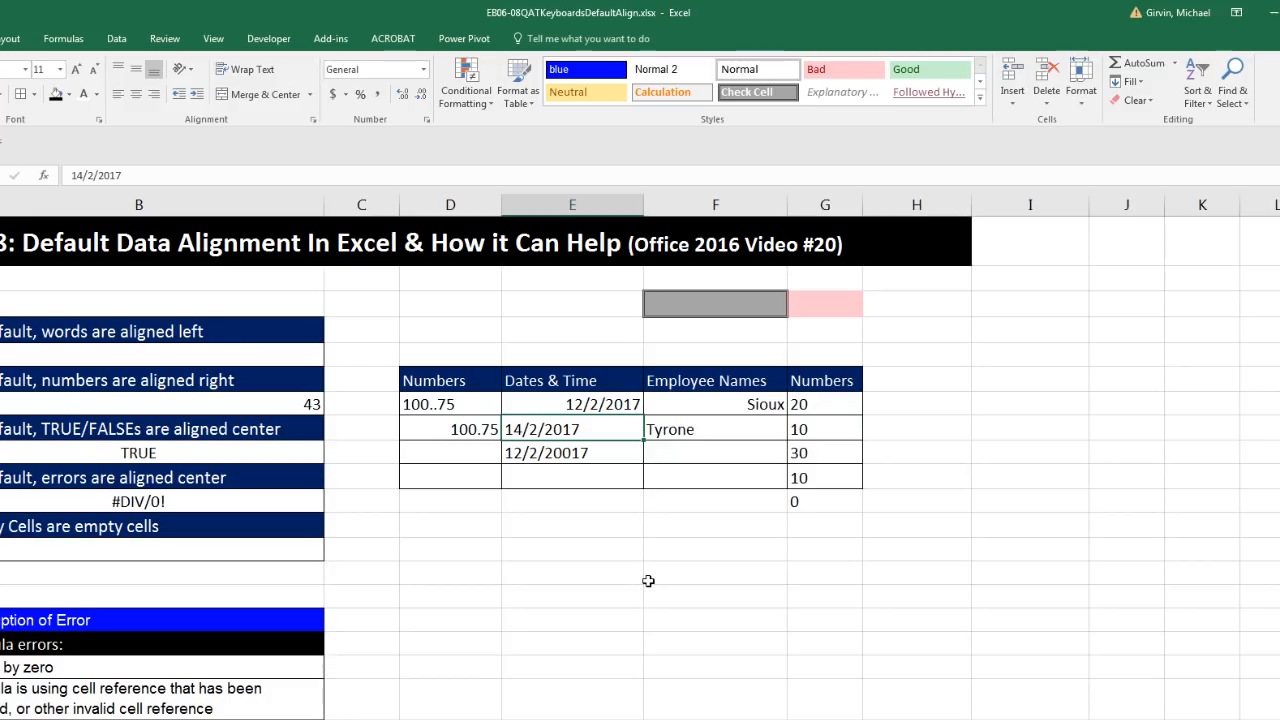
mouse_move(542, 632)
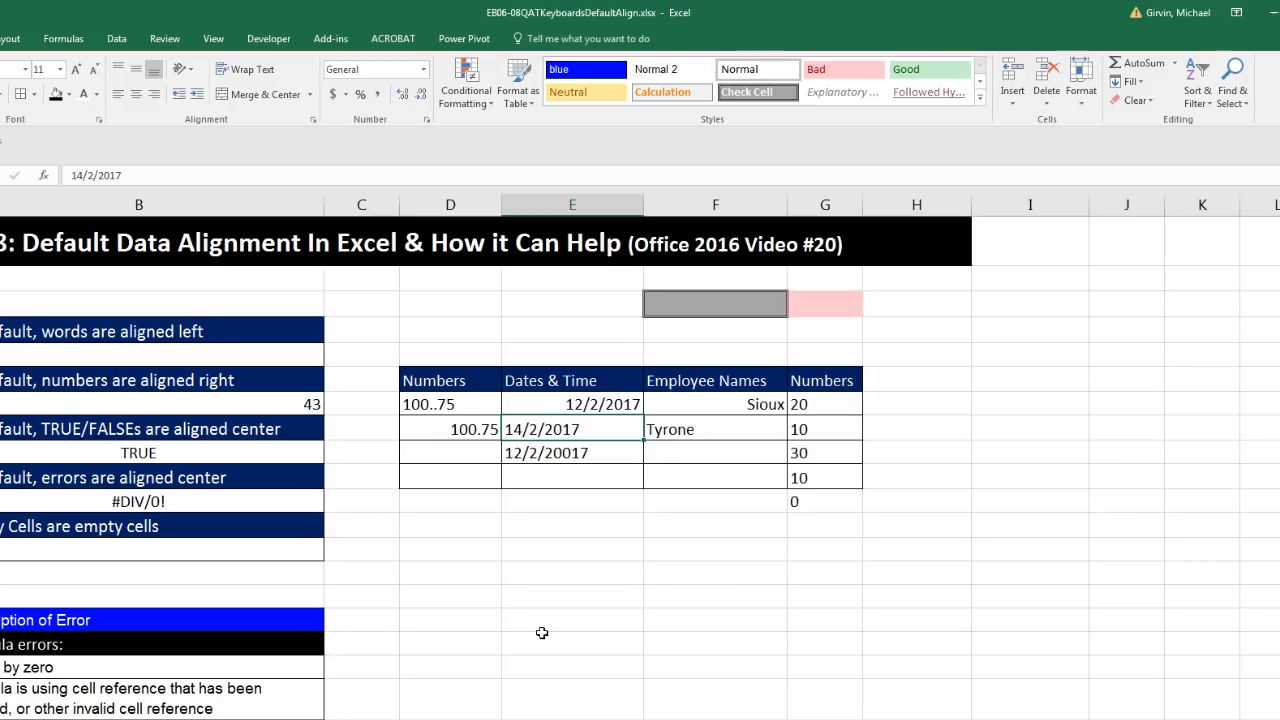
mouse_move(758, 590)
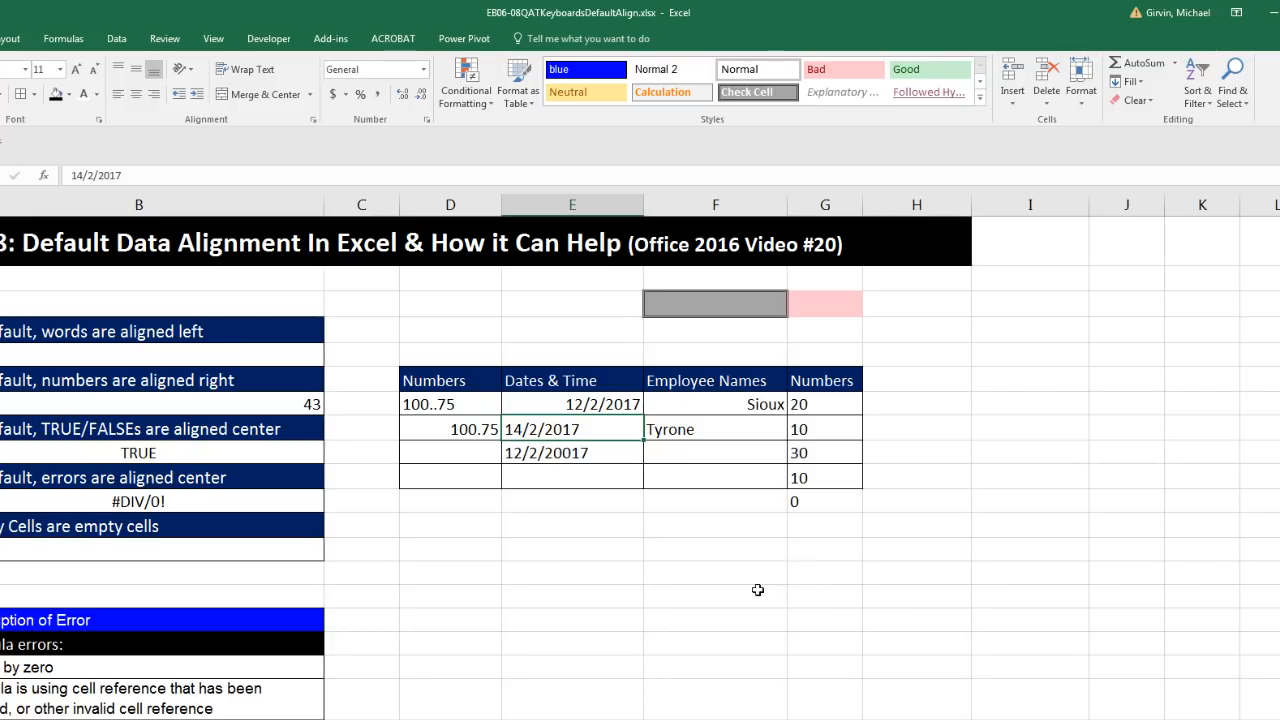
mouse_move(204, 290)
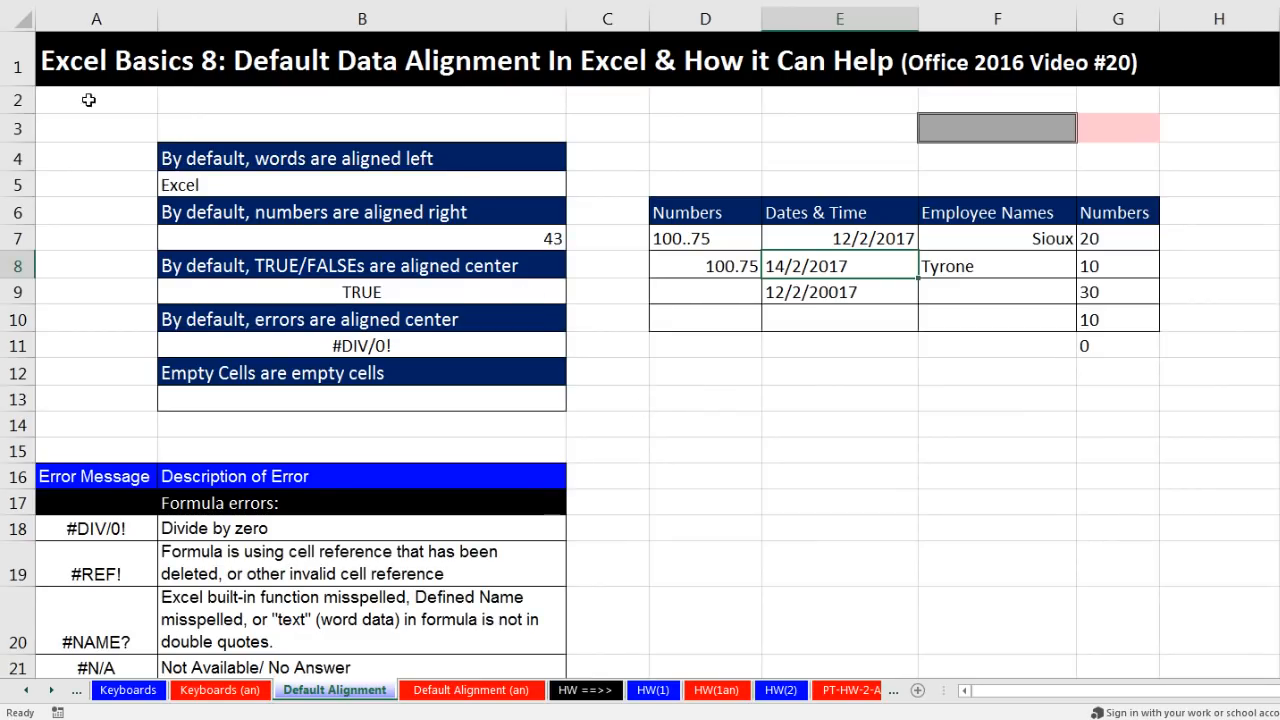
mouse_move(204, 100)
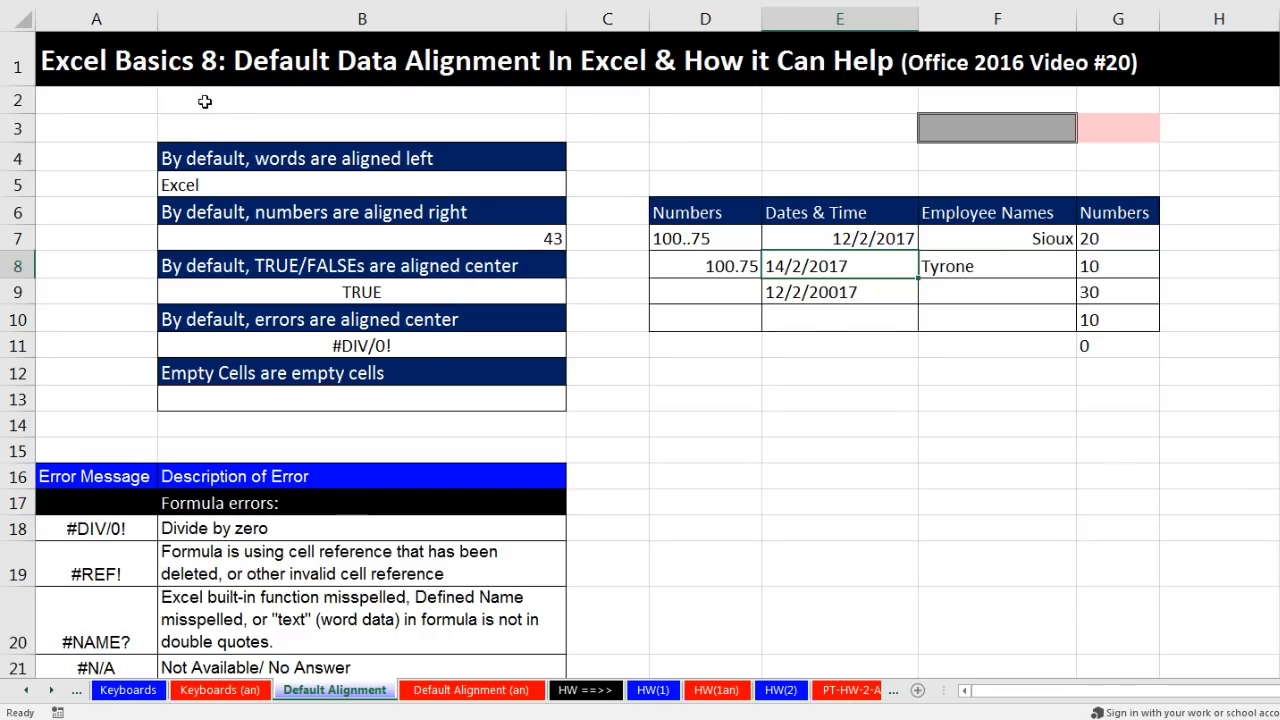
mouse_move(464, 348)
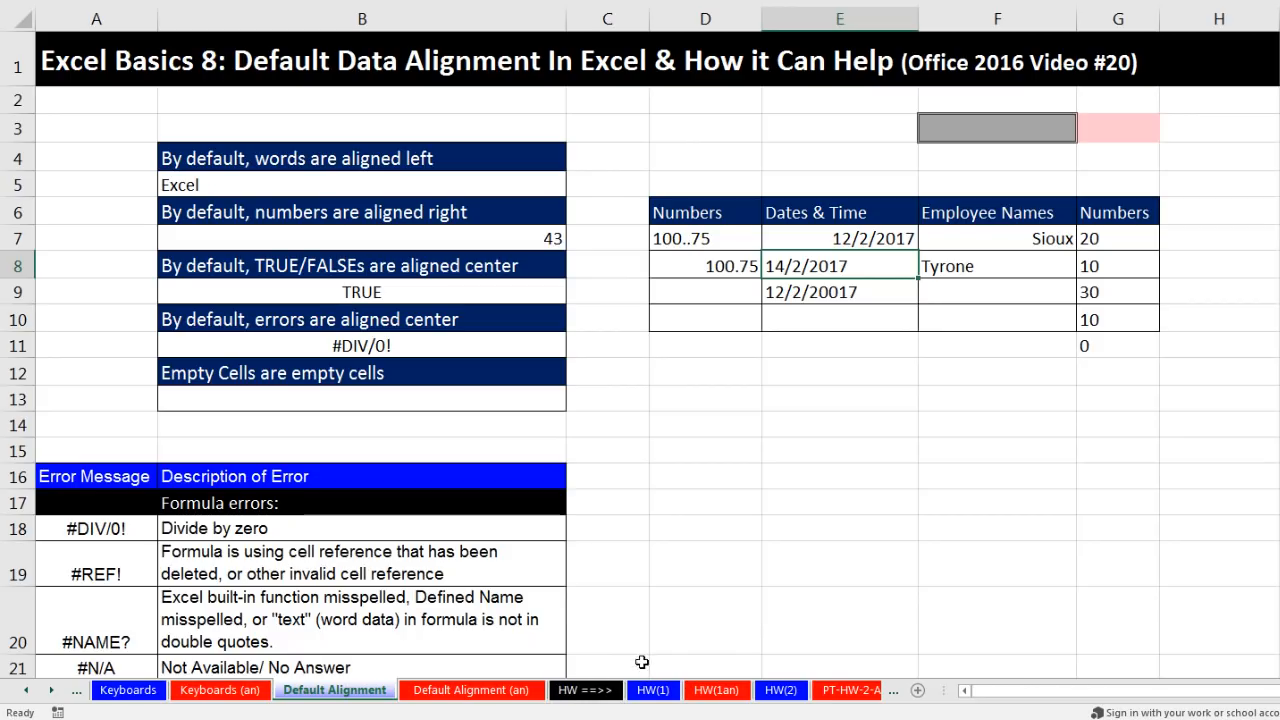
Step: Switch to the HW(1) homework sheet with empty Total cells
left_click(652, 690)
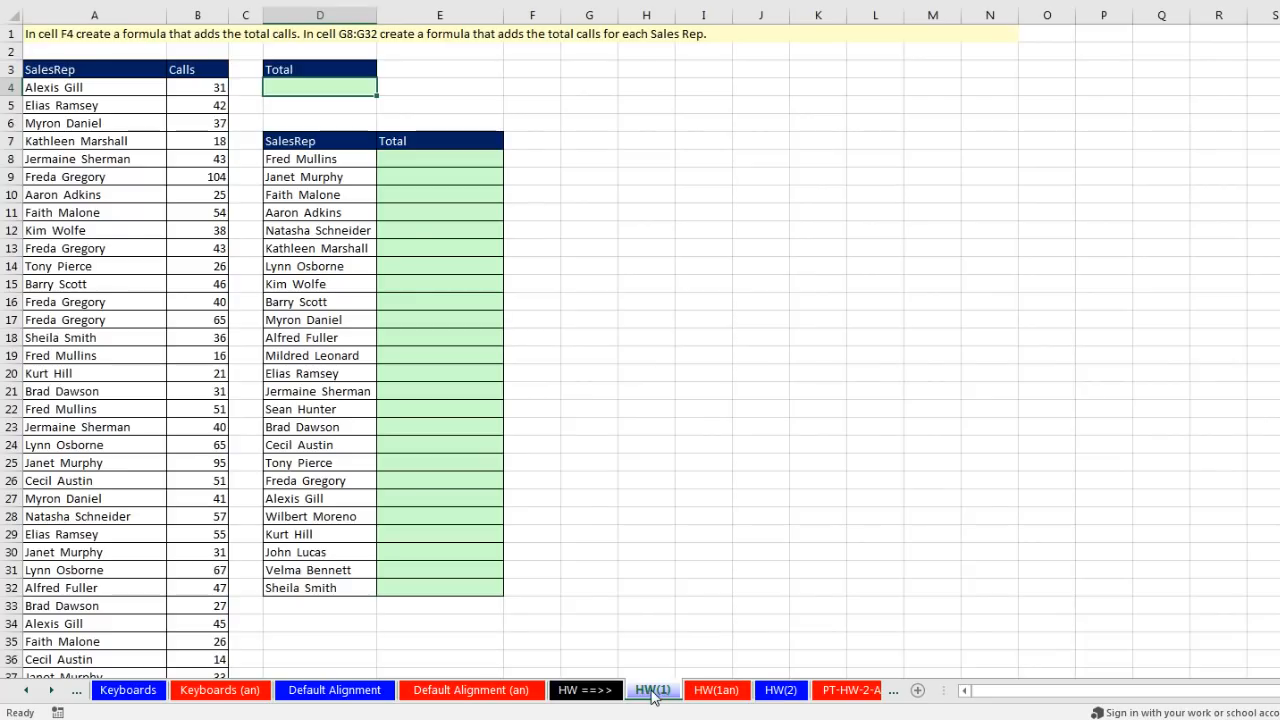
mouse_move(848, 592)
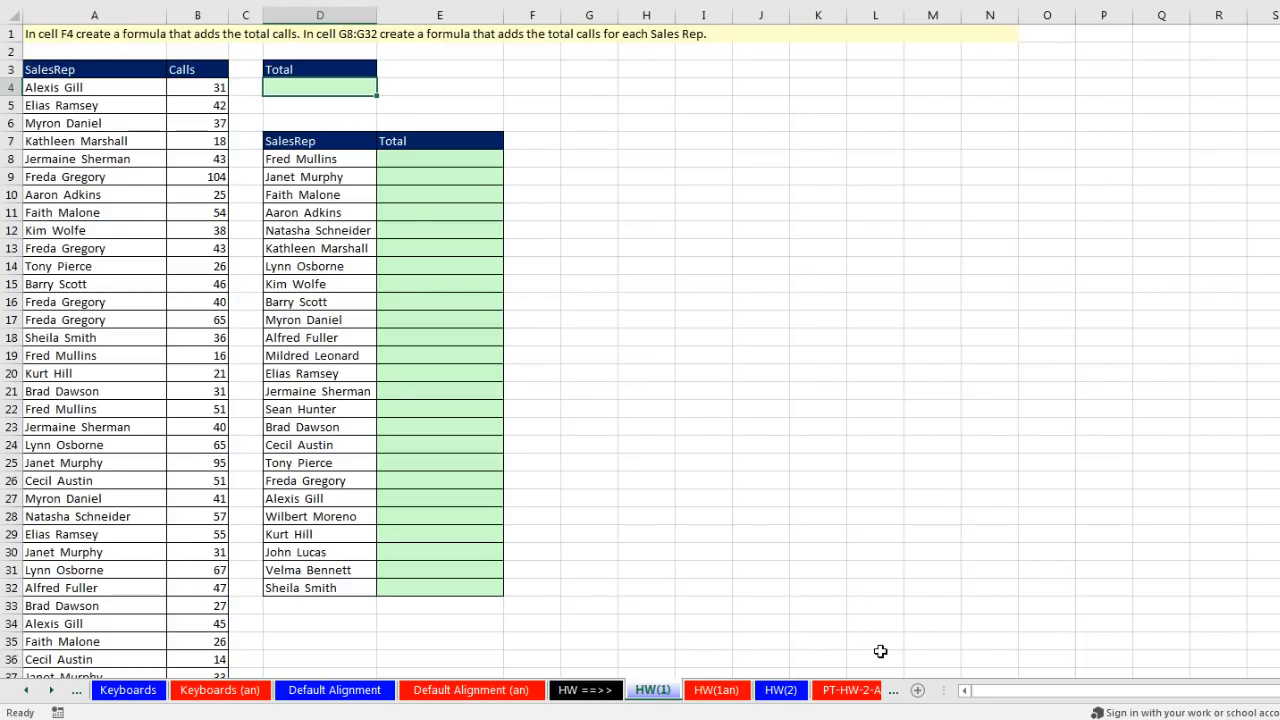
mouse_move(644, 572)
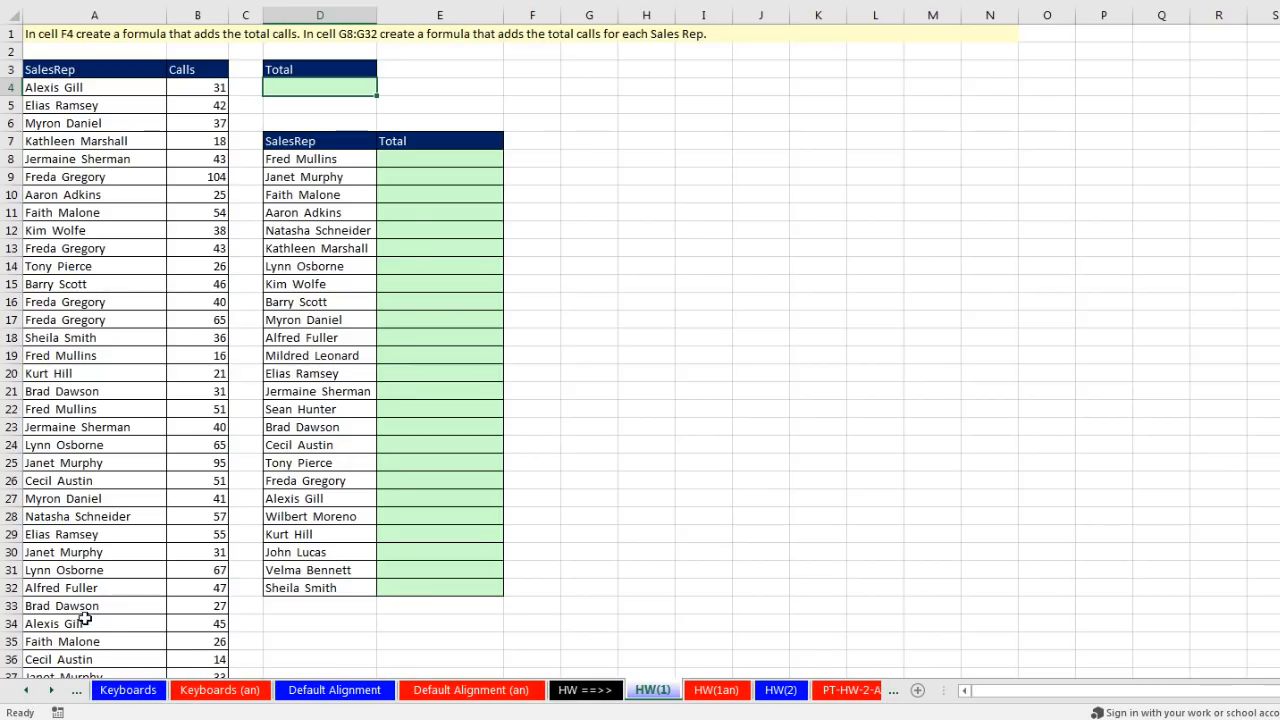
mouse_move(412, 640)
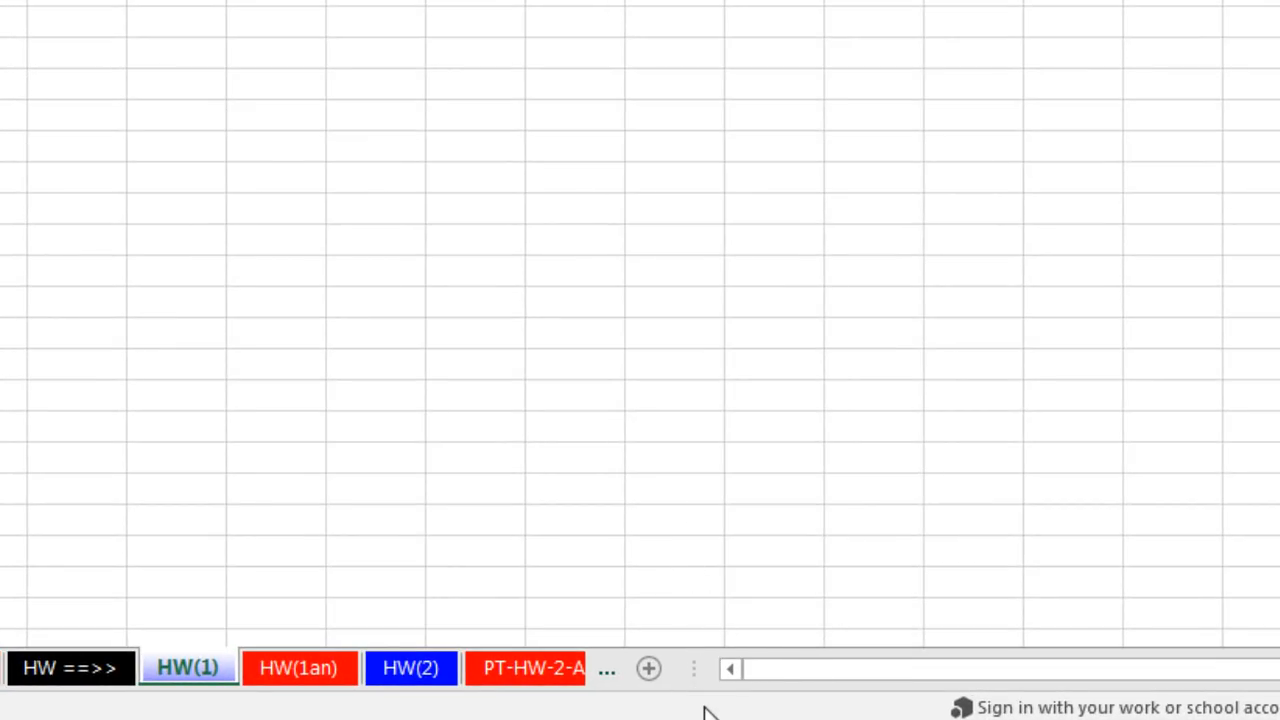
mouse_move(696, 668)
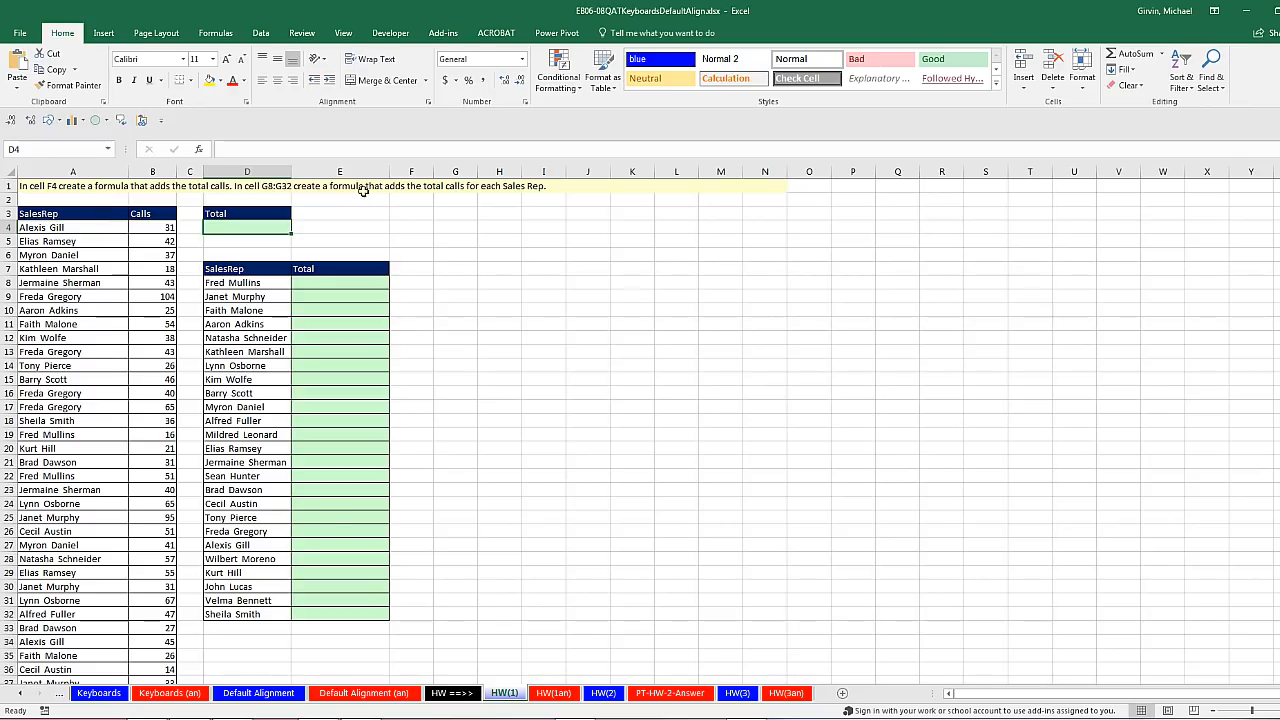
Step: Glance at the HW(1an) answer sheet, then return to the Default Alignment sheet
left_click(552, 692)
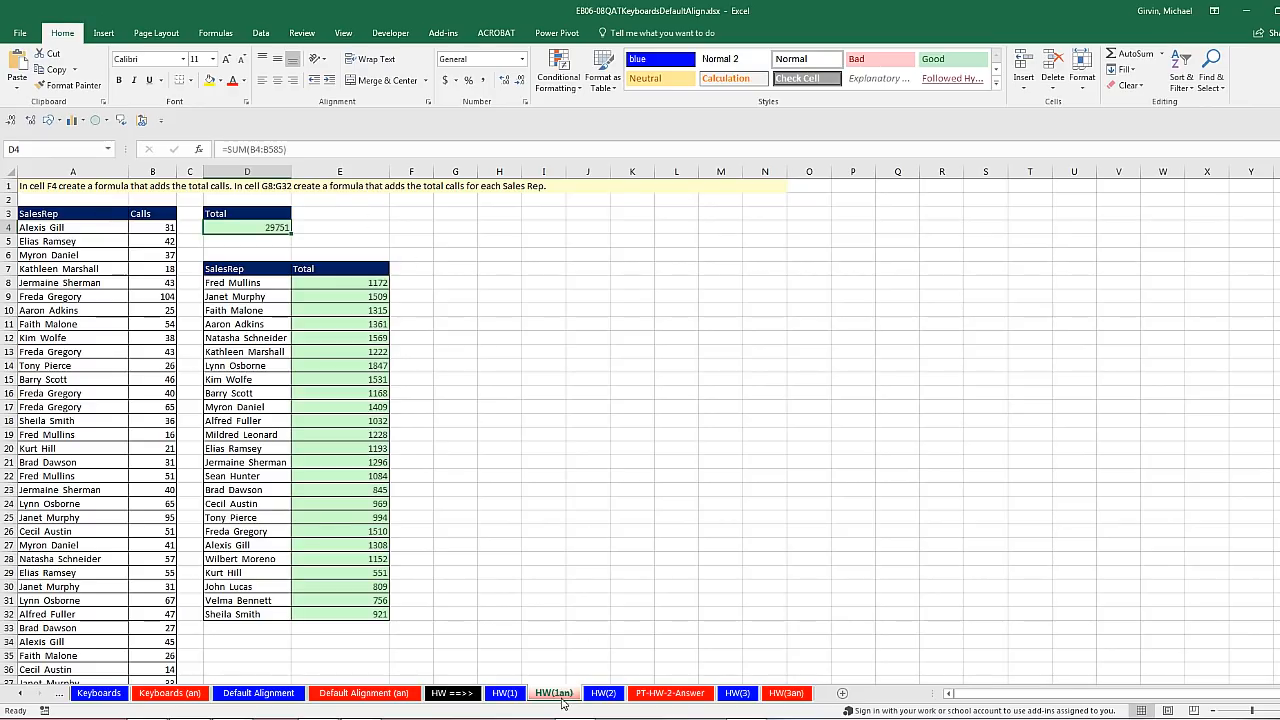
left_click(504, 692)
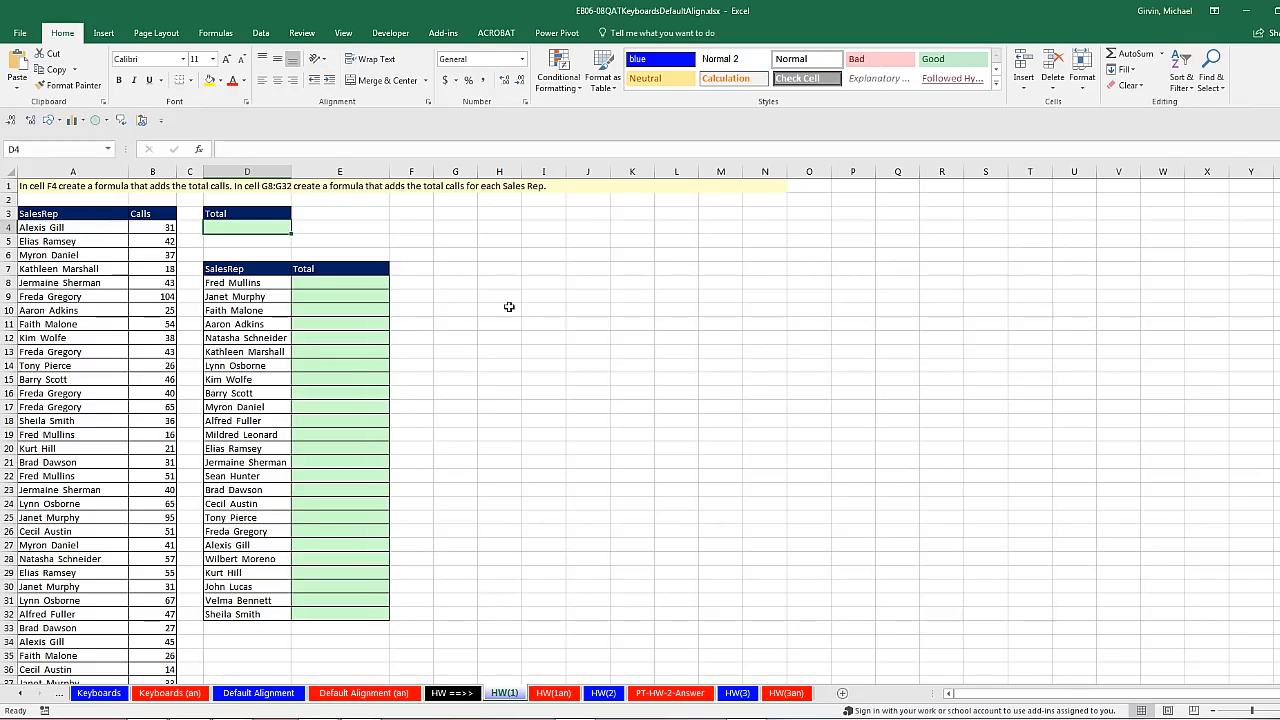
mouse_move(466, 378)
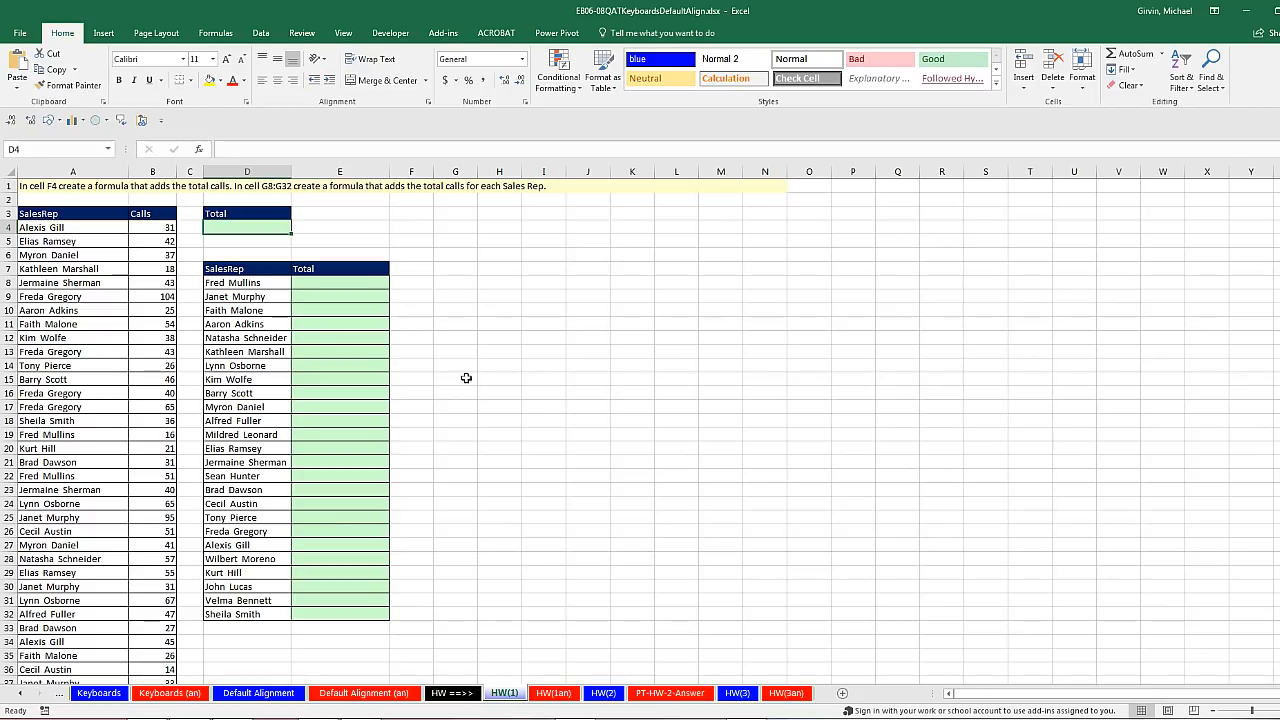
mouse_move(582, 670)
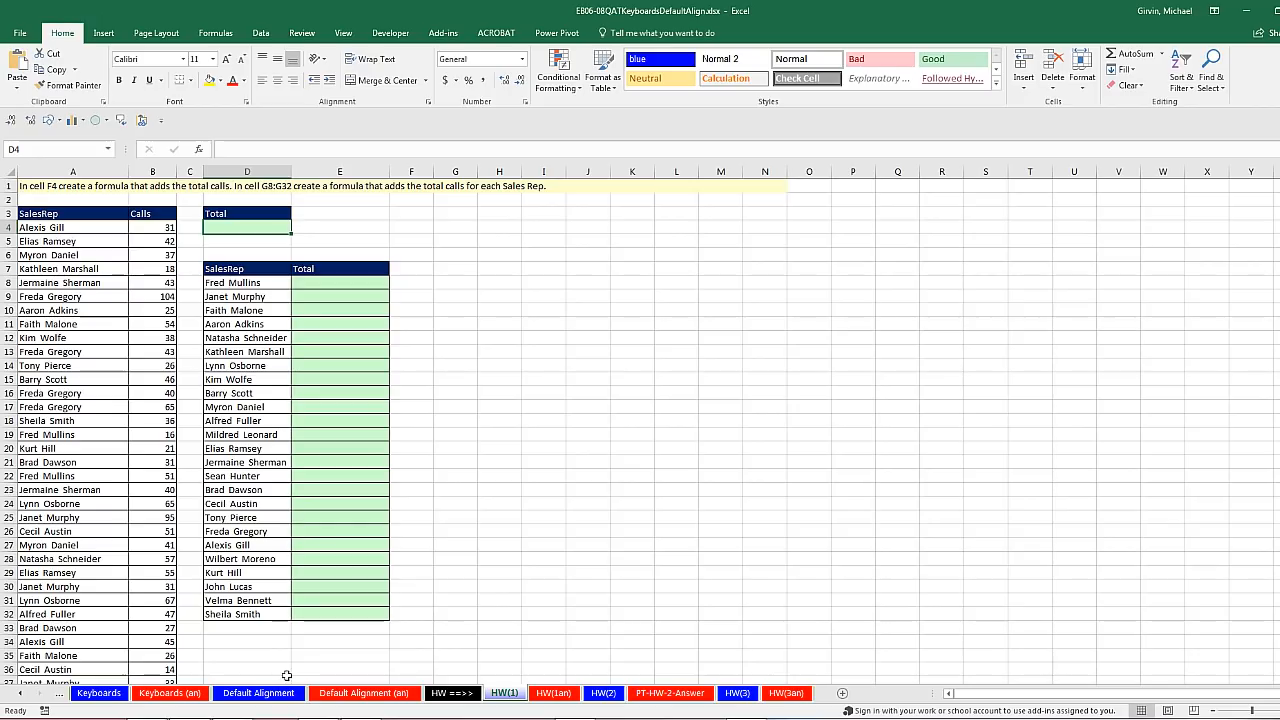
left_click(258, 692)
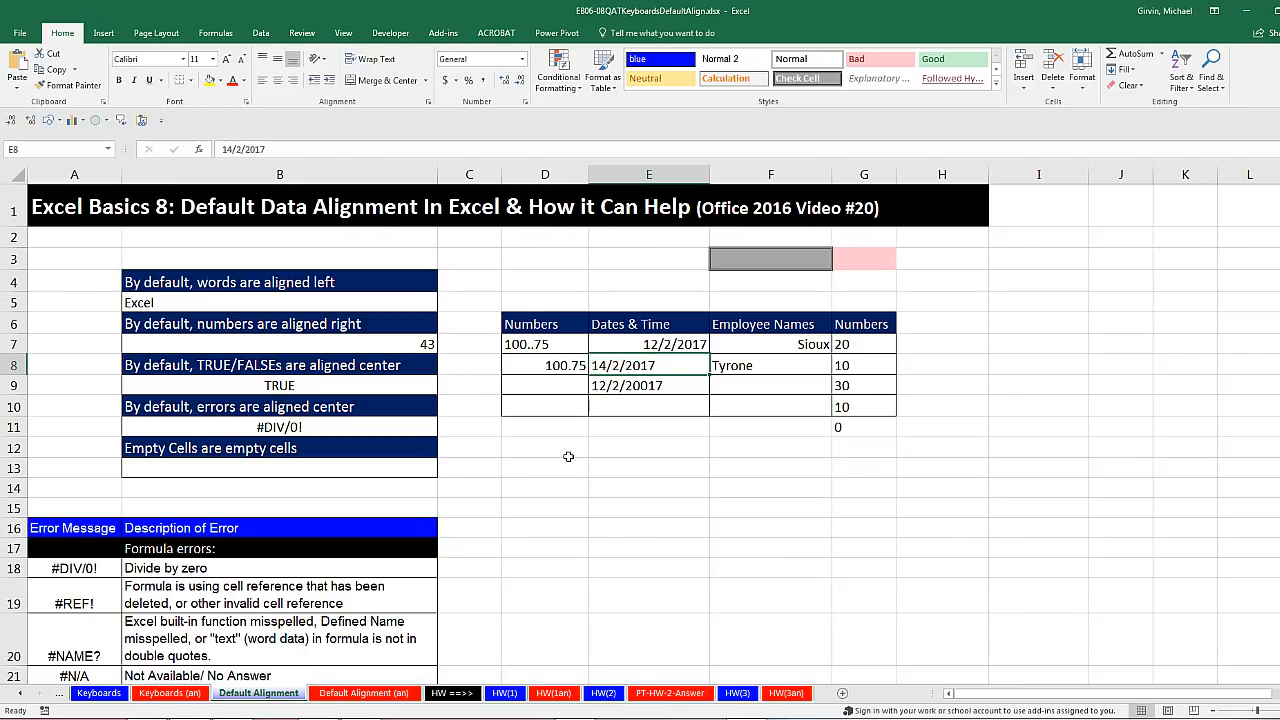